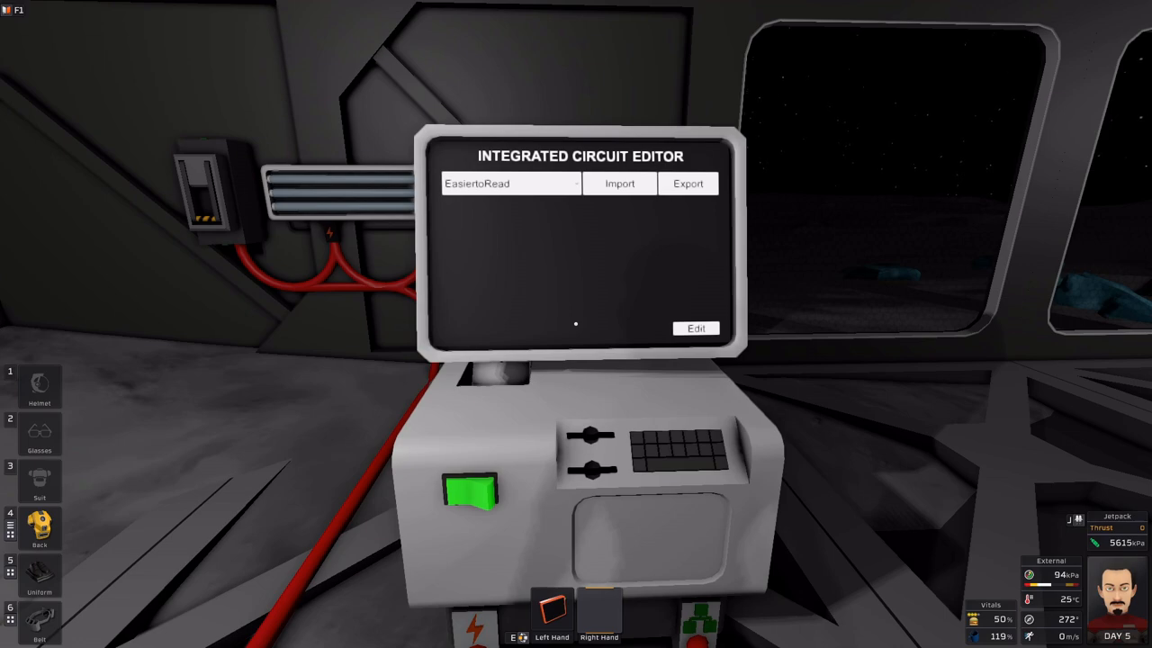
mouse_move(576, 324)
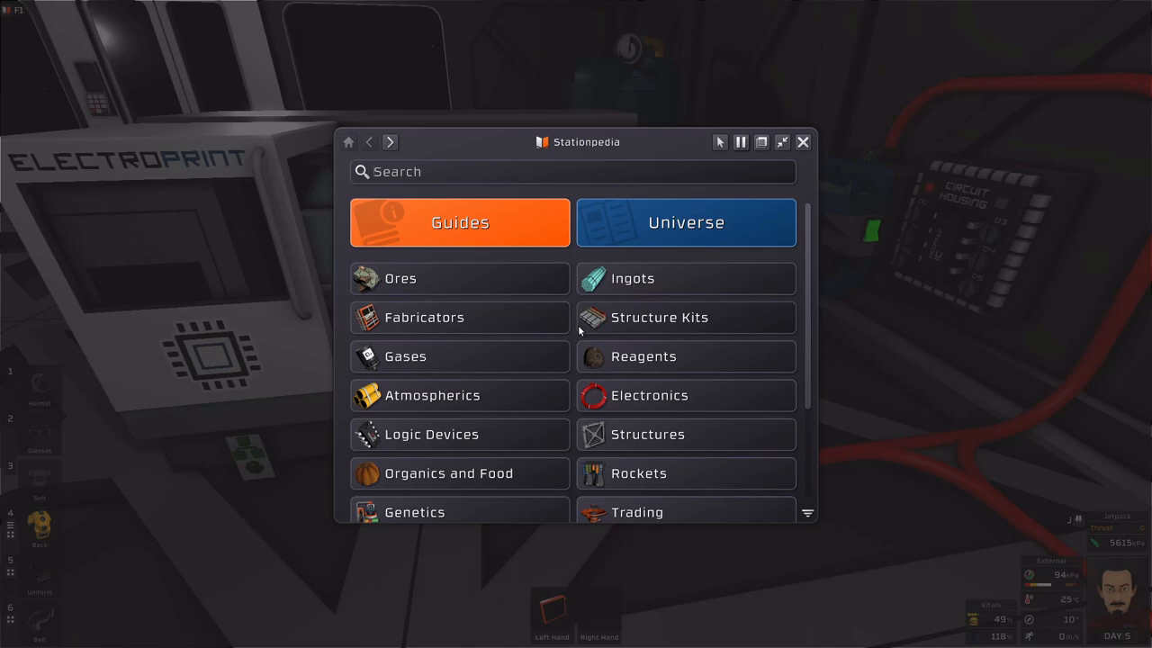
- Search the Stationpedia for 'solder' and scroll to the Ingot (Solder) recipe and Used In list
text(solder)
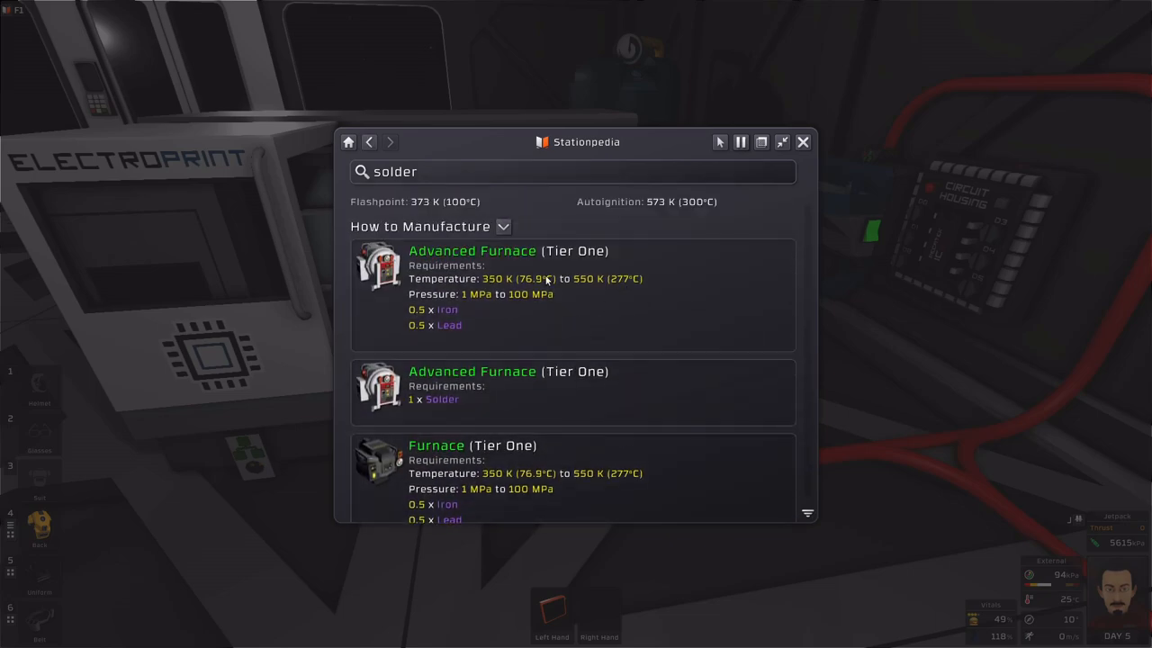
scroll(down, 3)
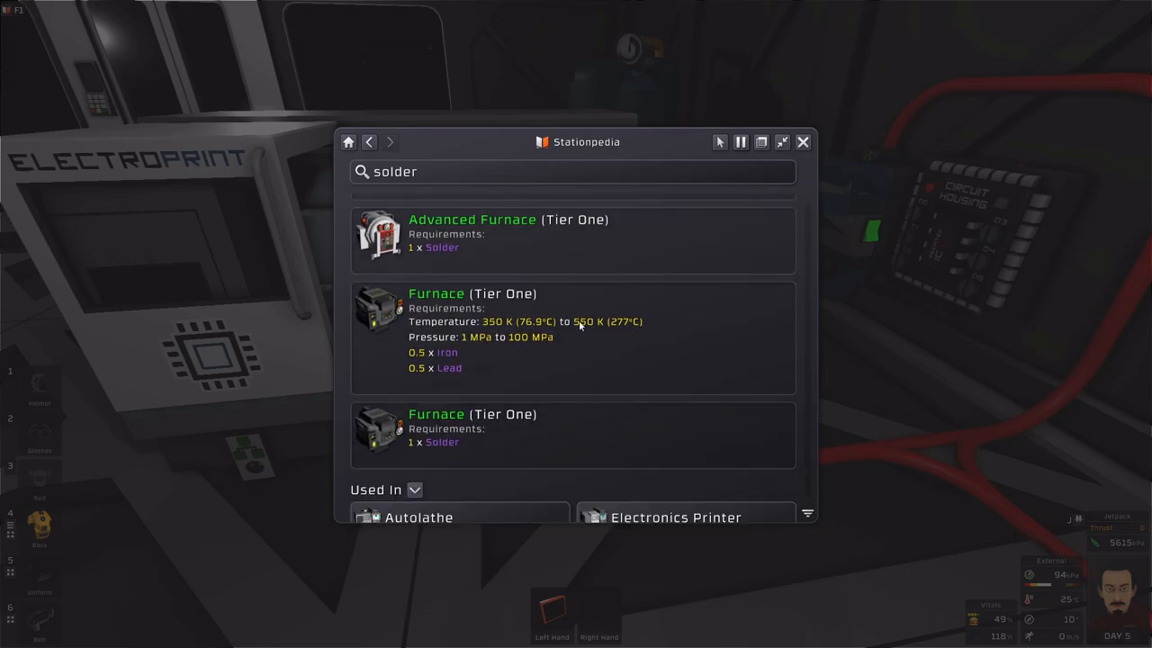
mouse_move(468, 358)
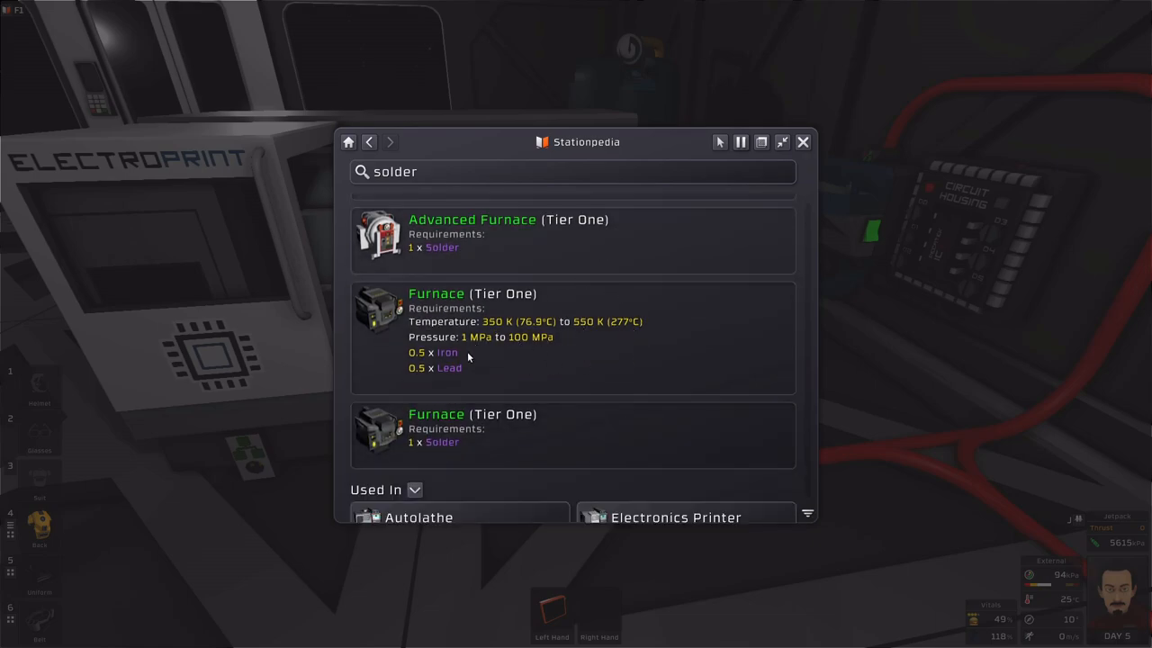
mouse_move(479, 360)
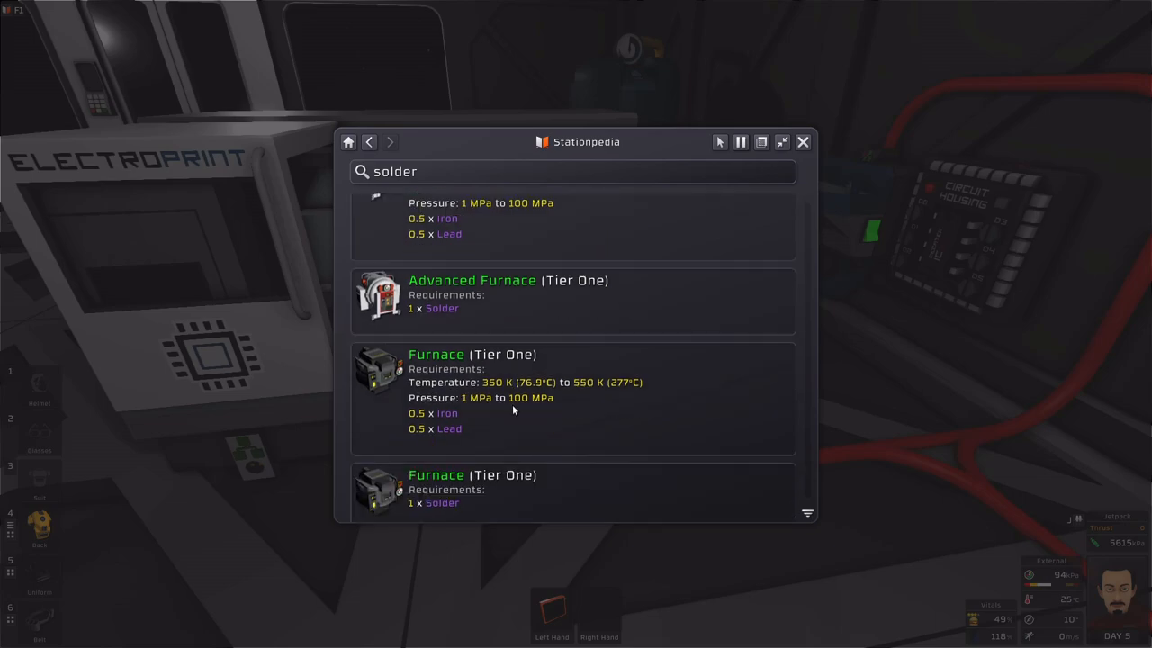
mouse_move(485, 419)
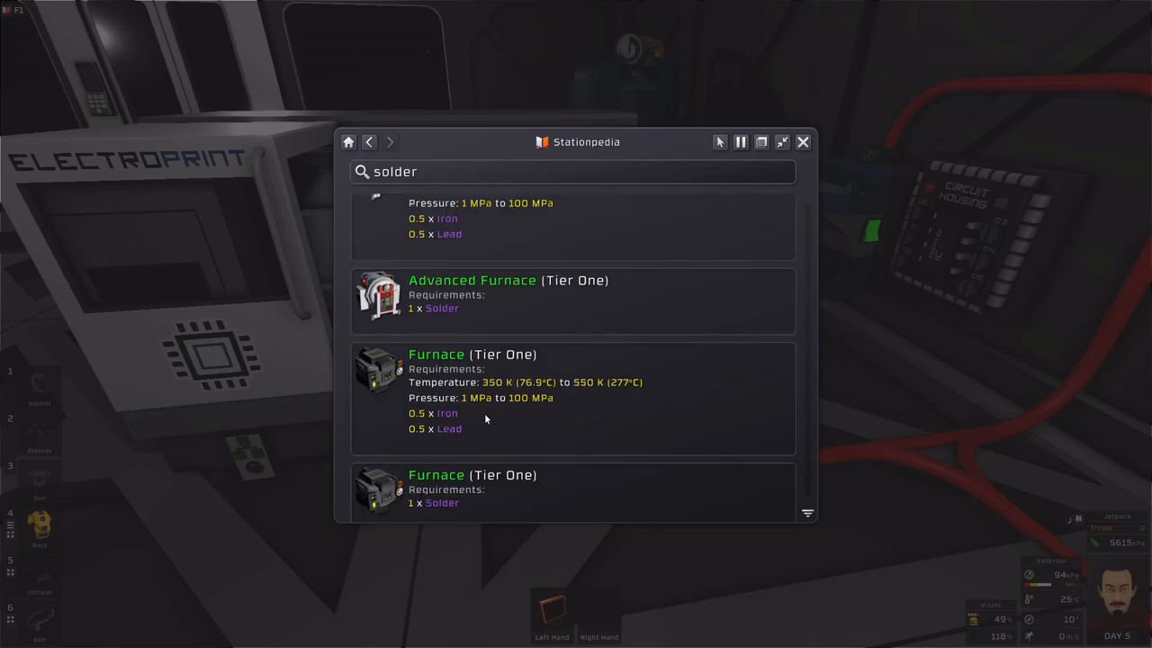
mouse_move(529, 456)
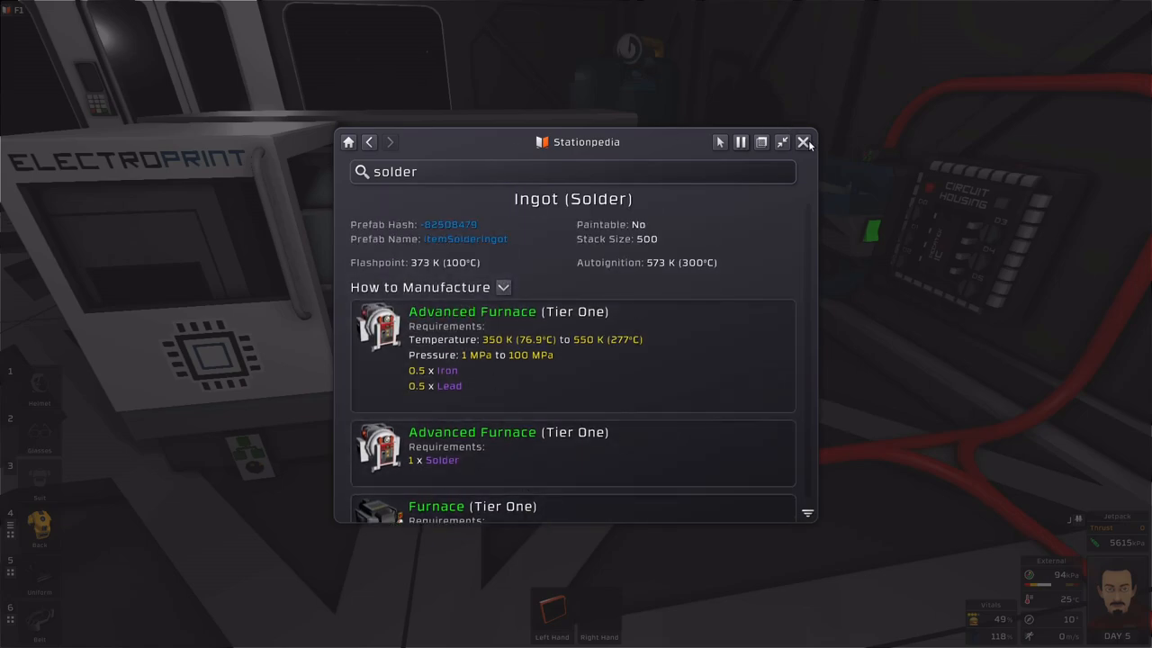
mouse_move(559, 181)
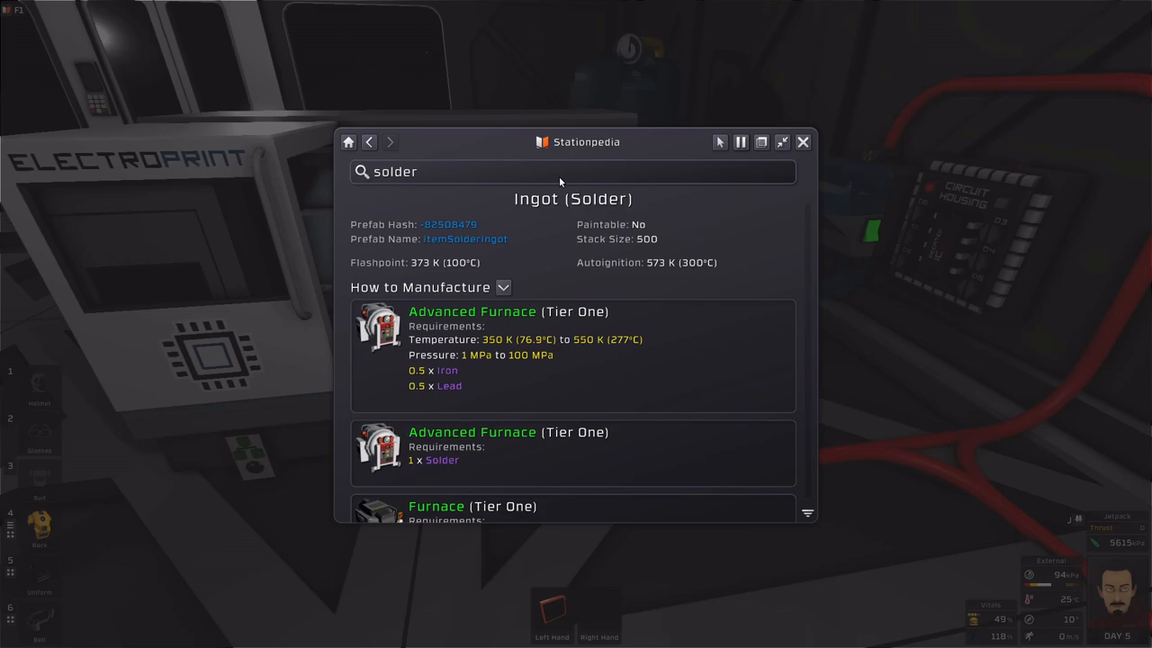
- Close the Stationpedia and search the Electronics Printer's recipes for 'ic' to find IC10
click(802, 141)
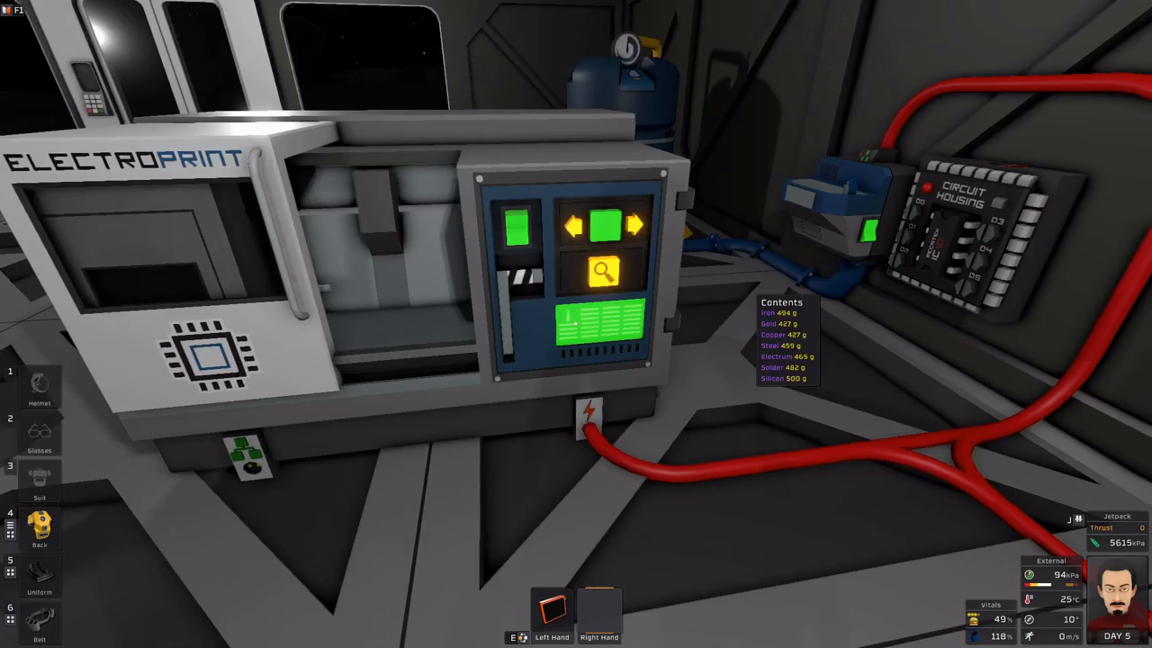
click(605, 273)
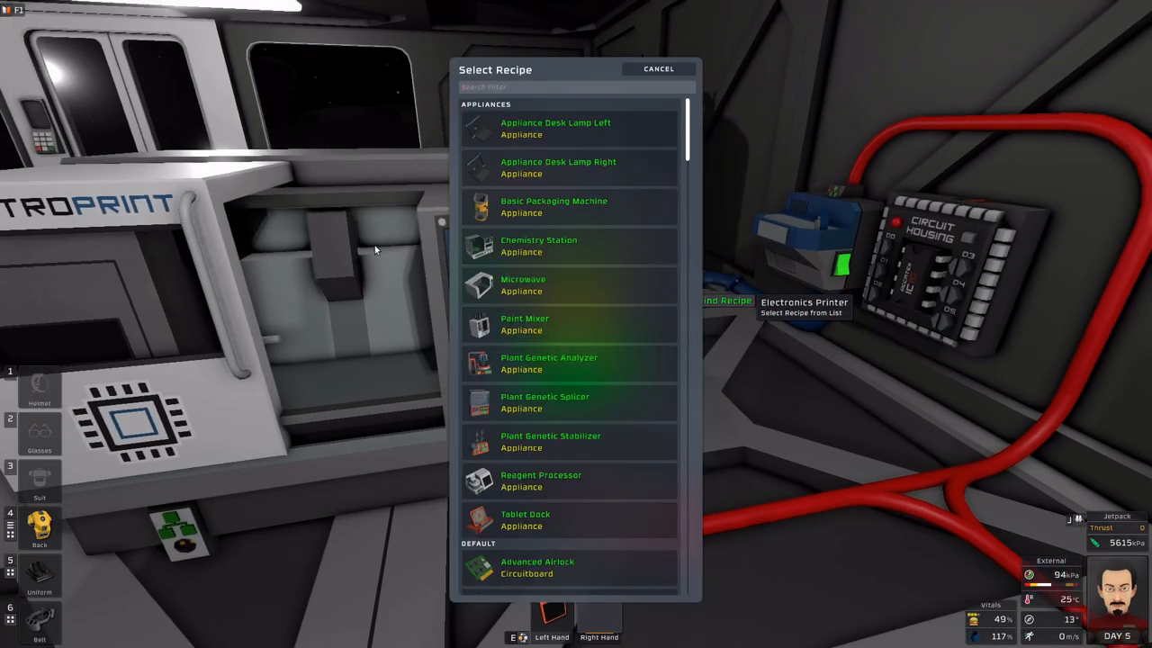
text(ic)
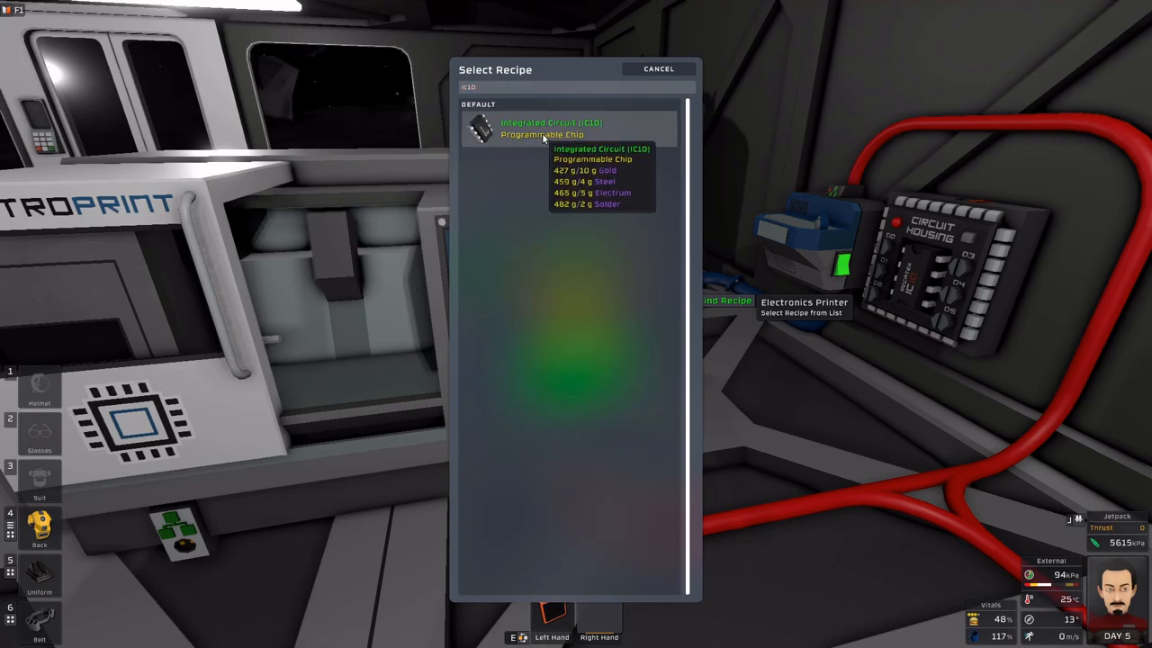
mouse_move(448, 117)
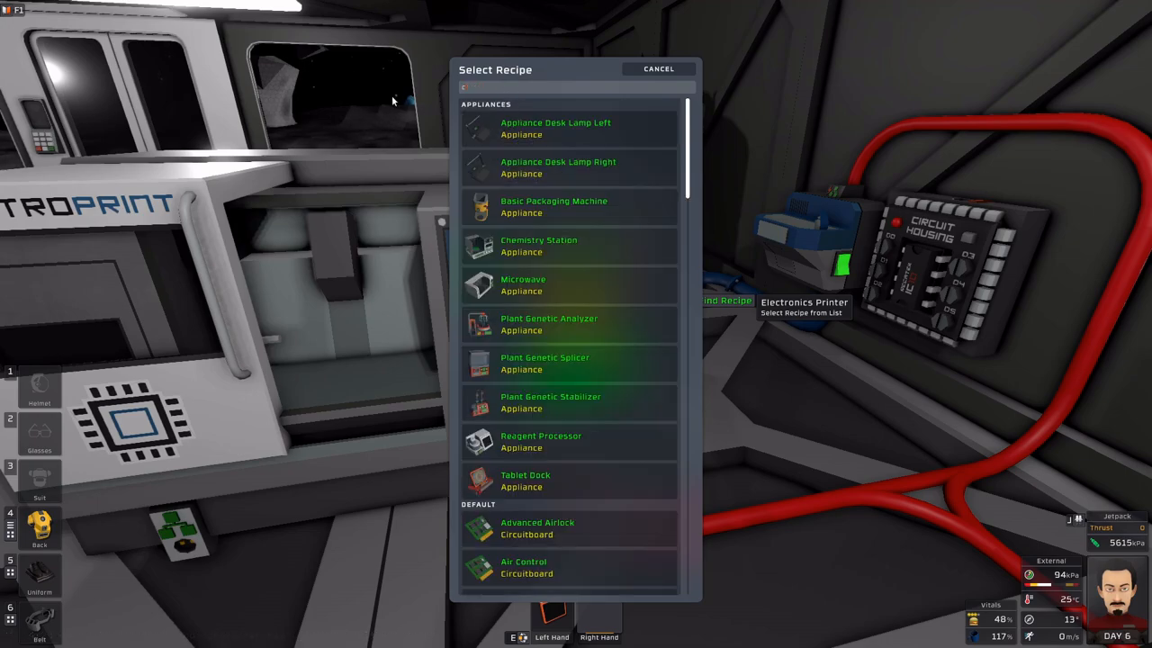
text(able)
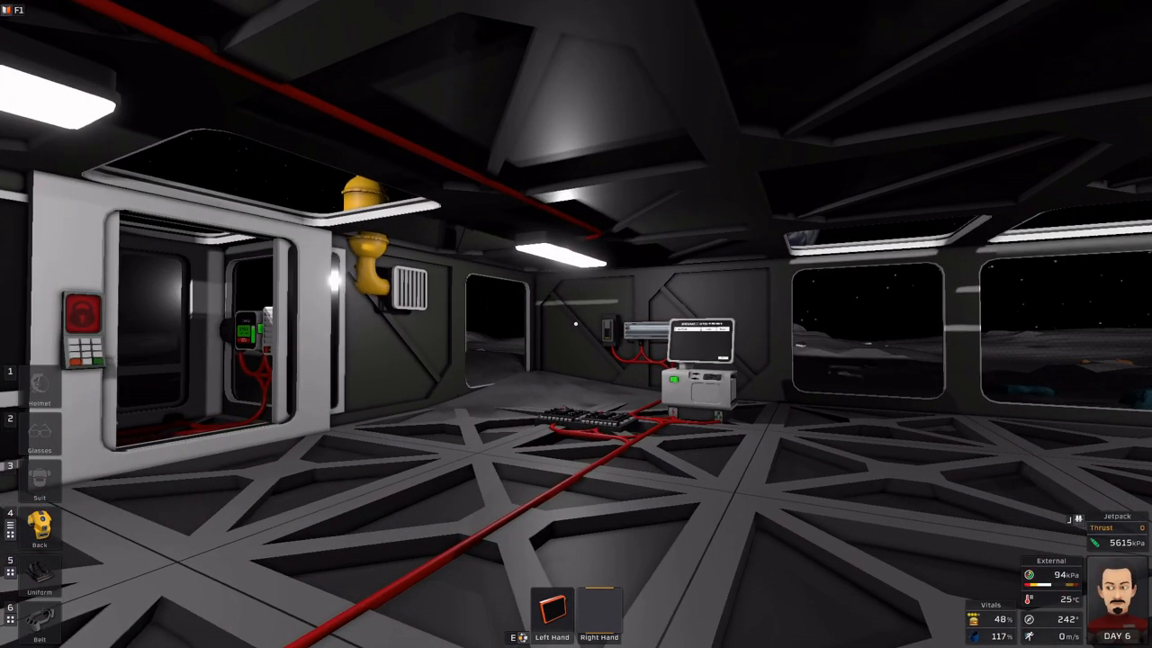
mouse_move(575, 324)
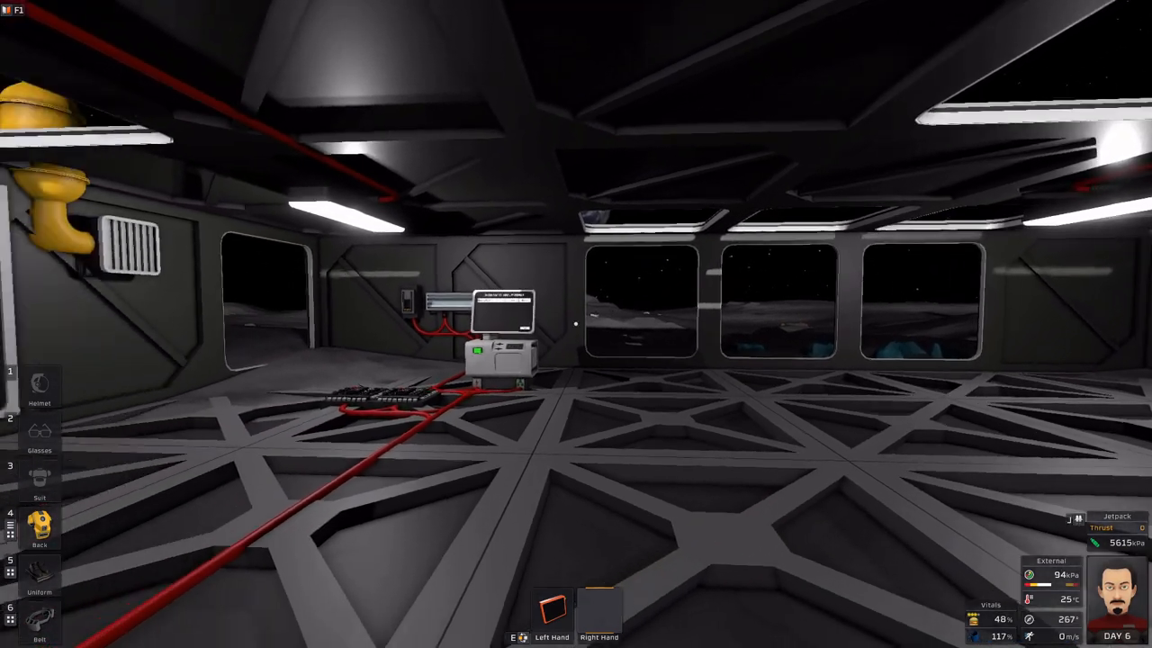
mouse_move(576, 324)
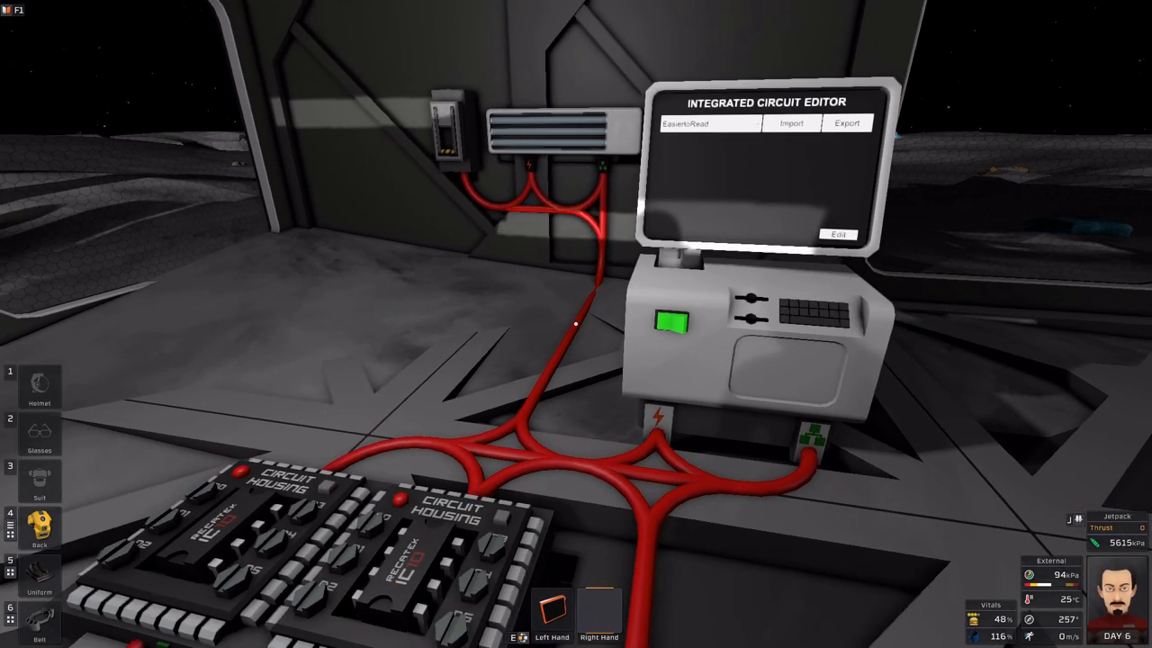
mouse_move(576, 324)
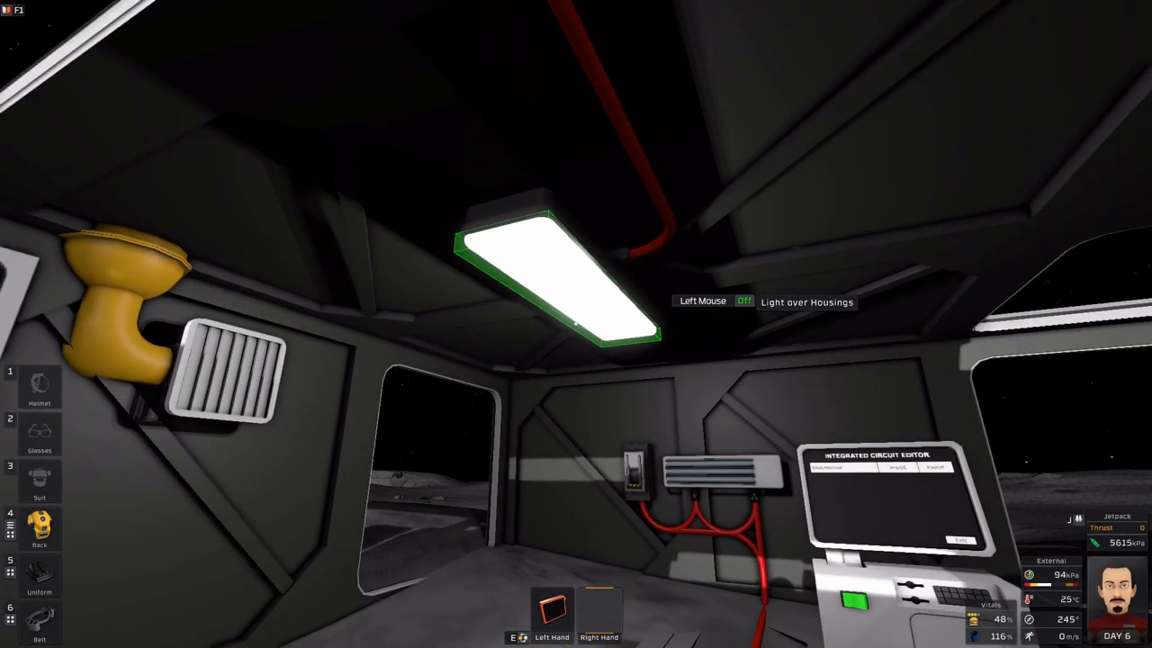
mouse_move(576, 324)
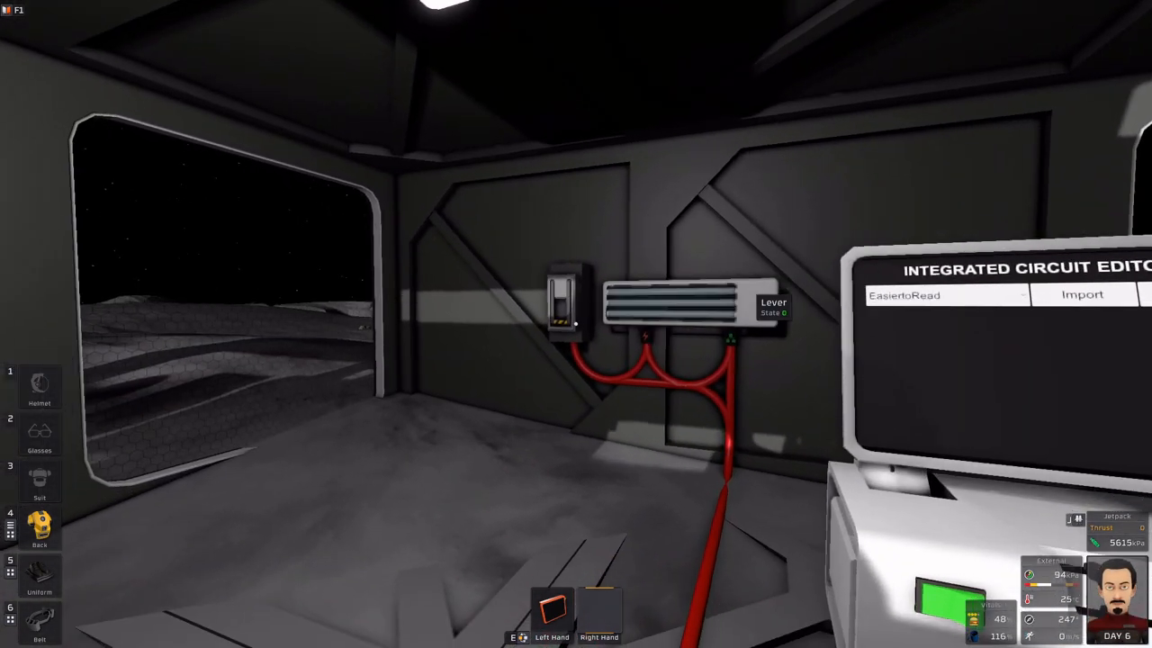
mouse_move(576, 323)
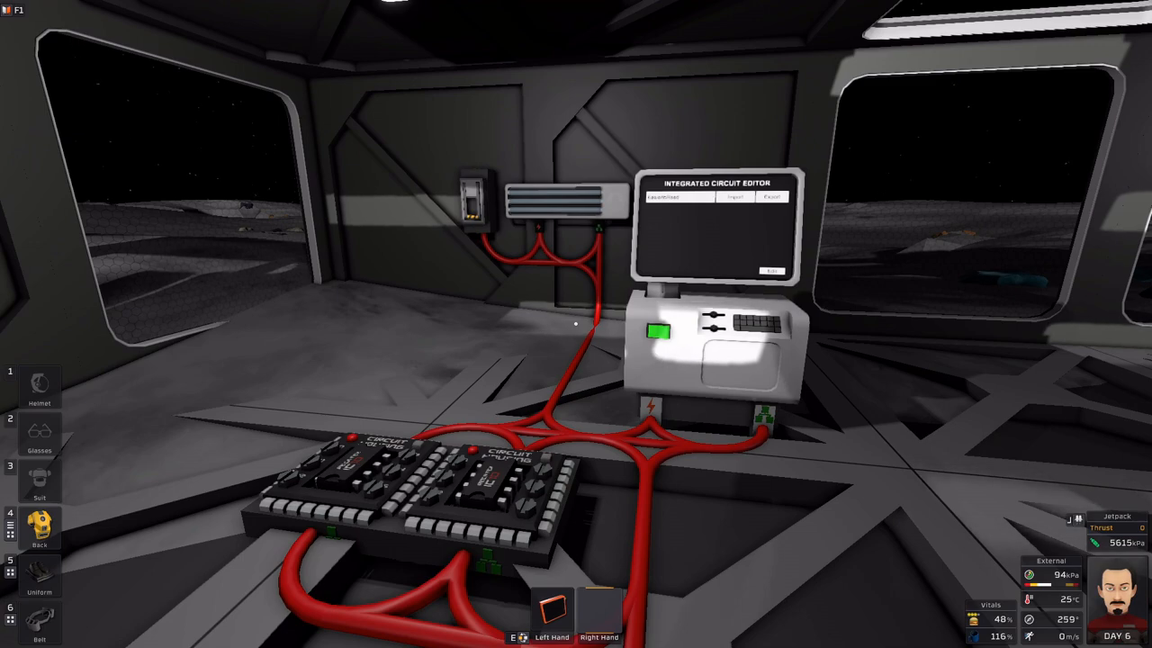
- Open the tool belt and equip the screwdriver
click(39, 531)
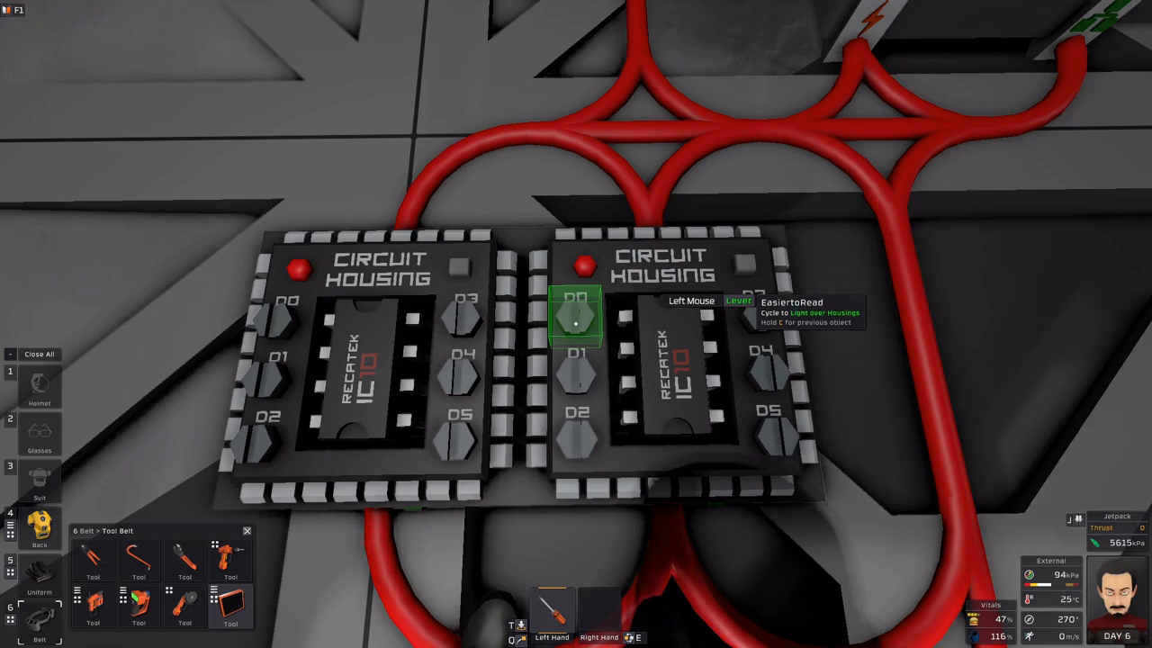
- Cycle the second housing's D0 pin with the screwdriver until it targets Light over Housings
click(576, 315)
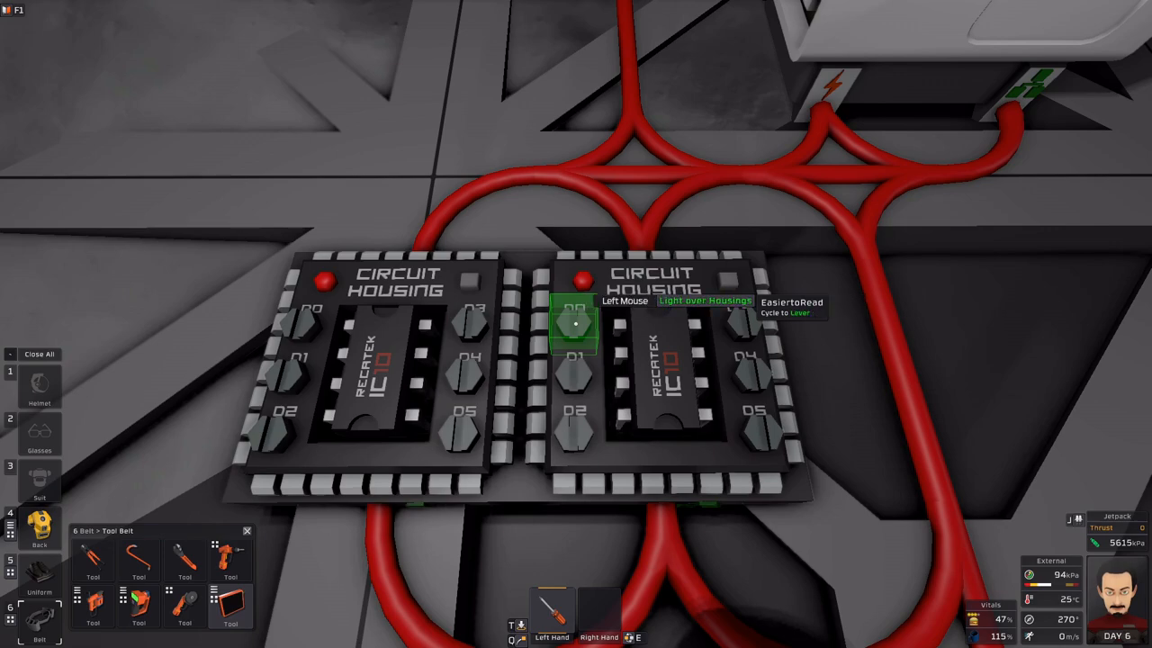
click(573, 326)
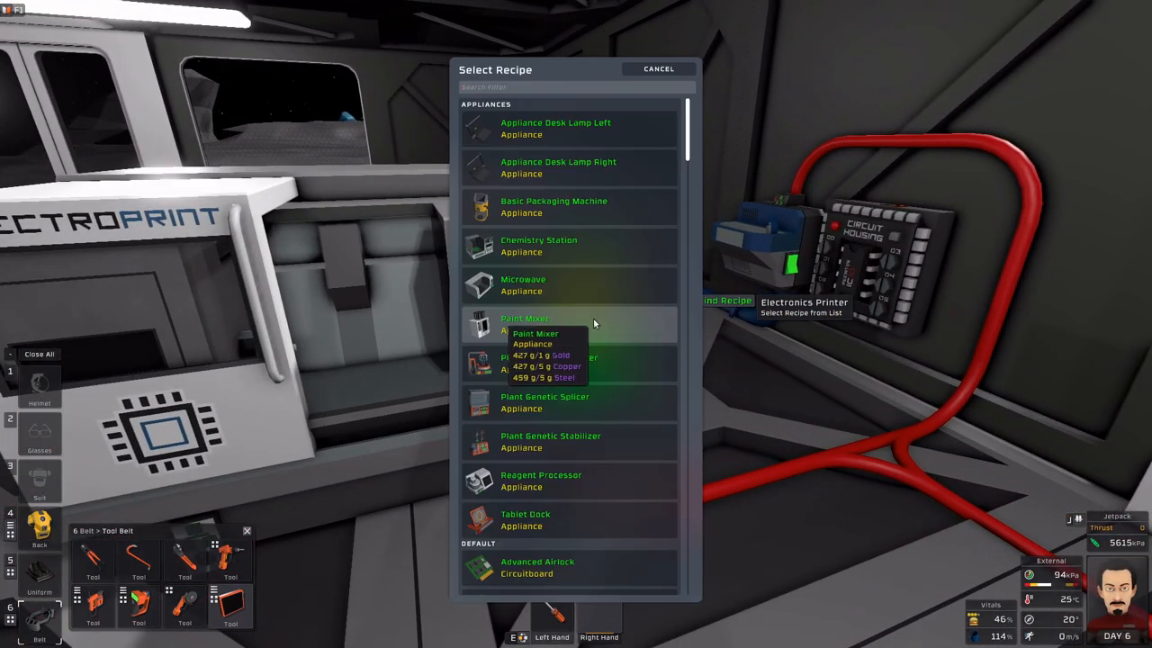
- Filter printer recipes by 'comp' and pick the IC Editor Motherboard
text(comp)
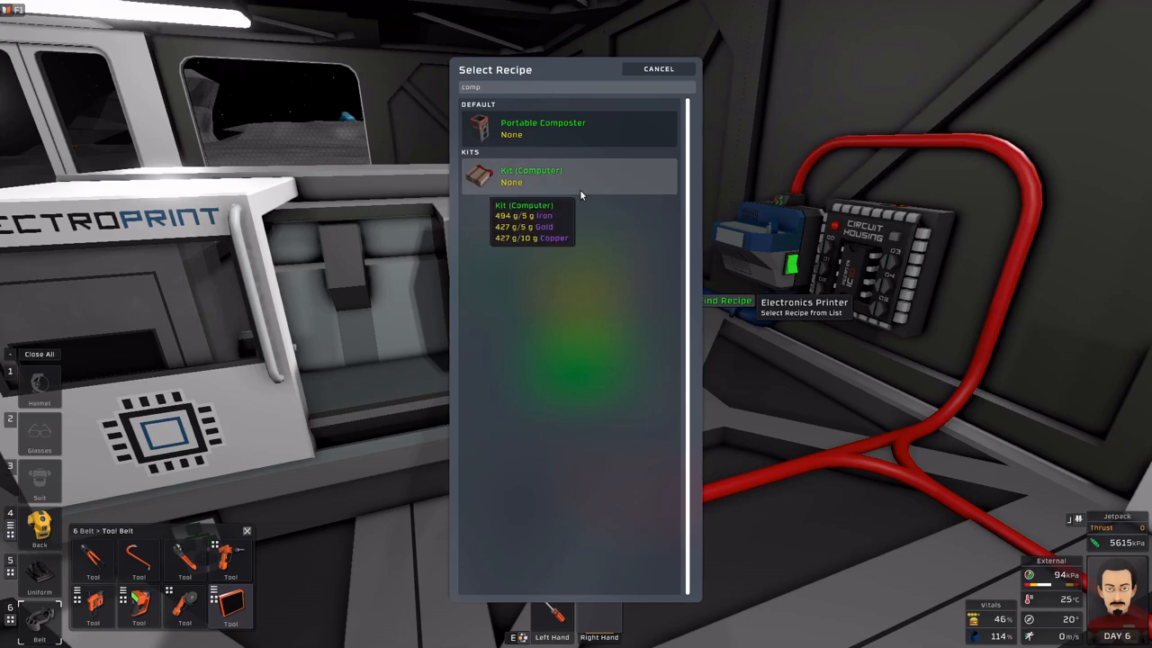
mouse_move(533, 102)
text(mother)
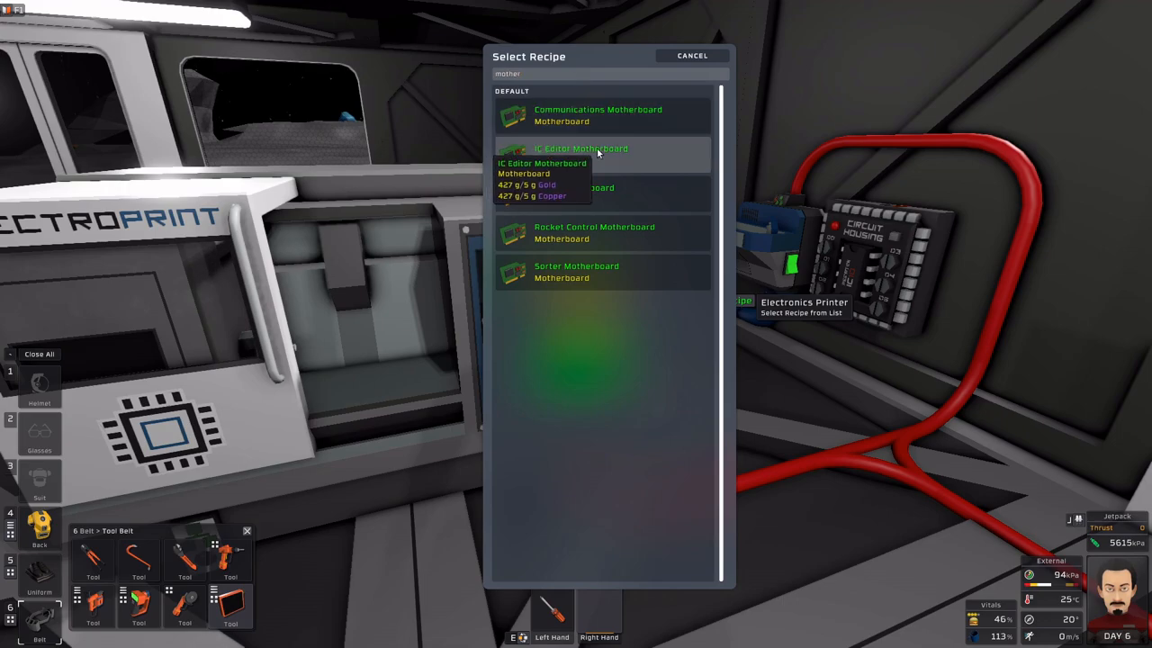
click(691, 55)
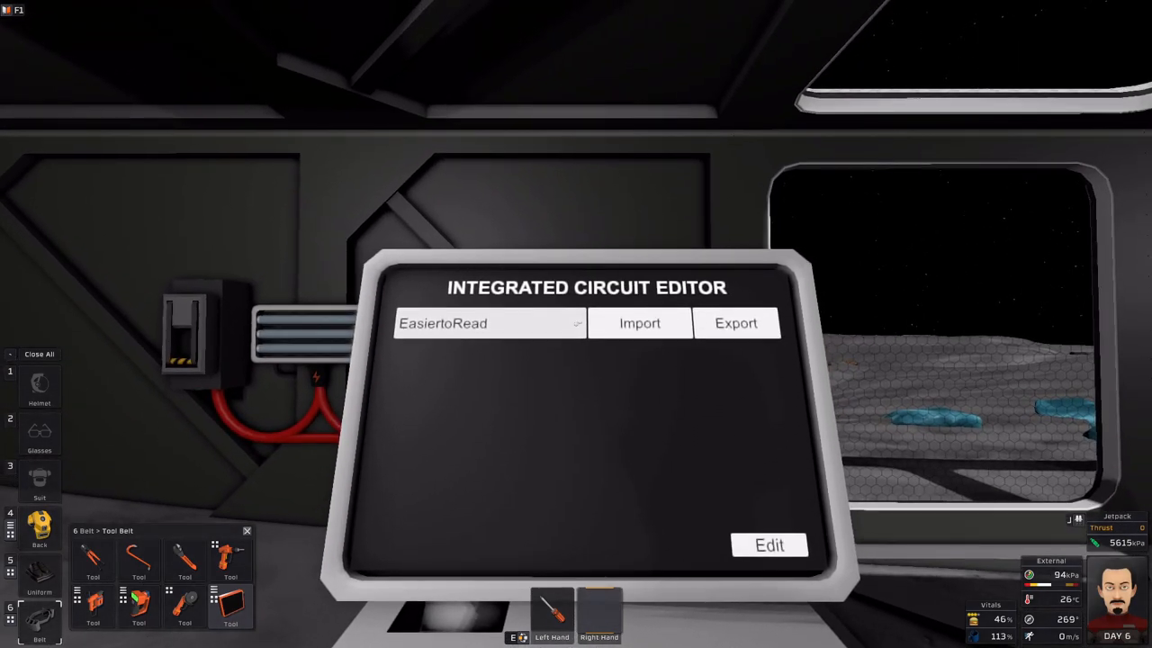
- Face the Integrated Circuit Editor screen showing the EasiertoRead script
click(488, 323)
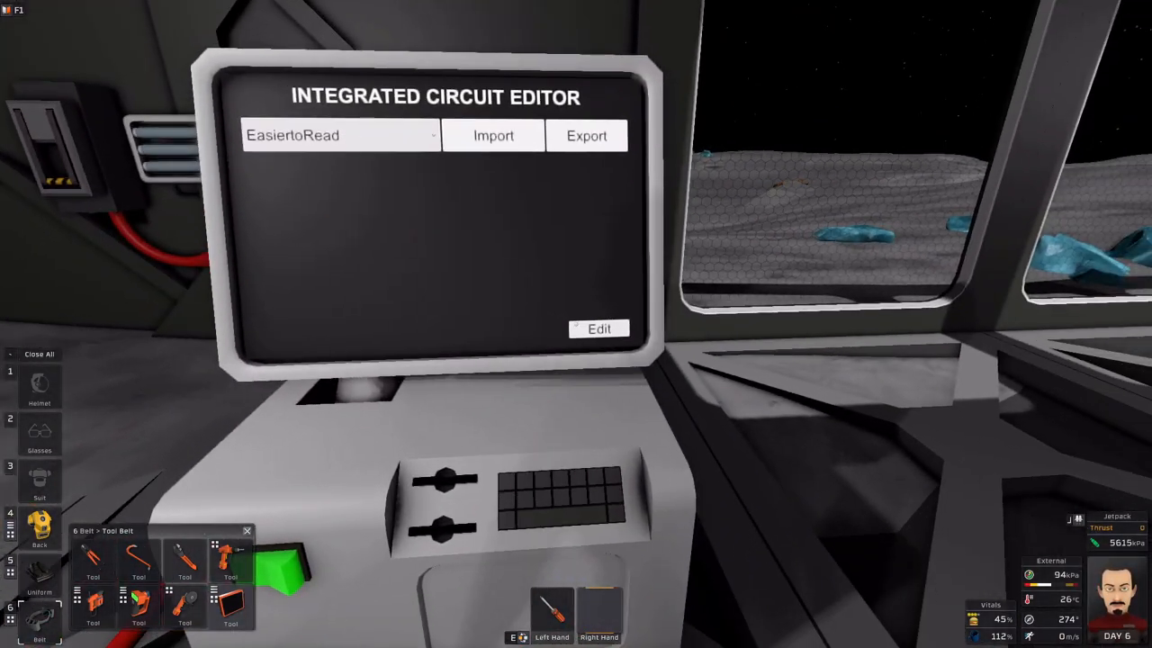
- Open Edit Script and click through lines 3, 0 and 1, scrolling the line list
click(599, 328)
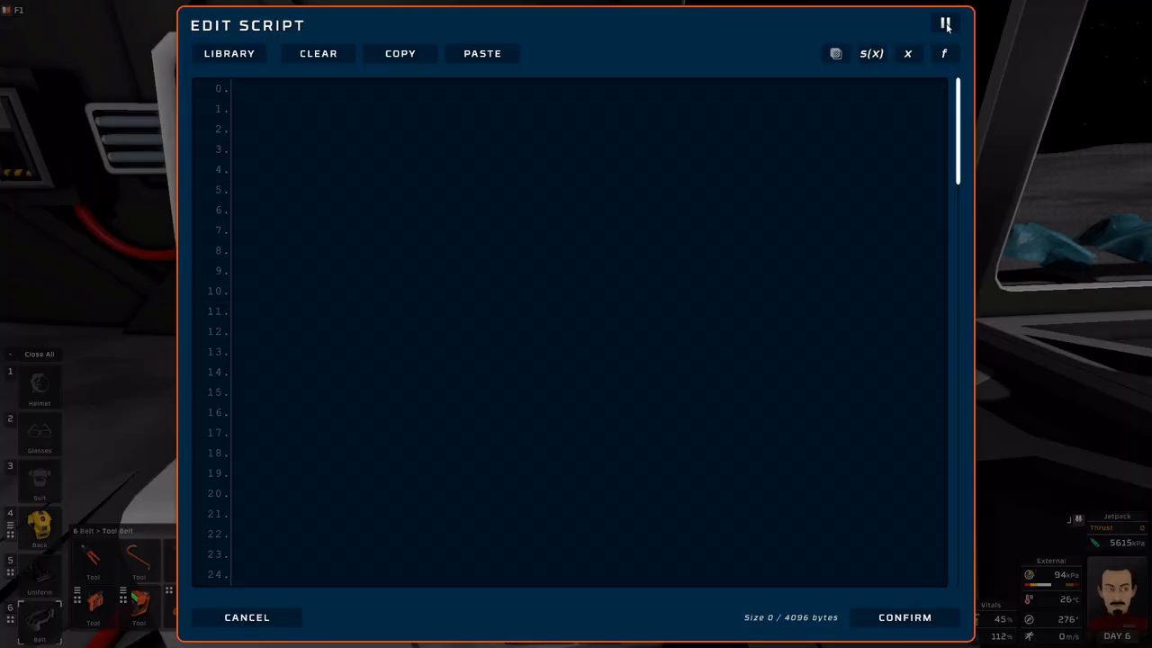
click(383, 149)
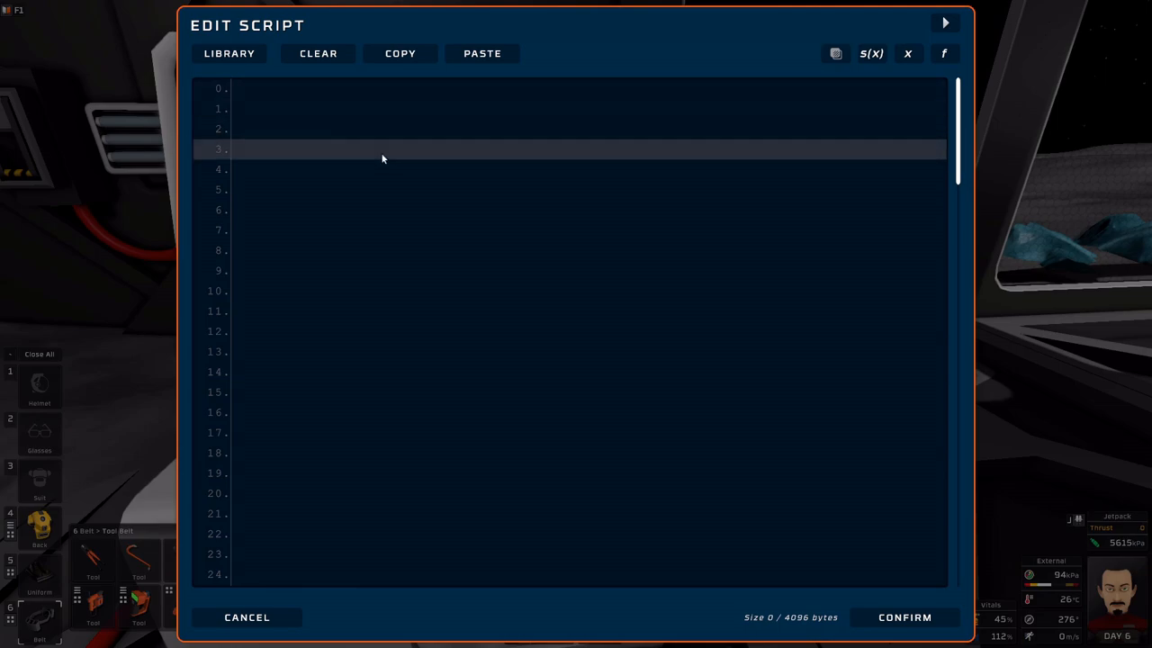
click(365, 88)
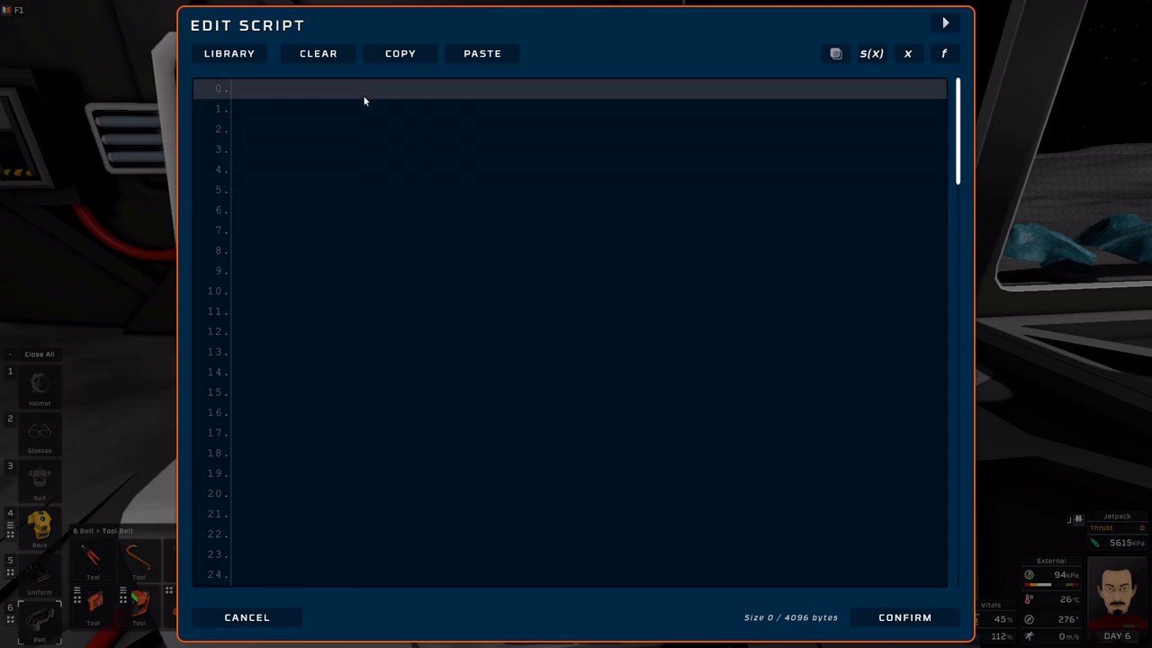
click(288, 108)
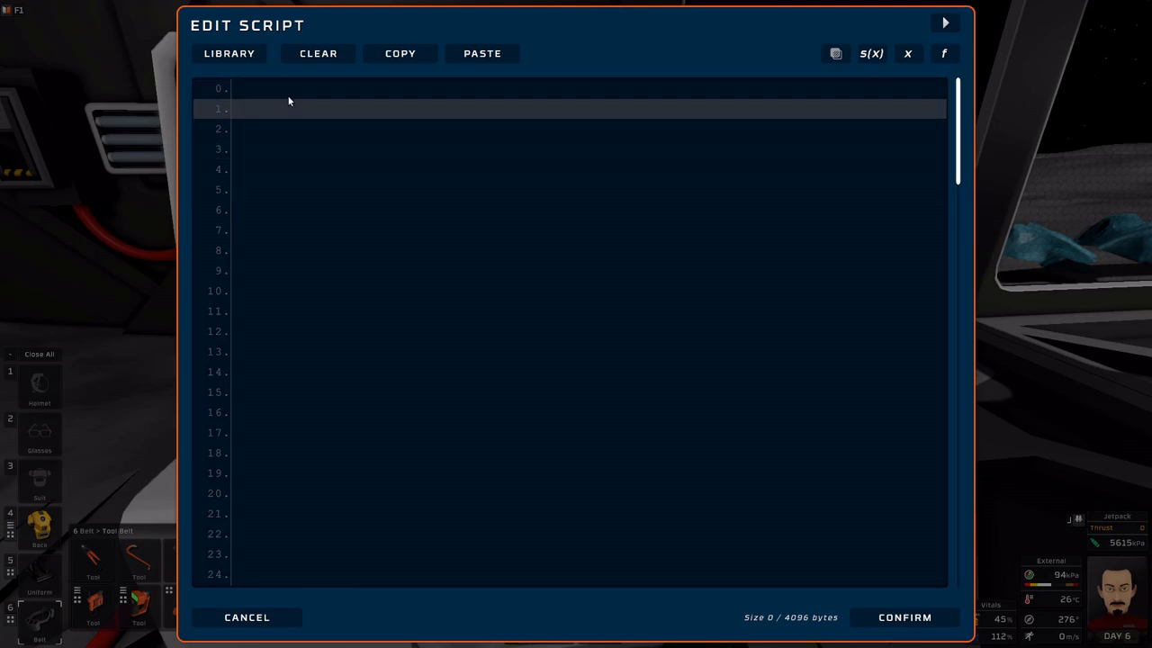
scroll(down, 3)
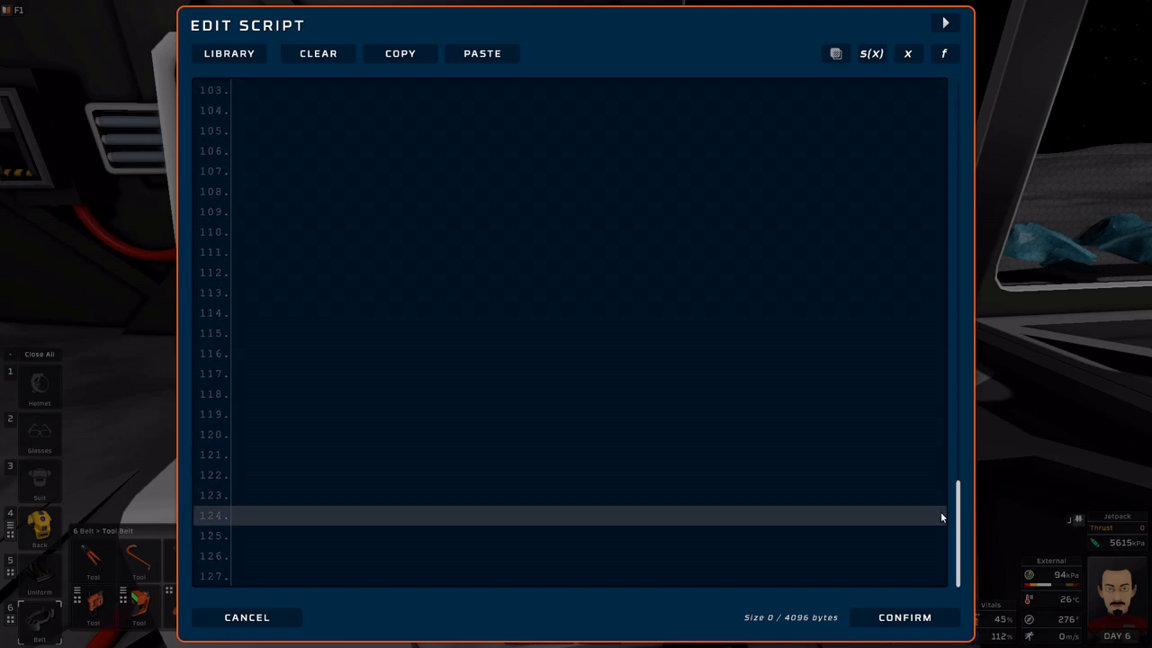
scroll(up, 3)
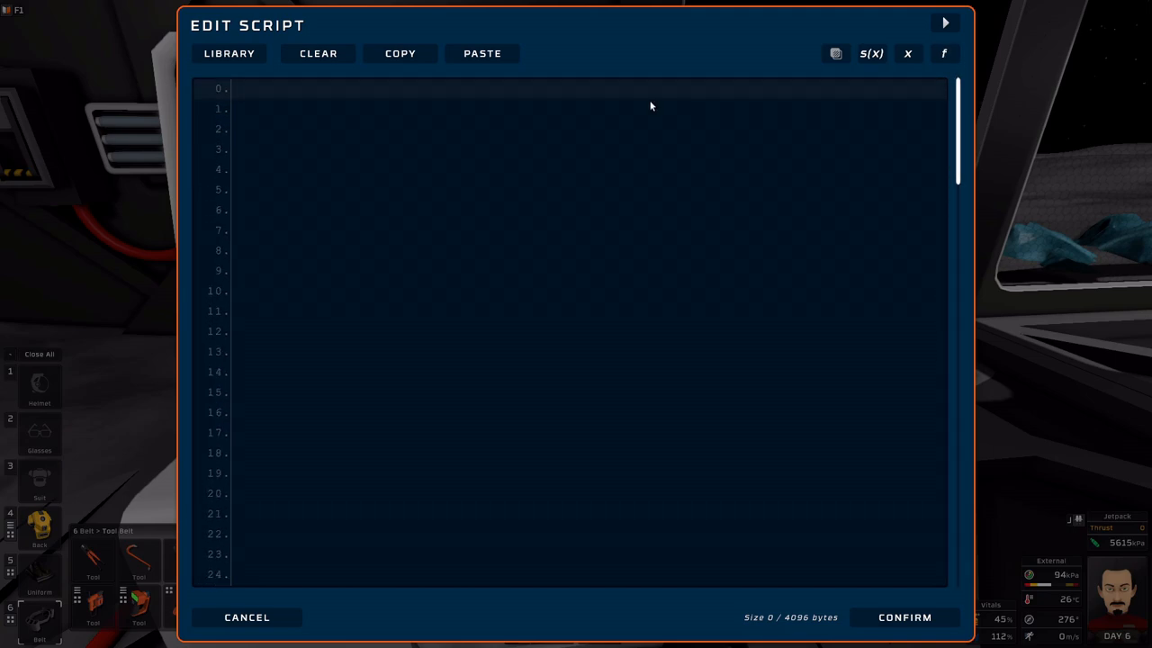
- Select lines 1 and 6, then clear the trial entry to 0 of 4096 bytes
click(382, 108)
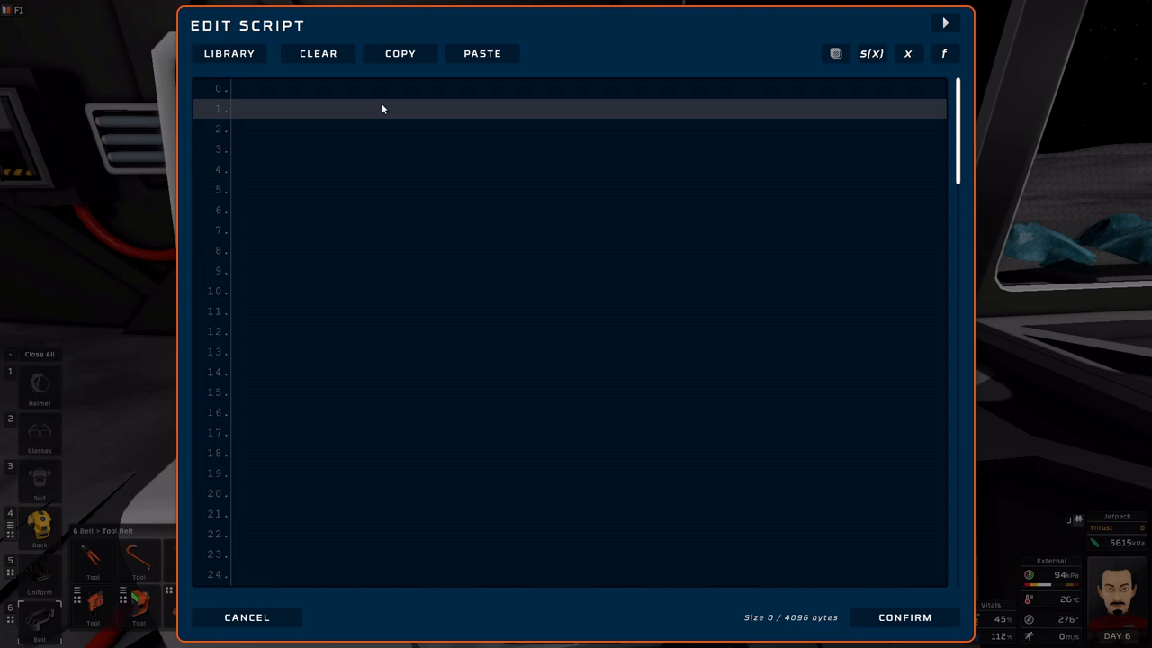
mouse_move(793, 631)
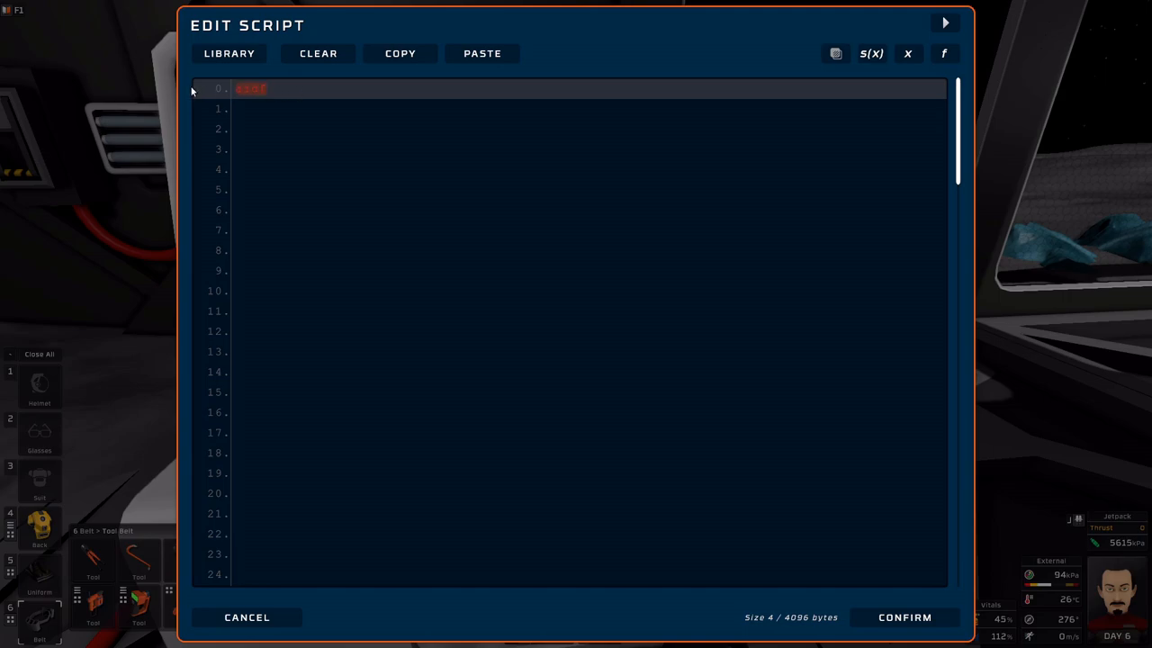
click(360, 210)
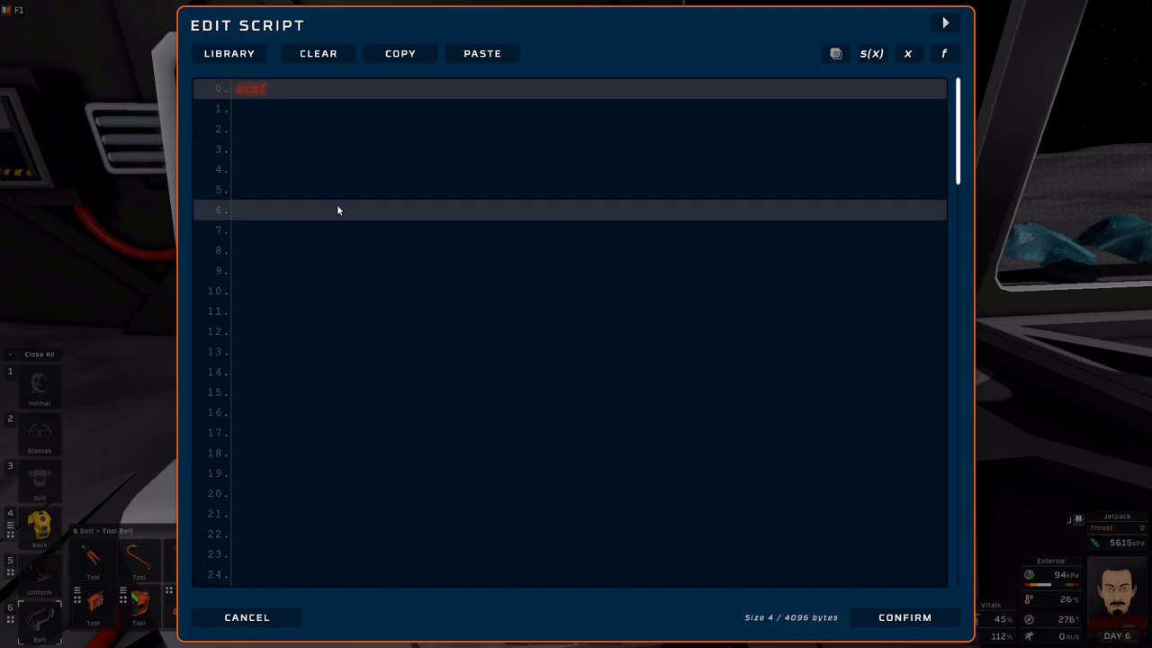
click(318, 53)
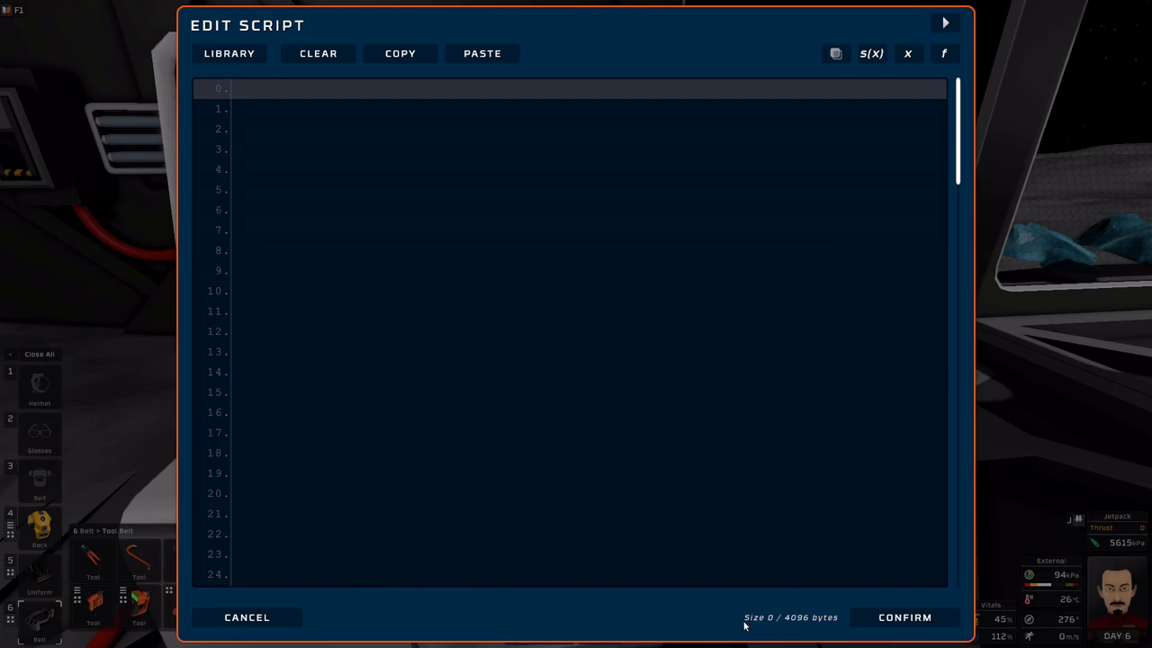
mouse_move(972, 137)
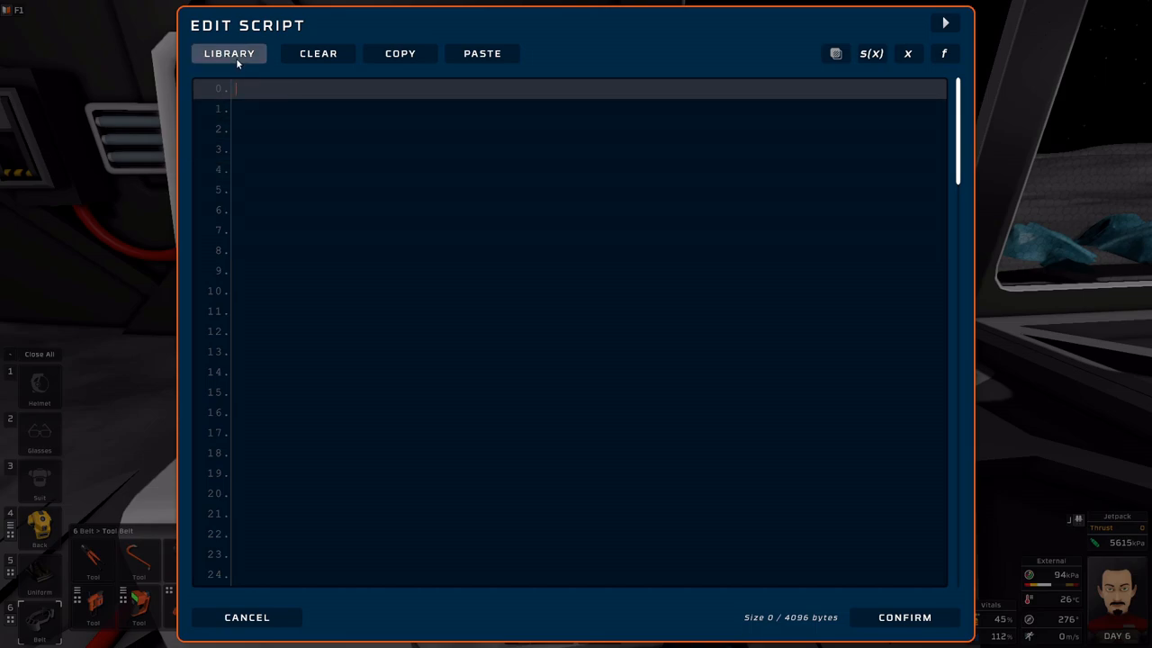
- Browse the Source Code Library's saved scripts and close it
click(228, 53)
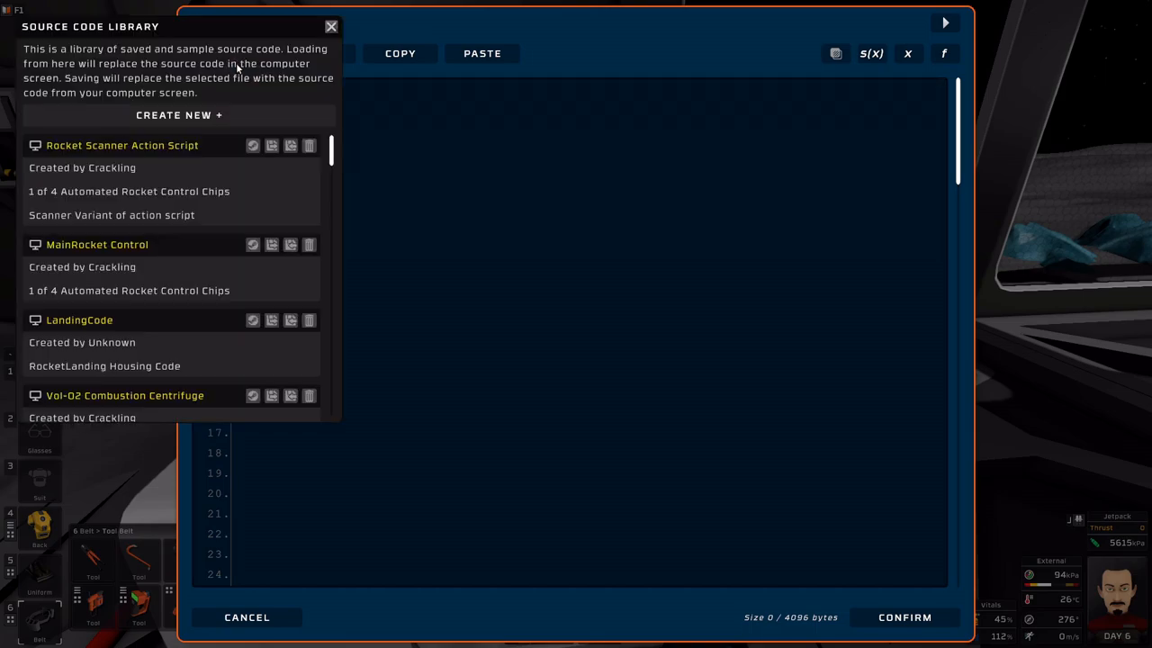
mouse_move(240, 80)
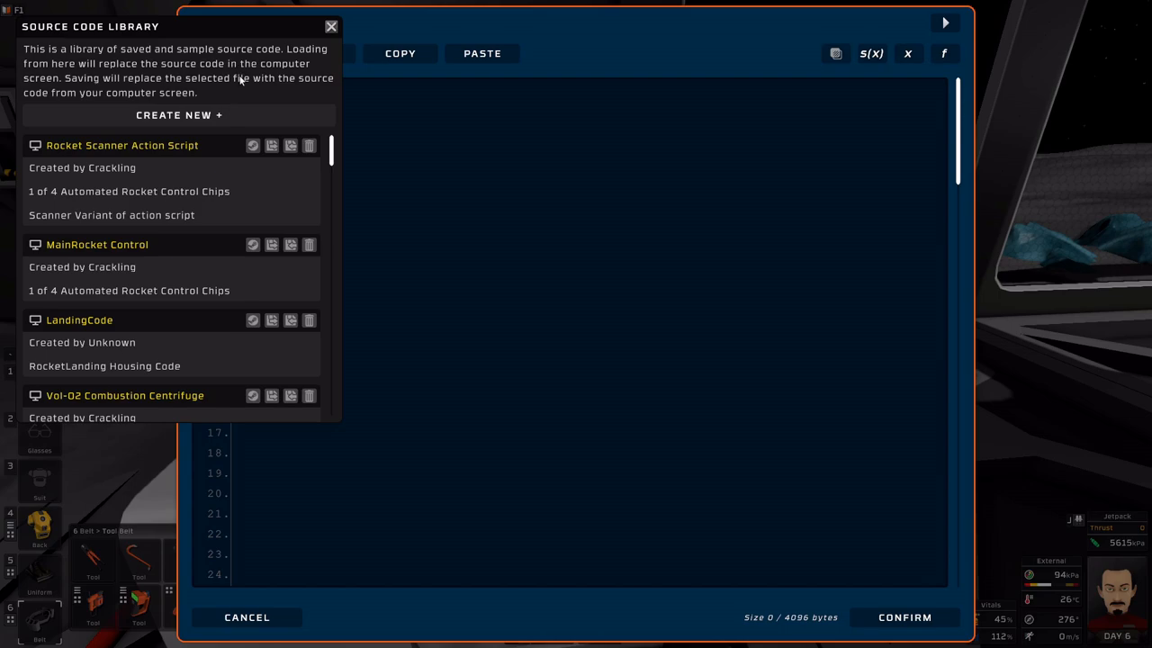
mouse_move(331, 26)
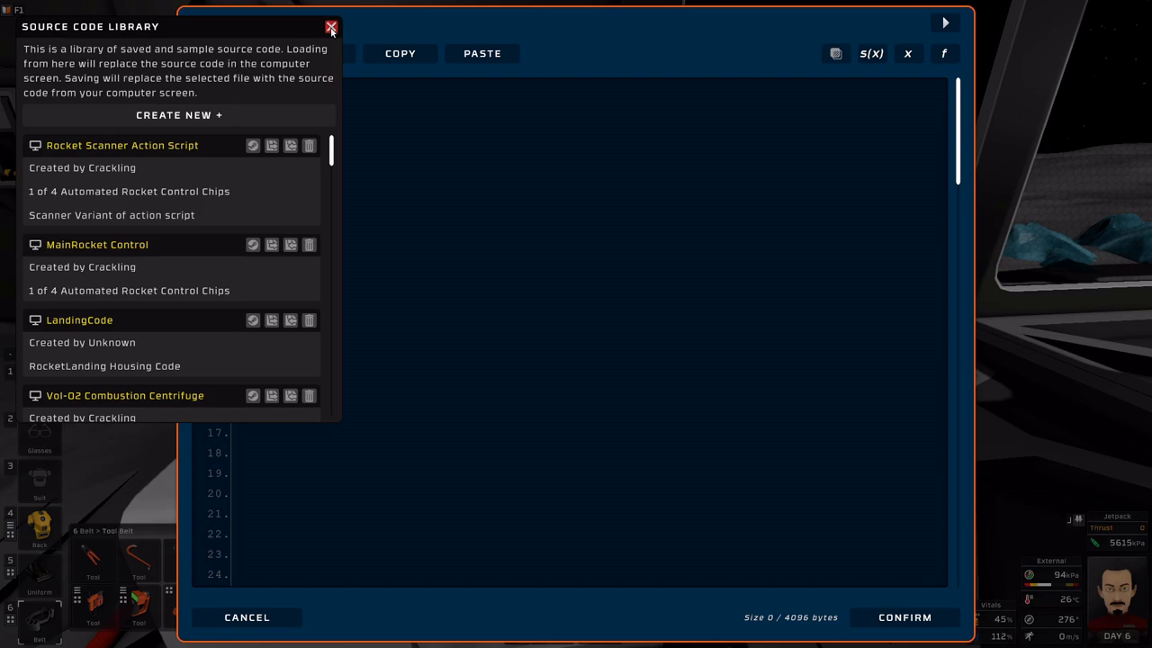
click(331, 26)
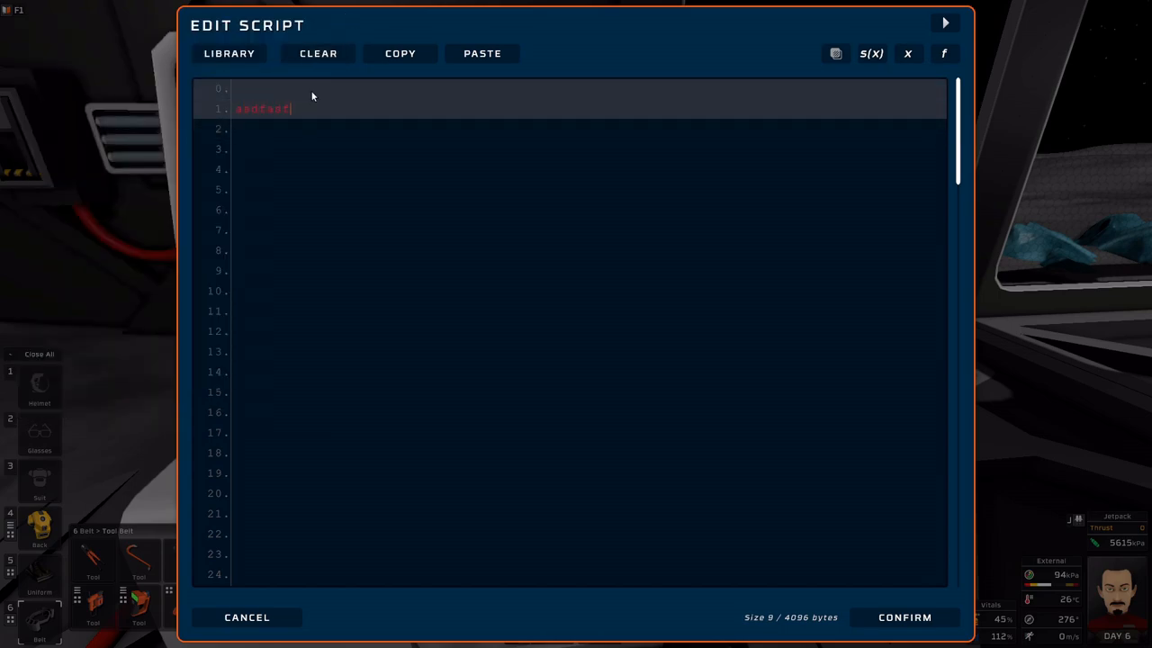
- Enter 'asdf' on line 0, copy and paste it onto line 2, then clear the script
click(317, 53)
text(asd)
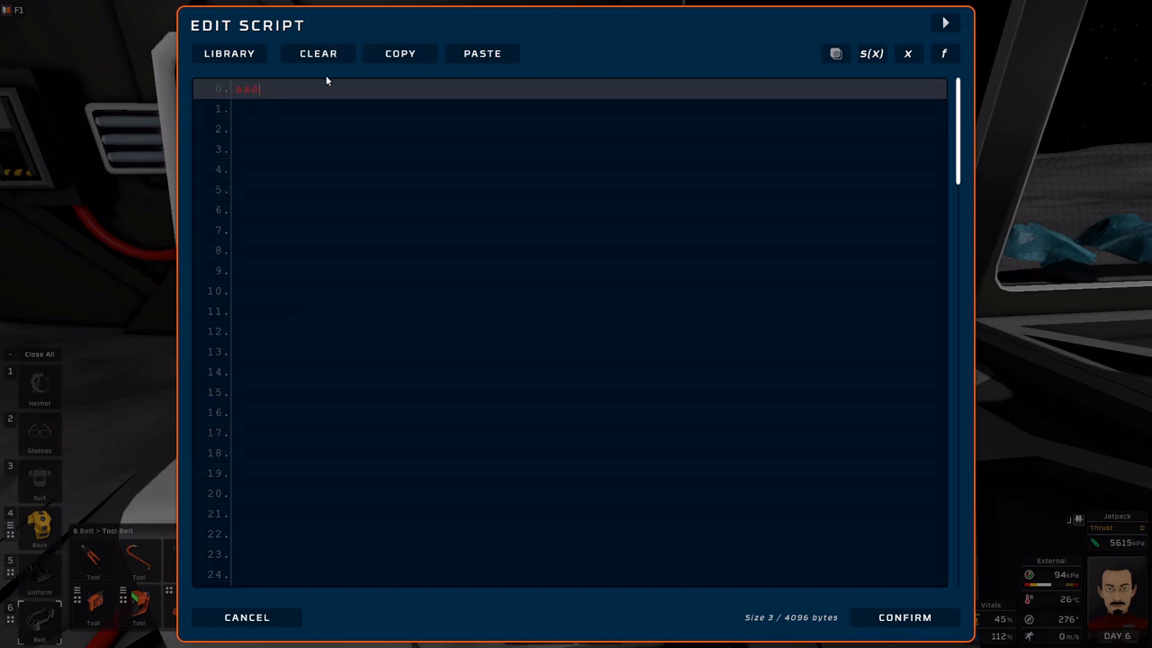
text(f)
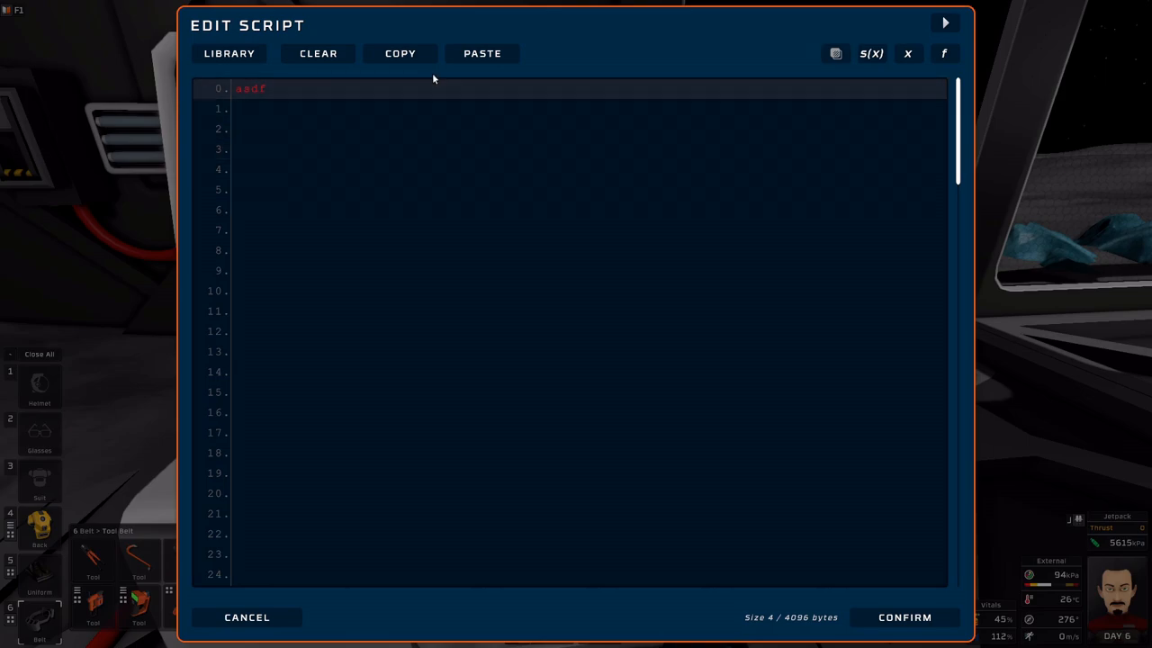
click(400, 53)
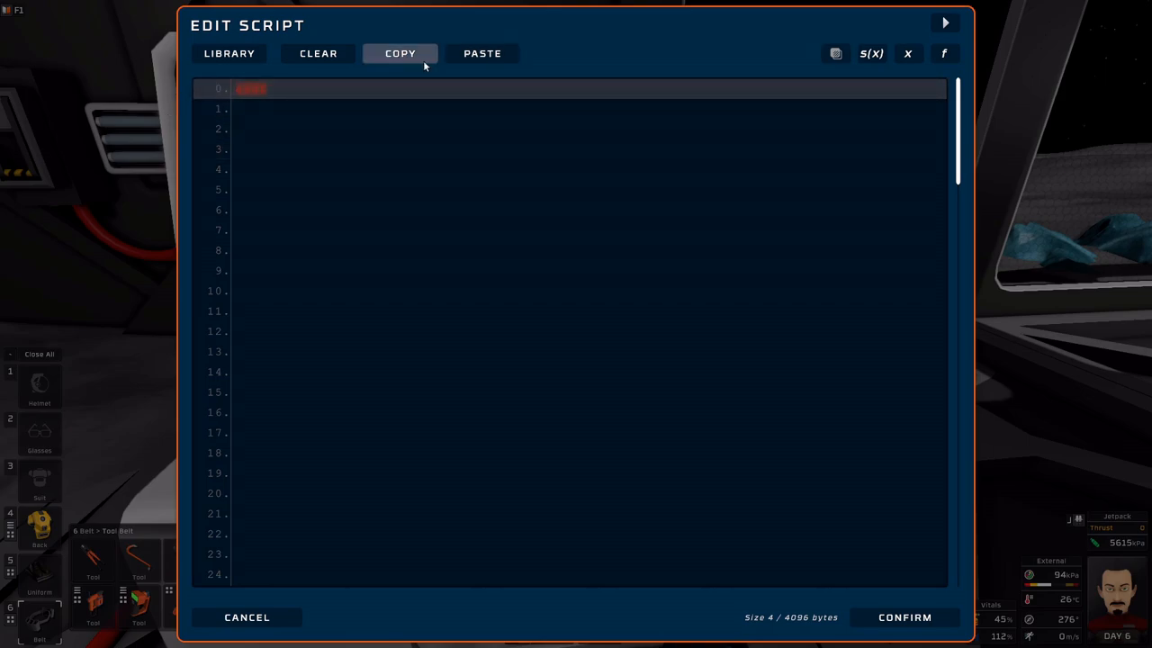
click(482, 53)
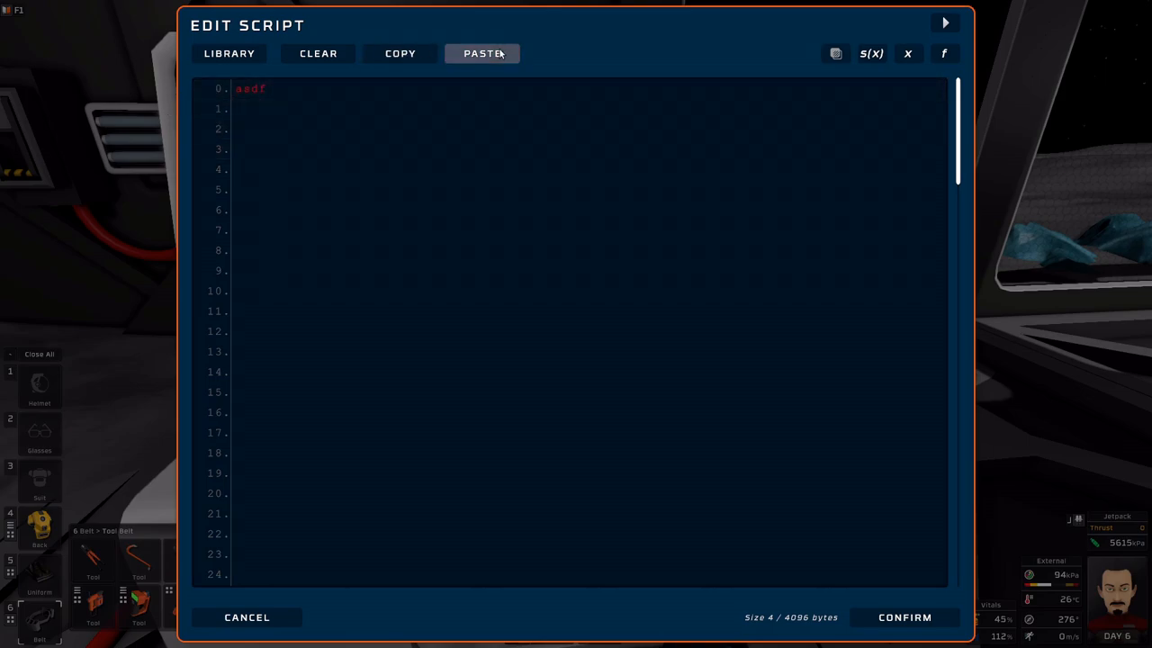
click(567, 128)
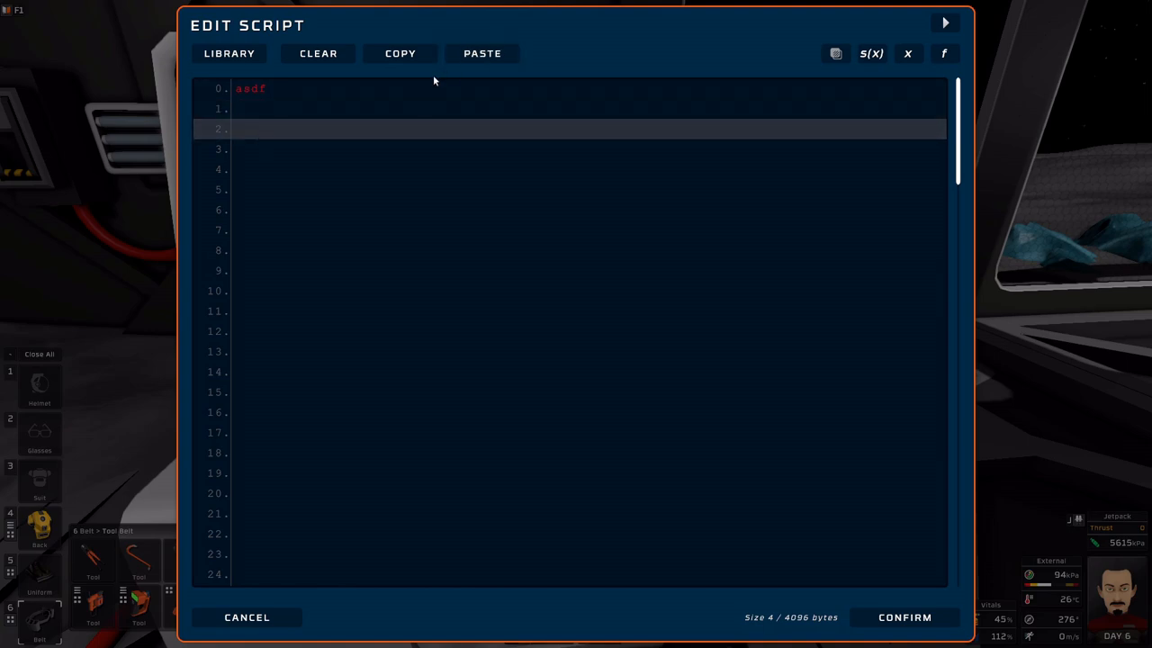
click(483, 53)
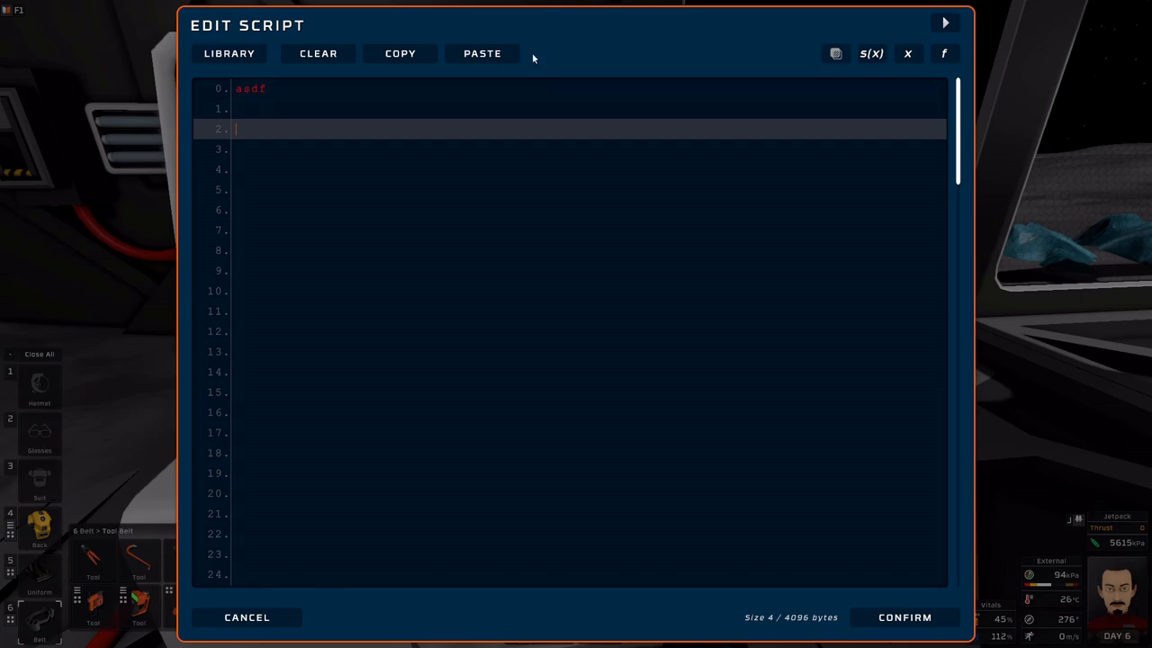
click(318, 53)
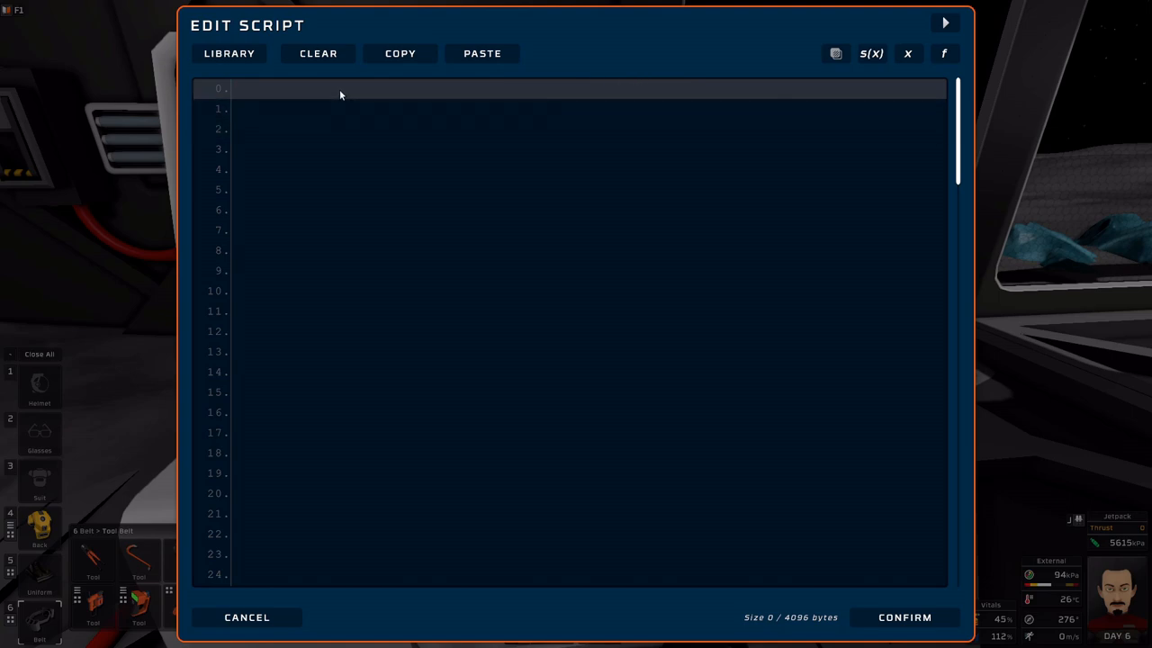
mouse_move(357, 100)
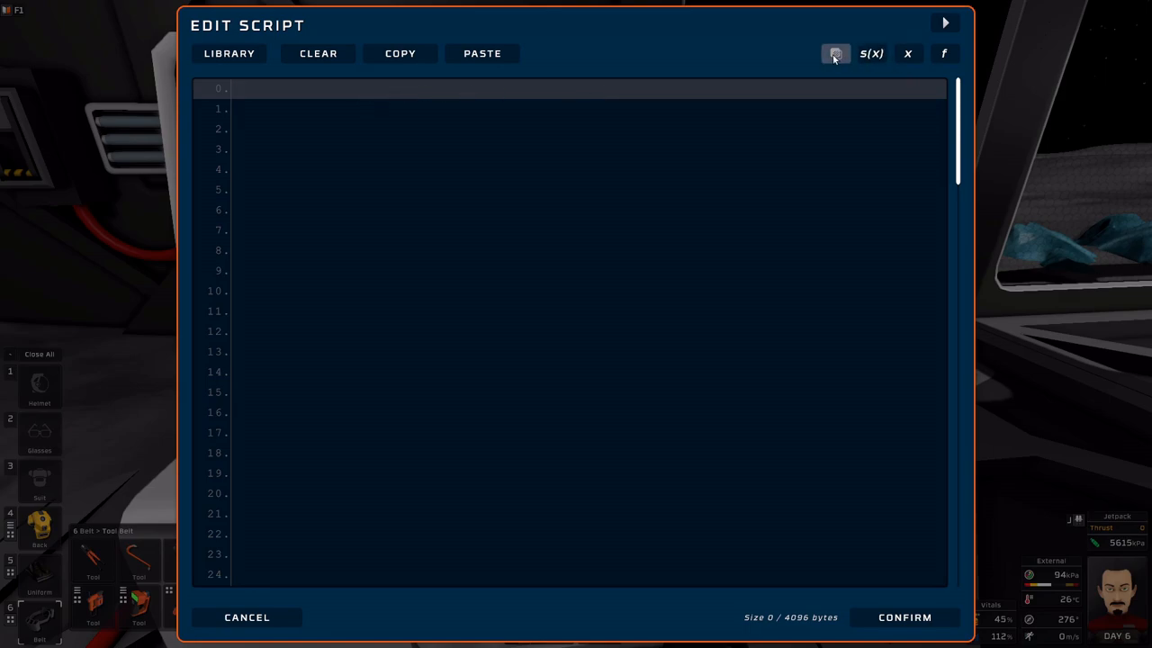
- Open the Slot Variables reference, scroll through its list, and close it
click(834, 53)
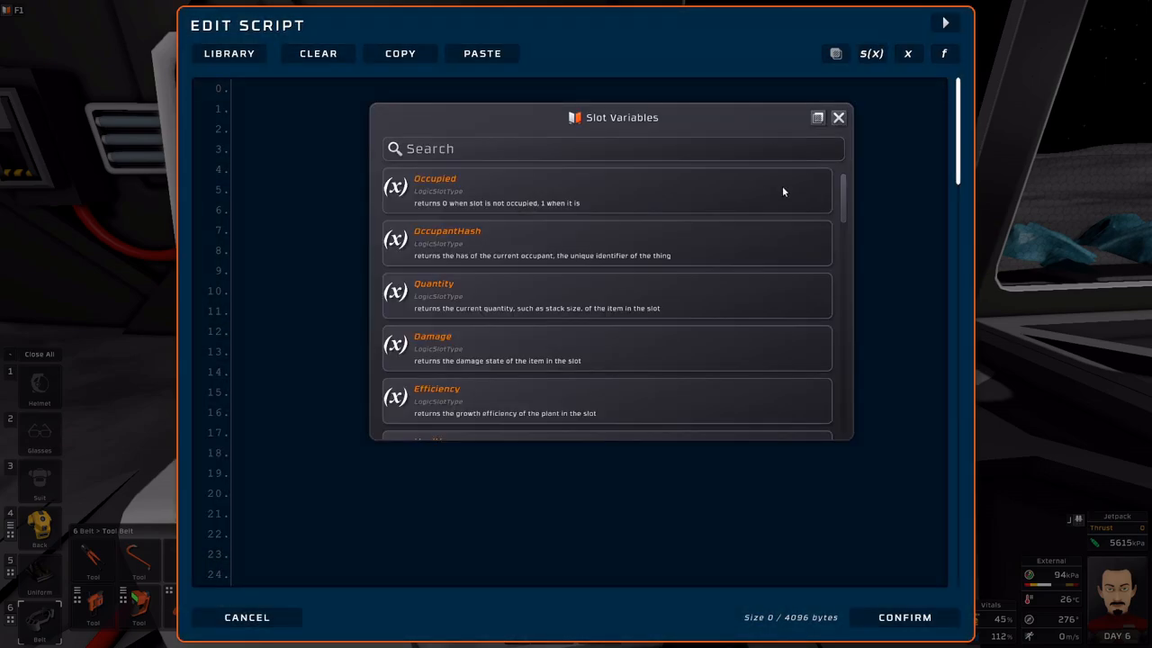
scroll(down, 3)
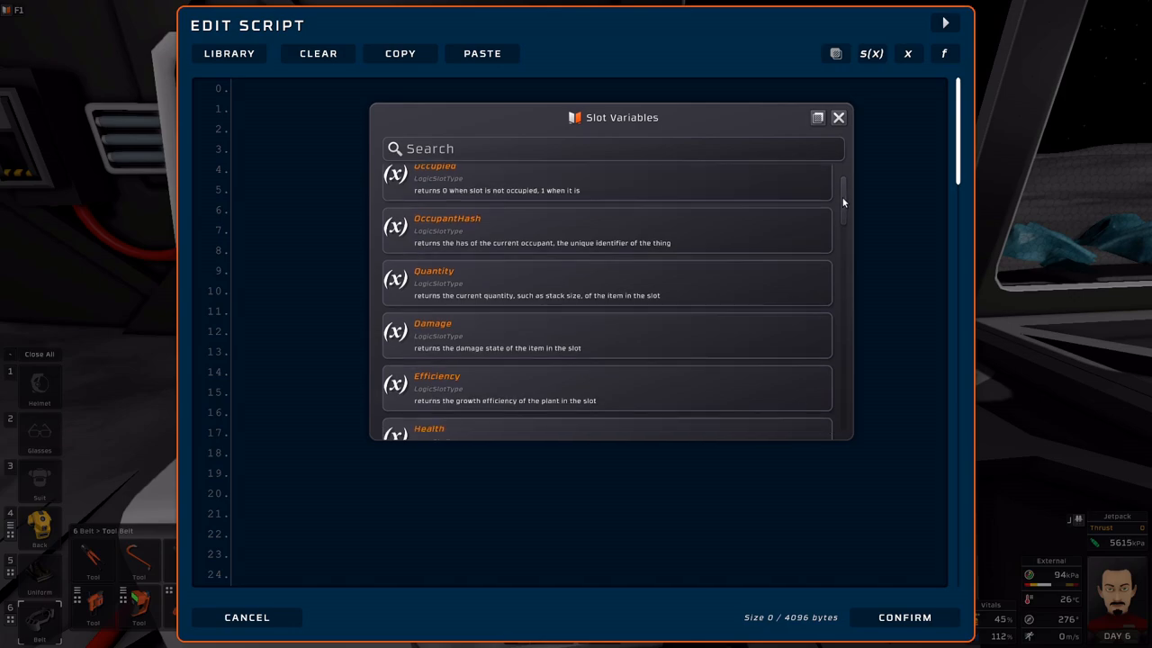
scroll(down, 3)
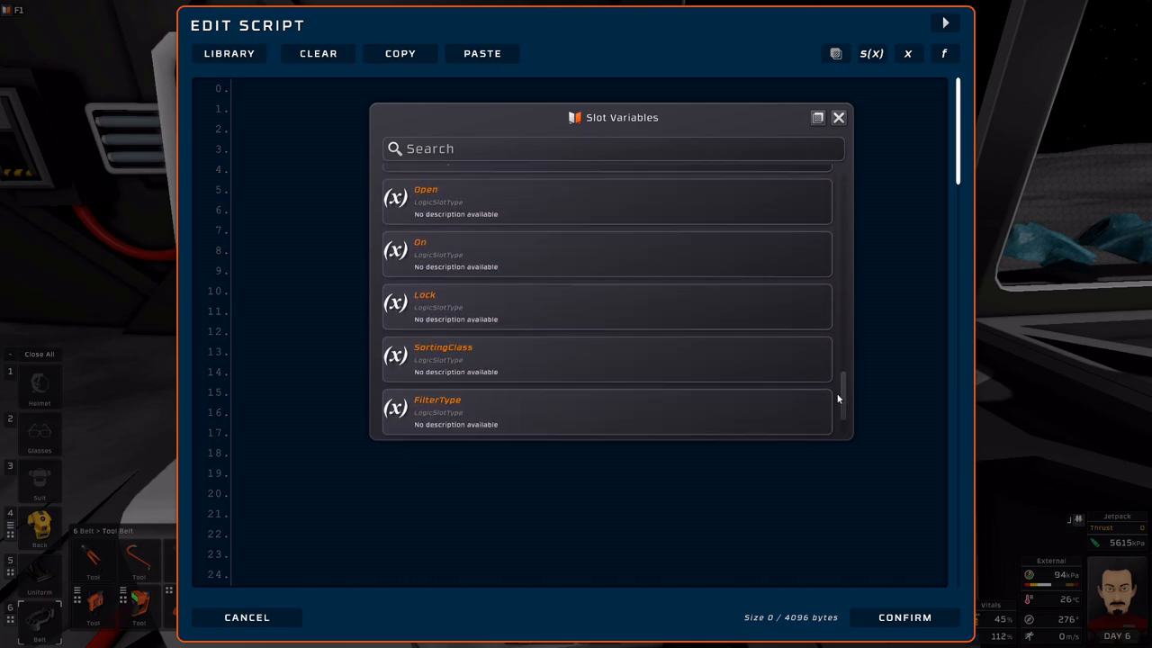
scroll(up, 3)
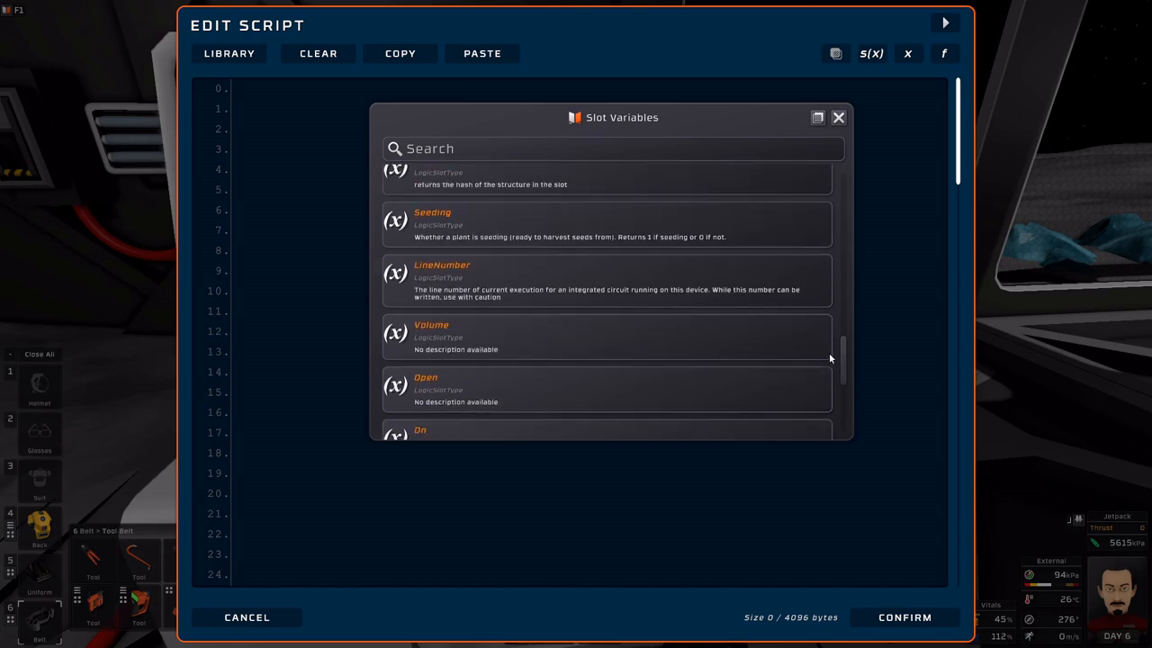
scroll(up, 3)
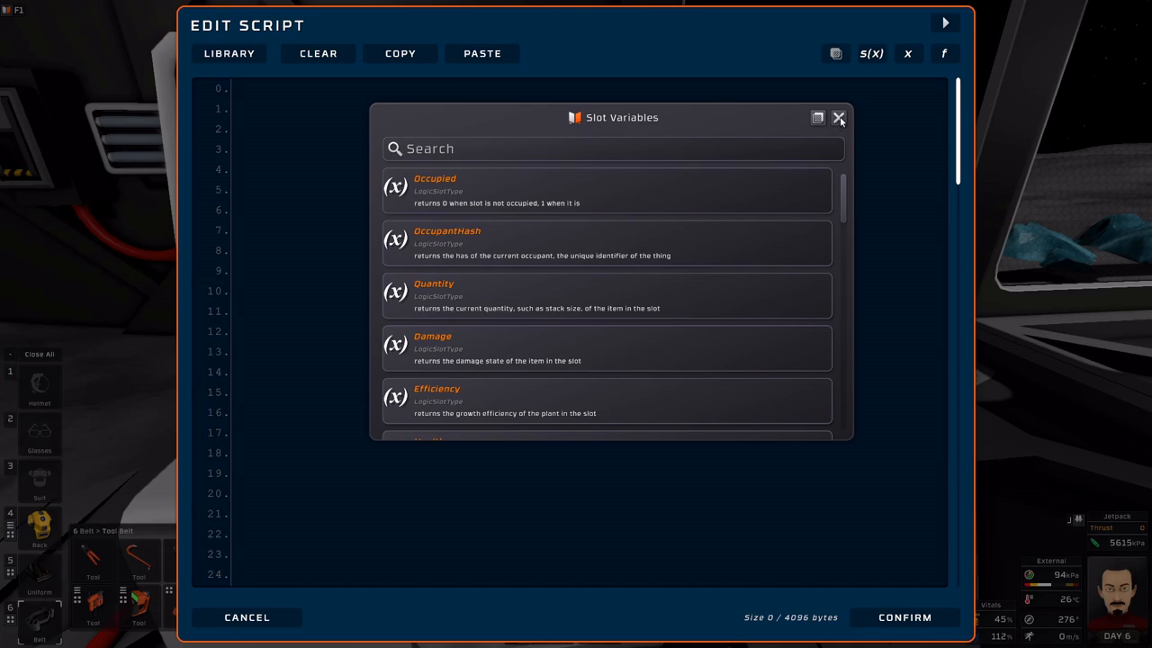
click(837, 118)
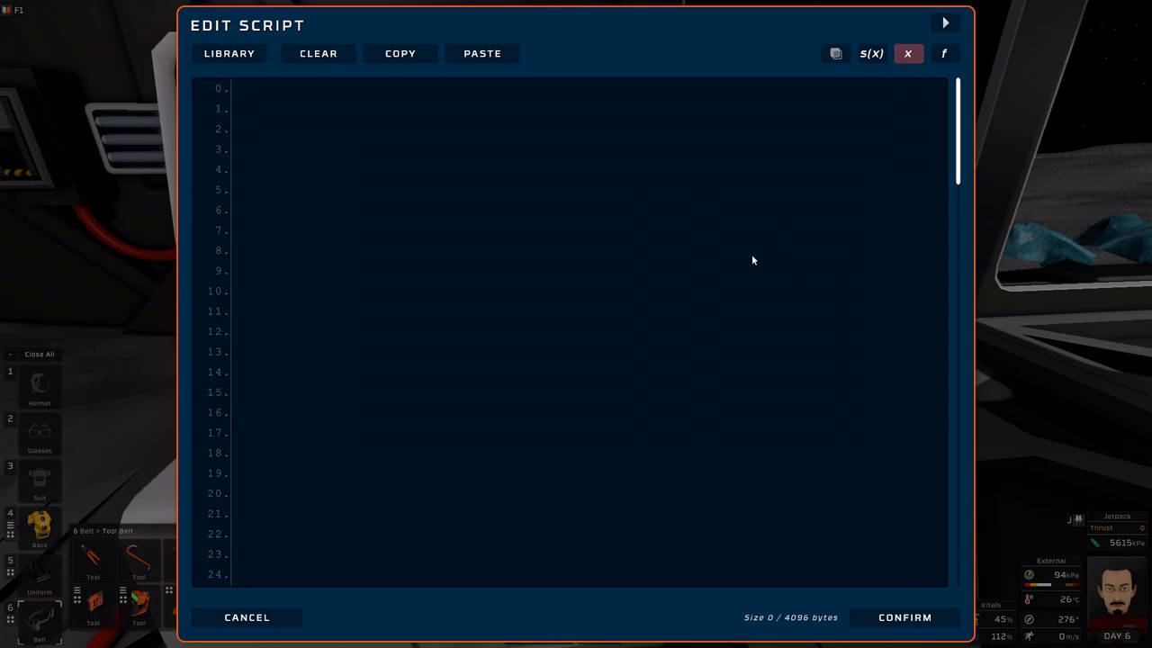
- Browse the Variables reference from AirCon constants through LogicTypes and back to the top
click(870, 53)
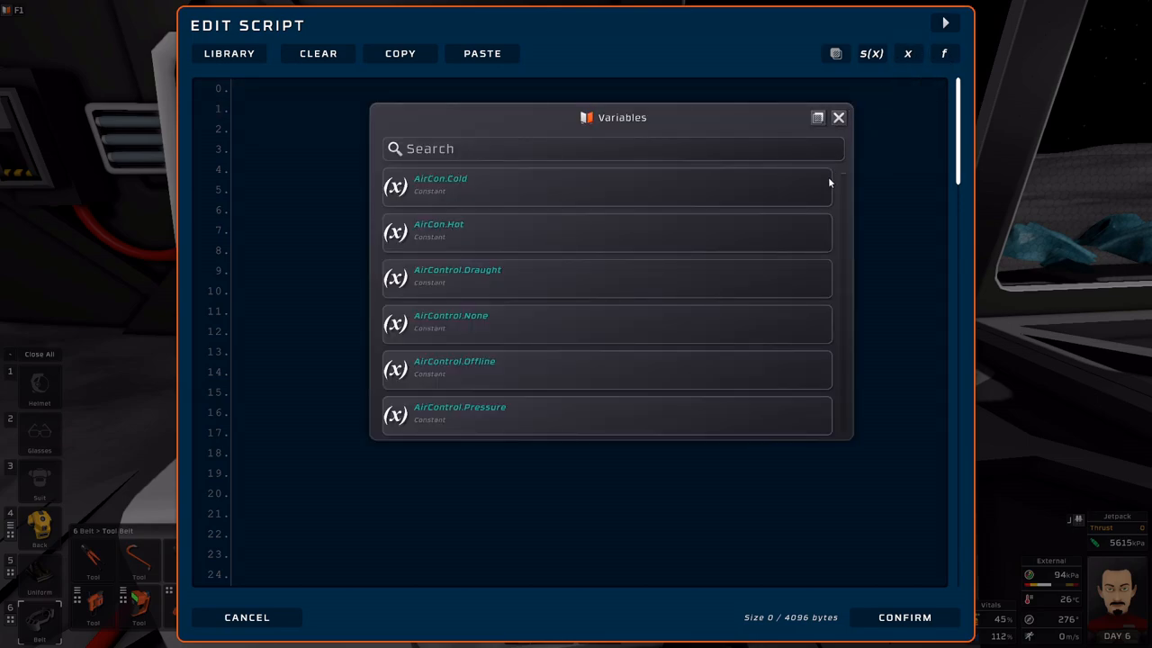
scroll(down, 3)
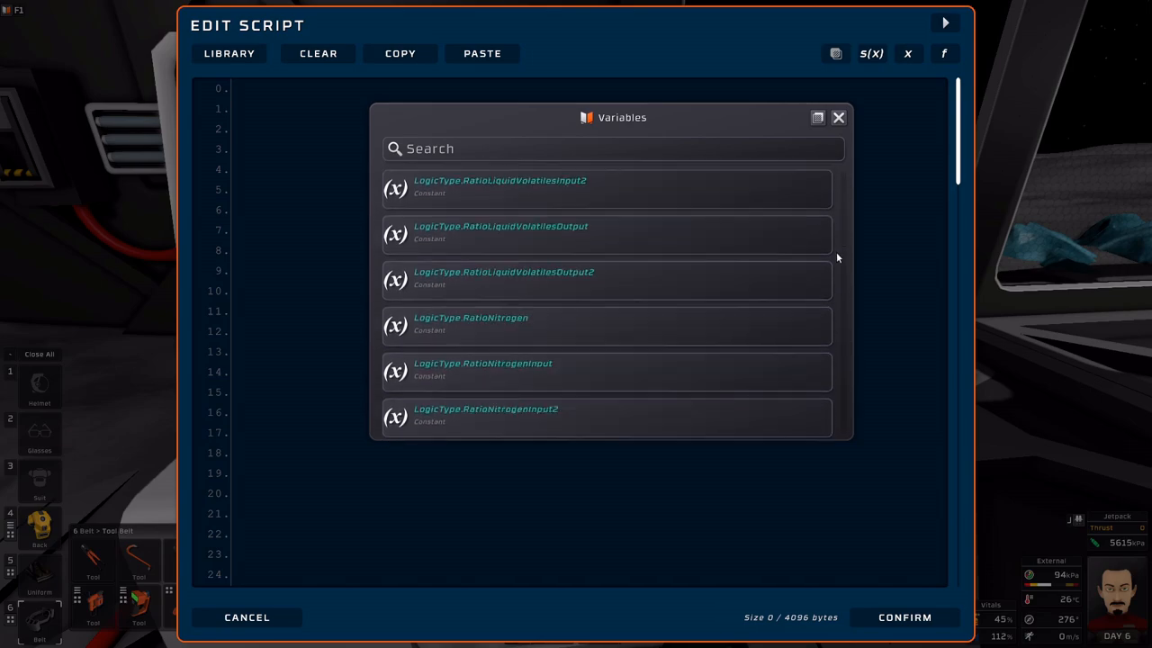
scroll(up, 3)
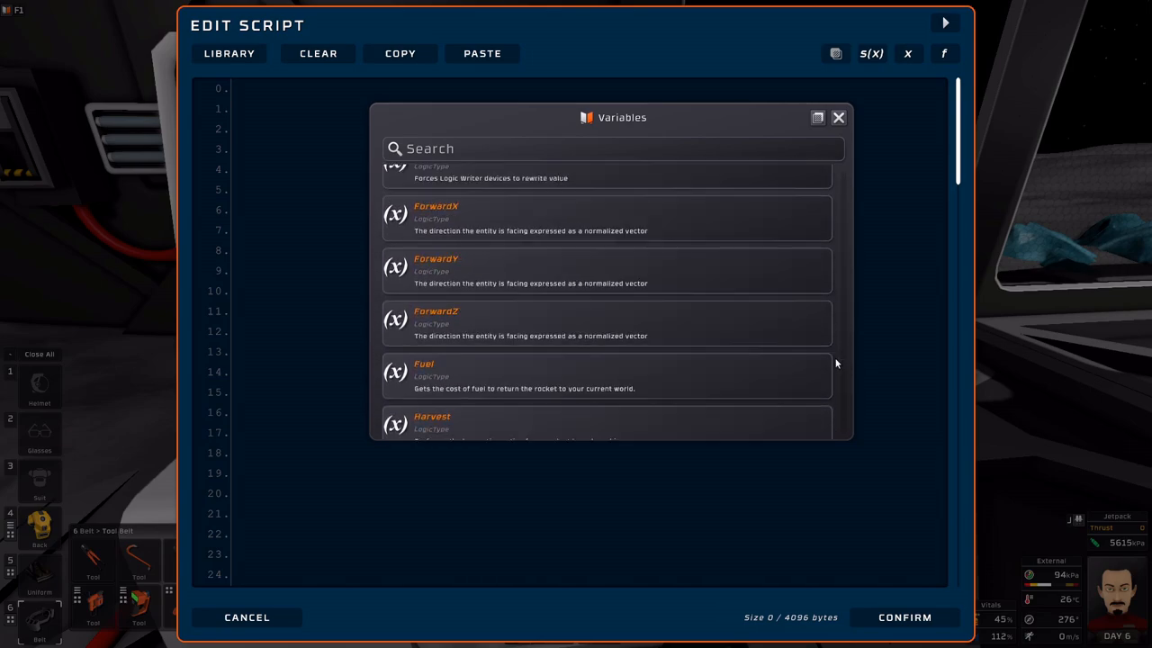
scroll(down, 3)
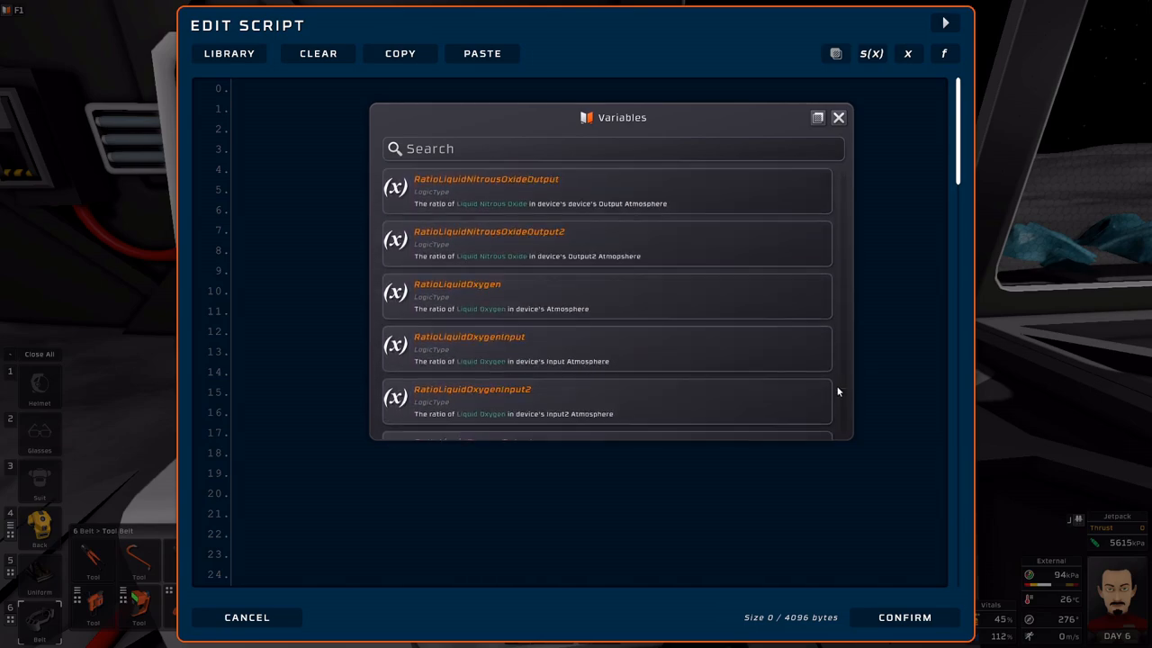
scroll(down, 3)
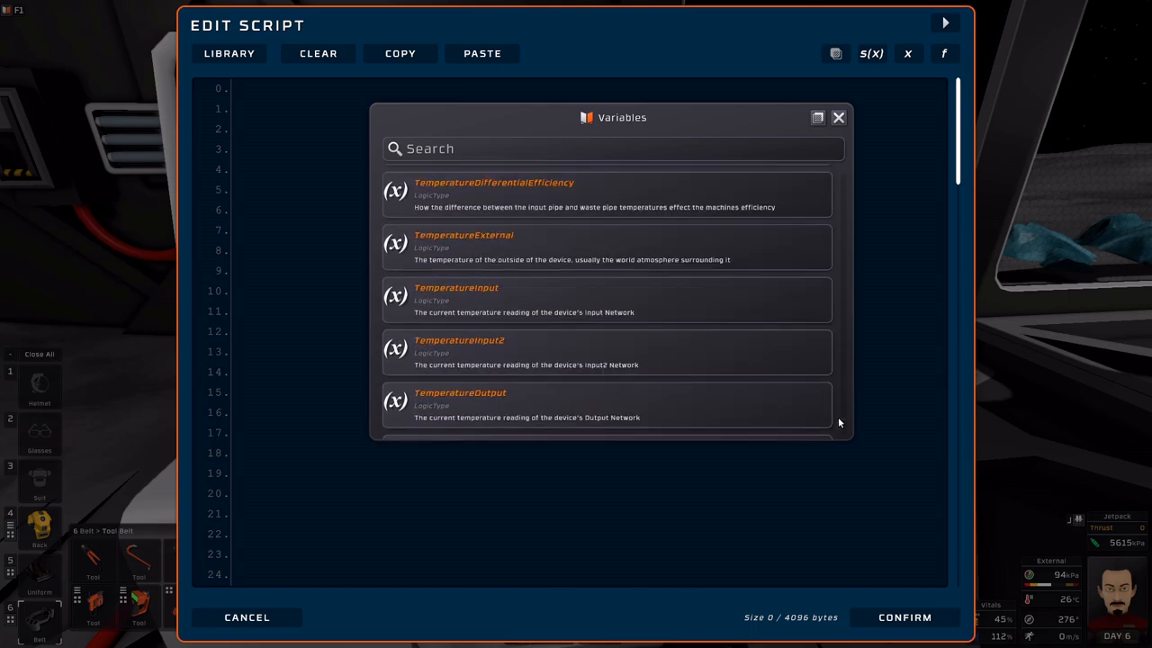
scroll(down, 3)
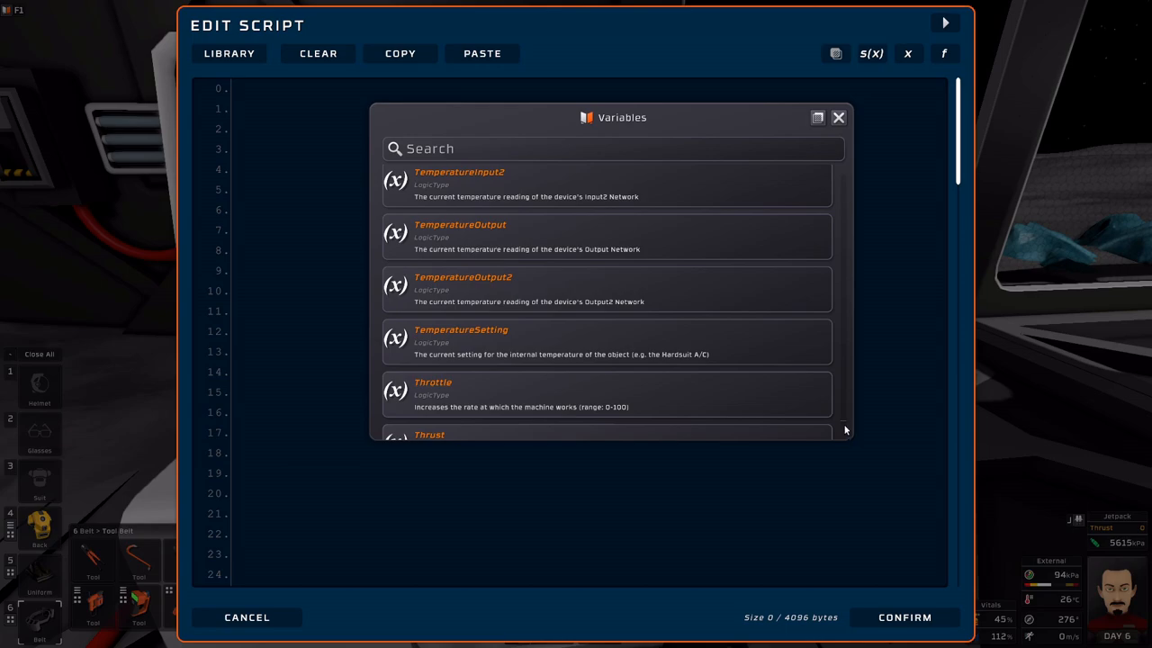
scroll(up, 3)
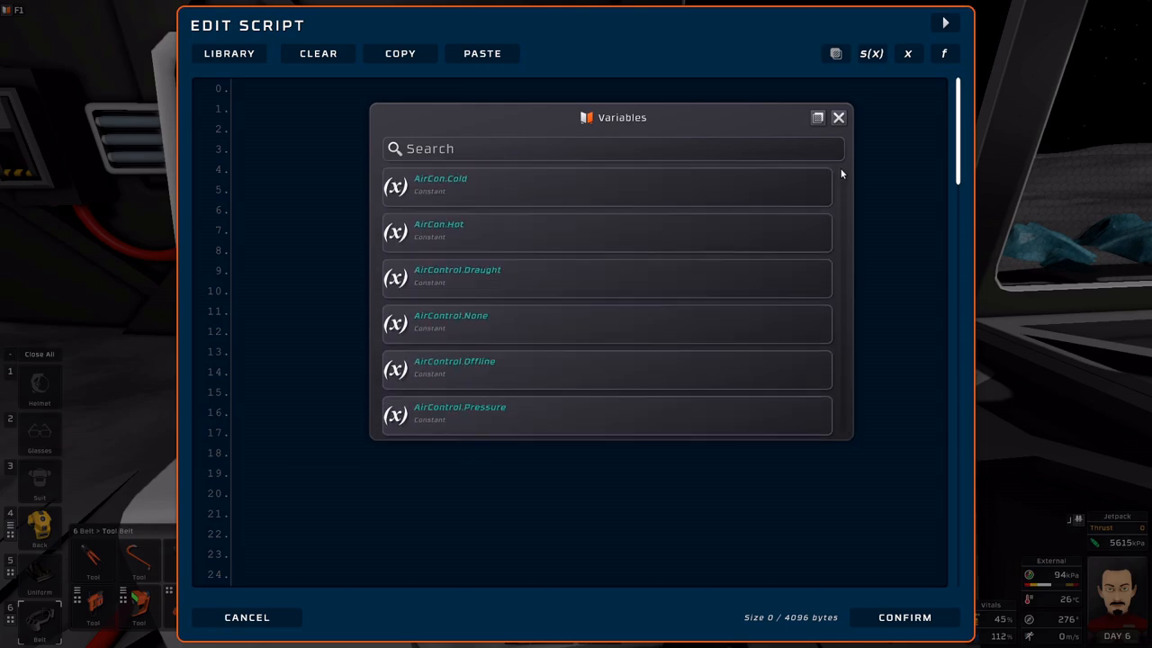
mouse_move(726, 139)
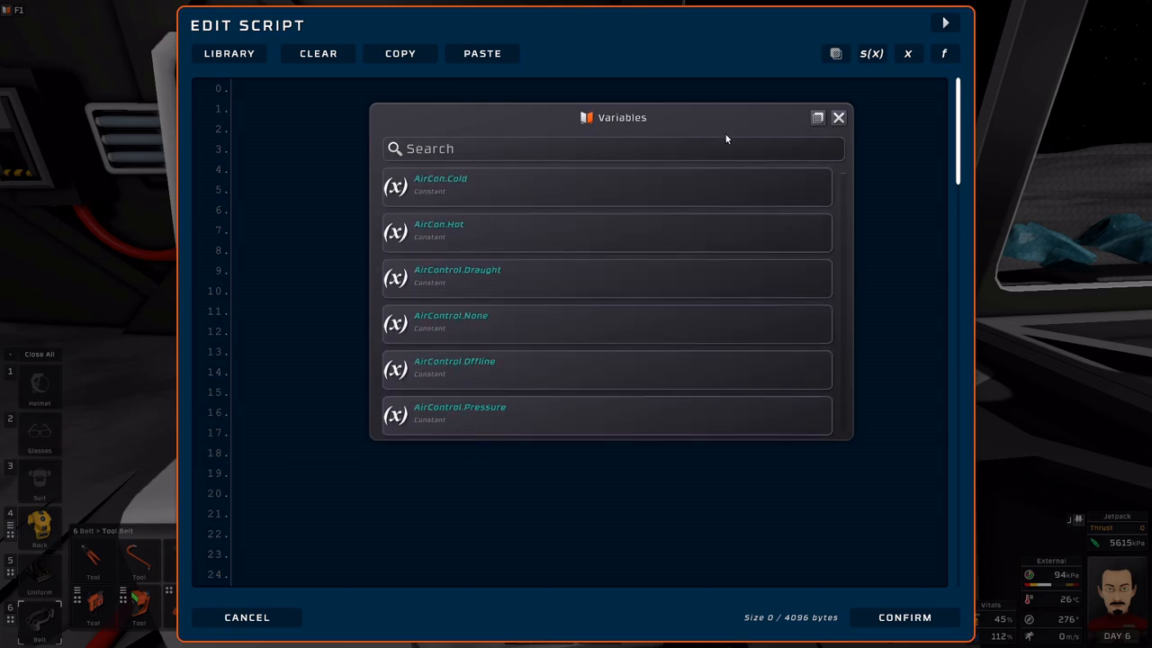
mouse_move(846, 136)
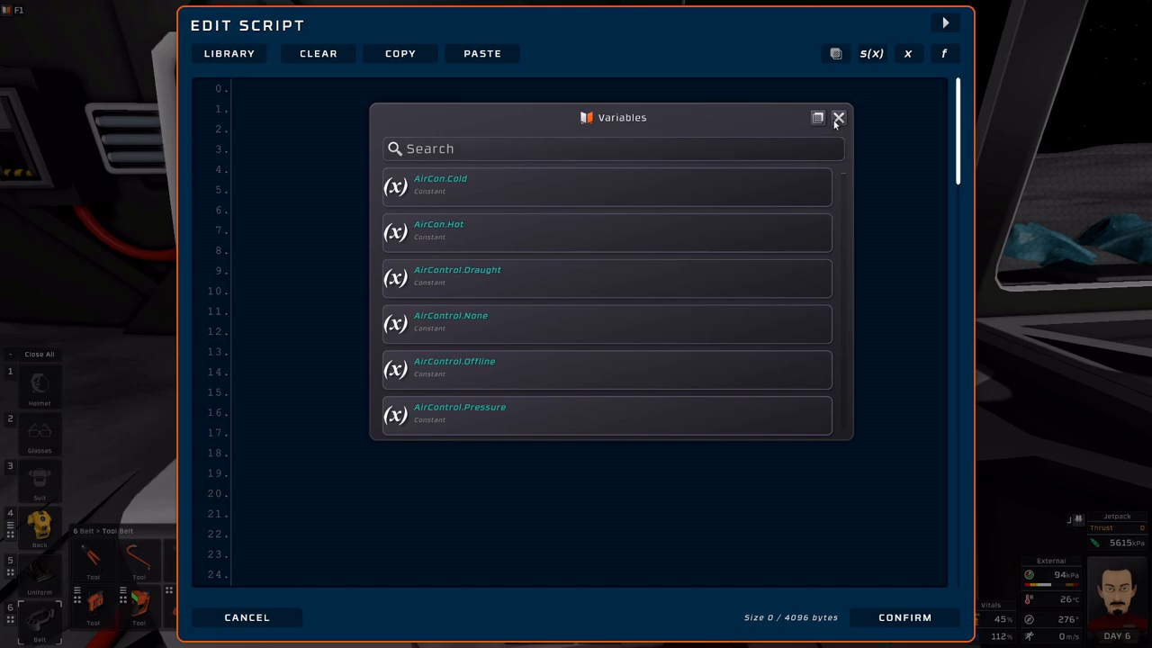
mouse_move(584, 128)
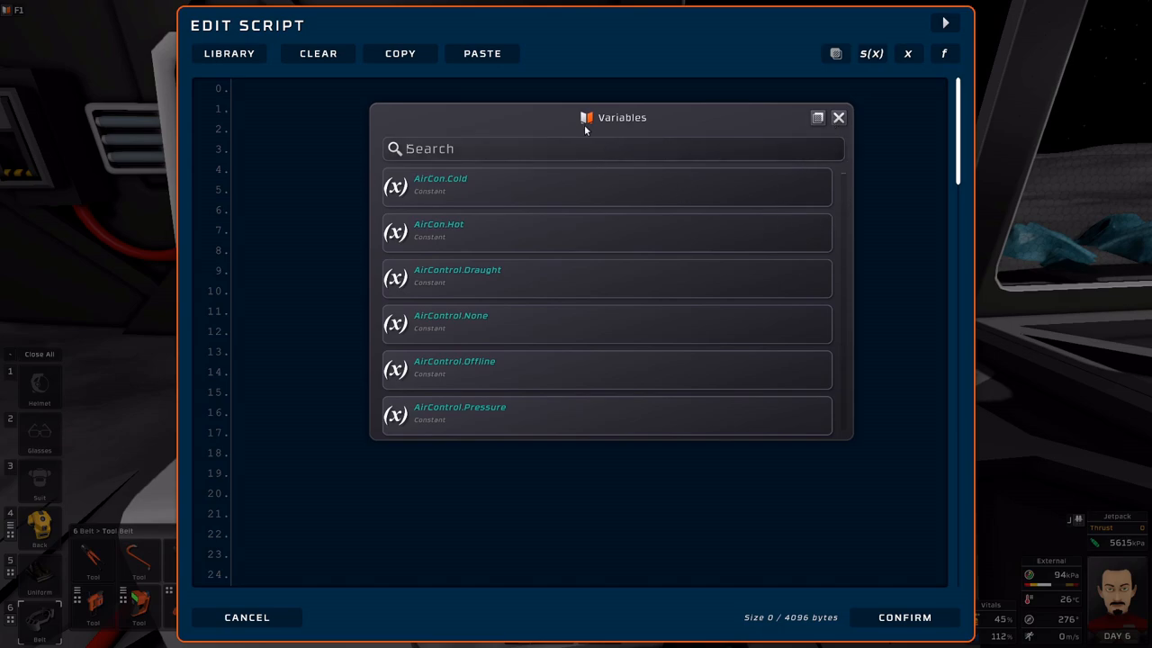
- Search the Variables reference for 'color' and browse Color.Black through Color.Pink
text(color)
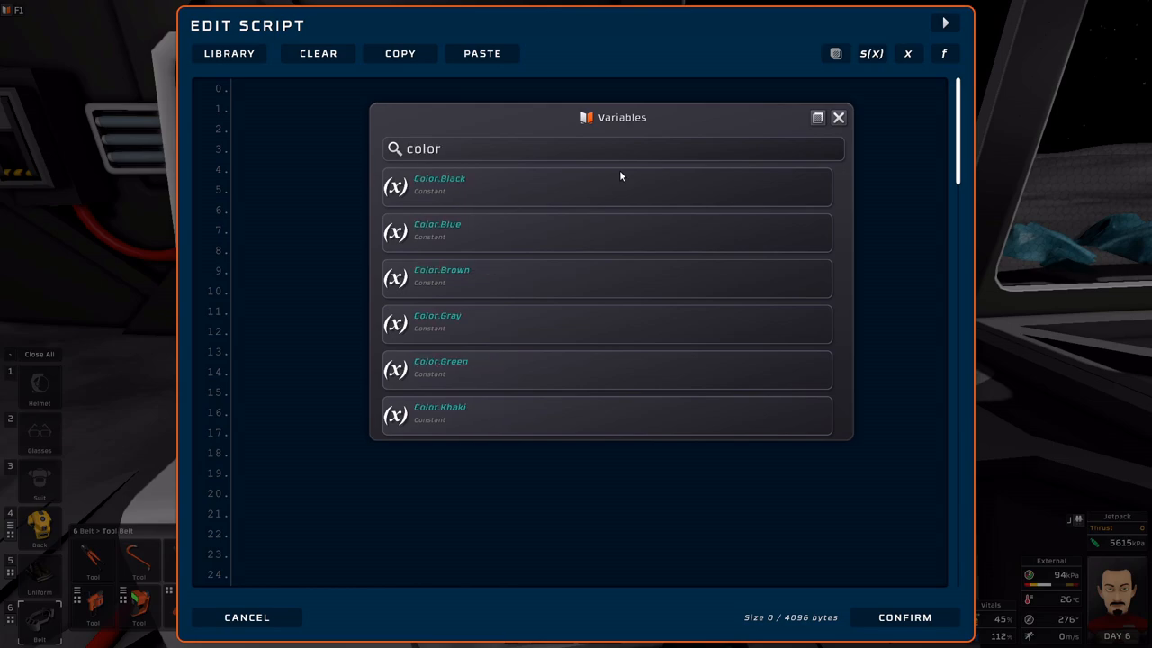
mouse_move(410, 153)
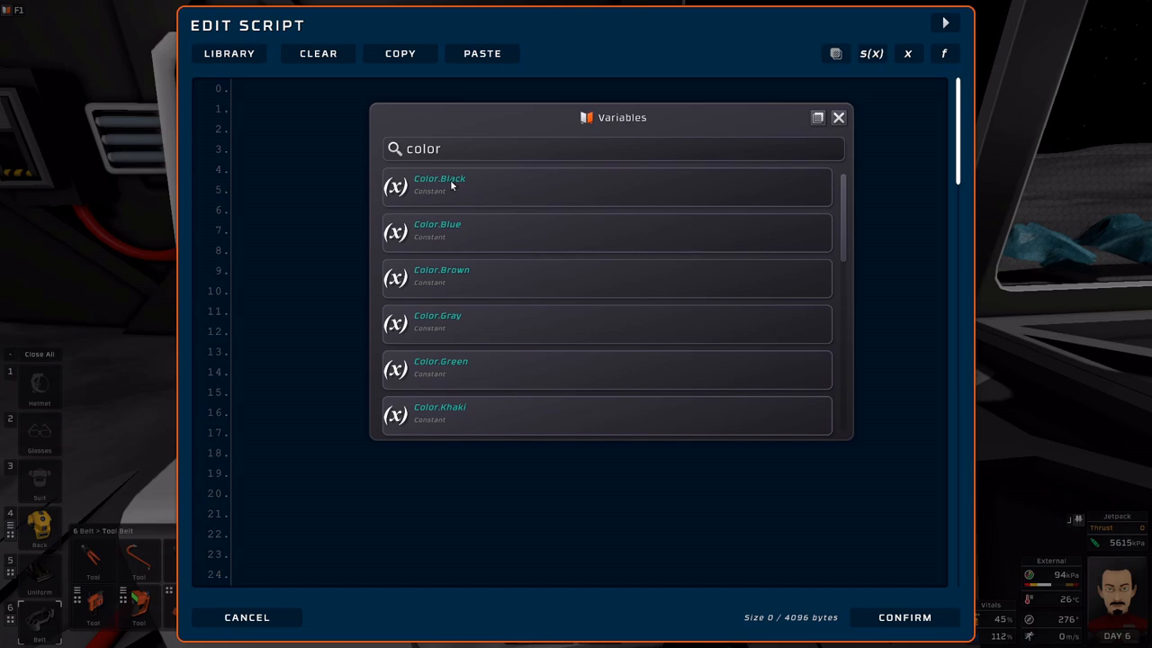
mouse_move(450, 188)
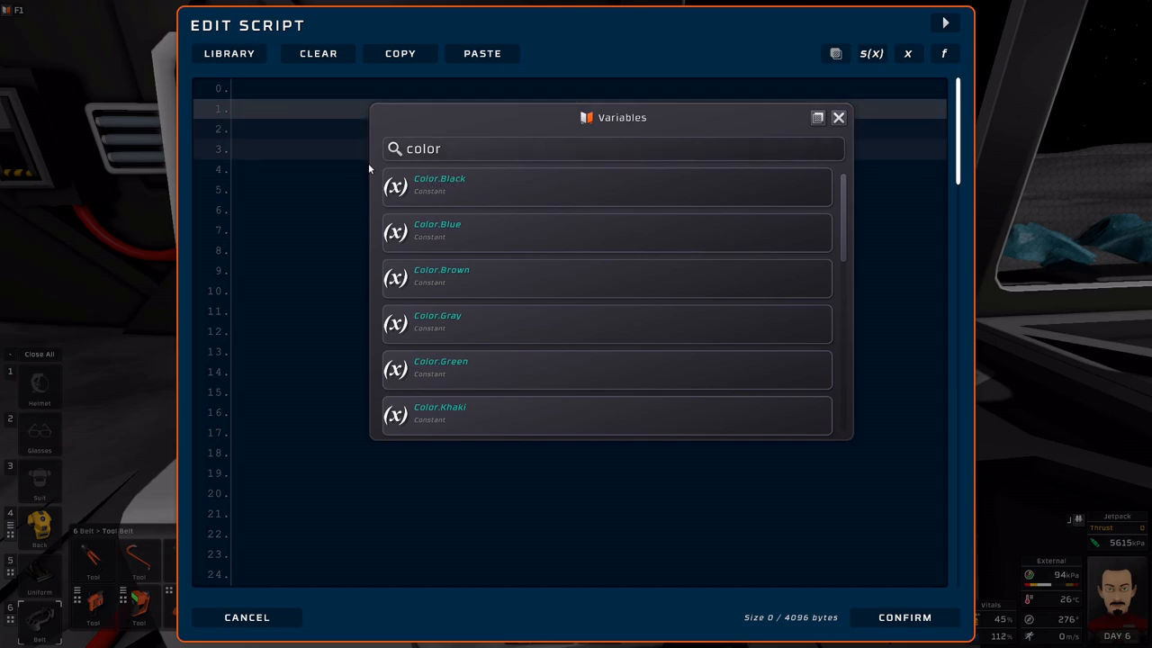
scroll(down, 3)
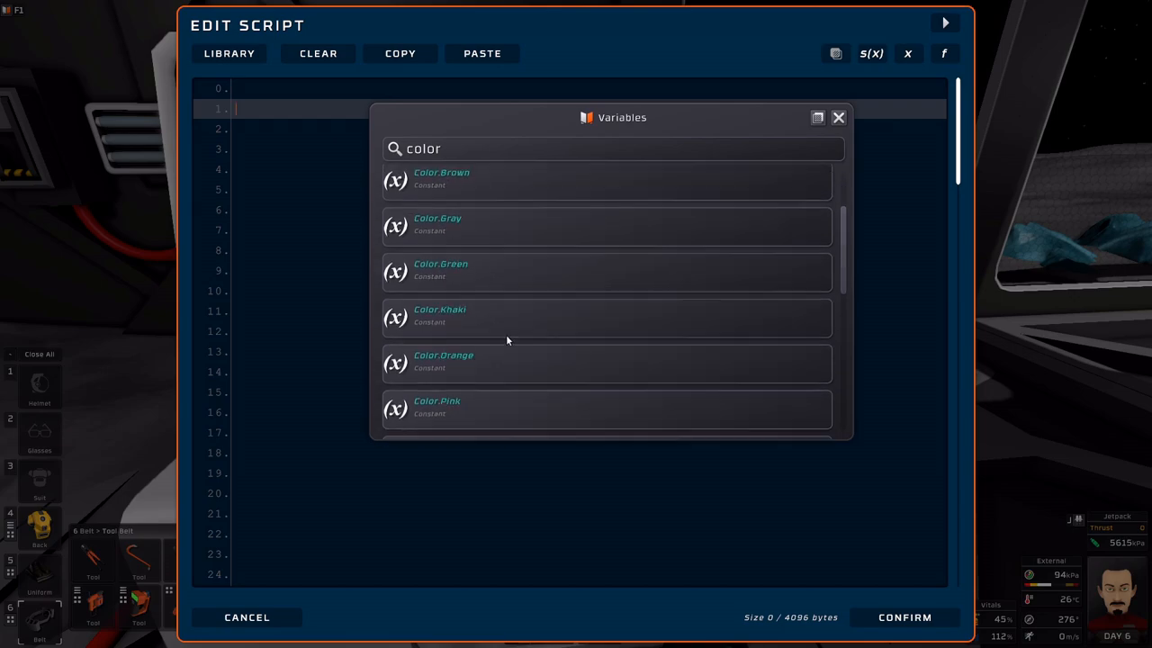
scroll(up, 3)
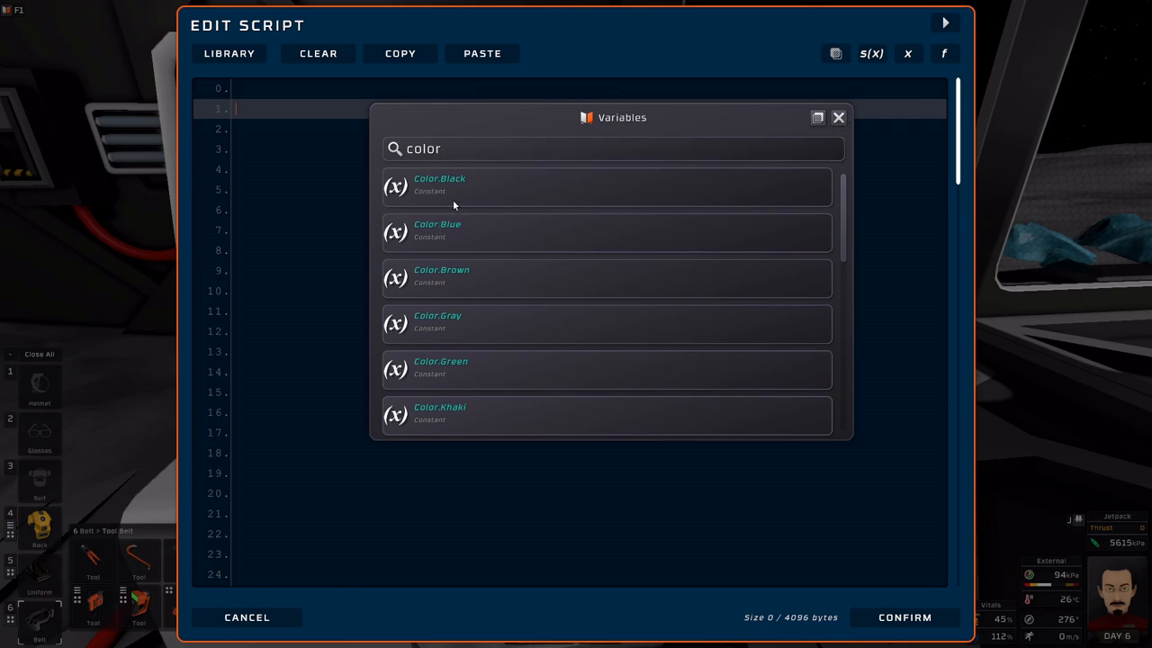
mouse_move(756, 172)
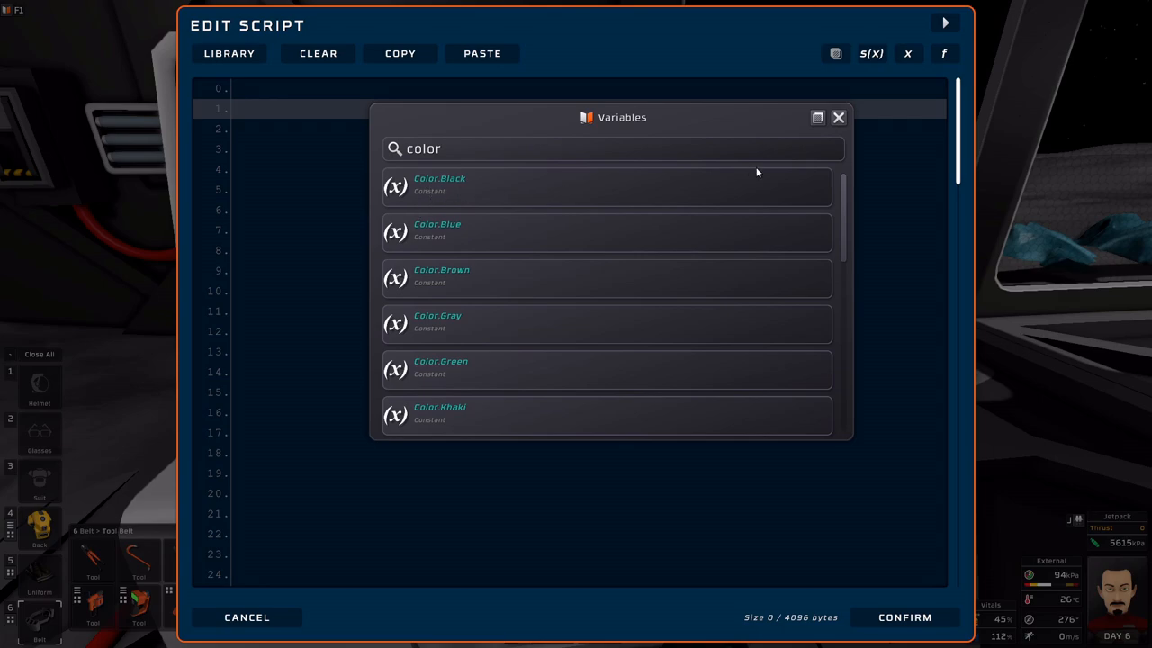
mouse_move(477, 187)
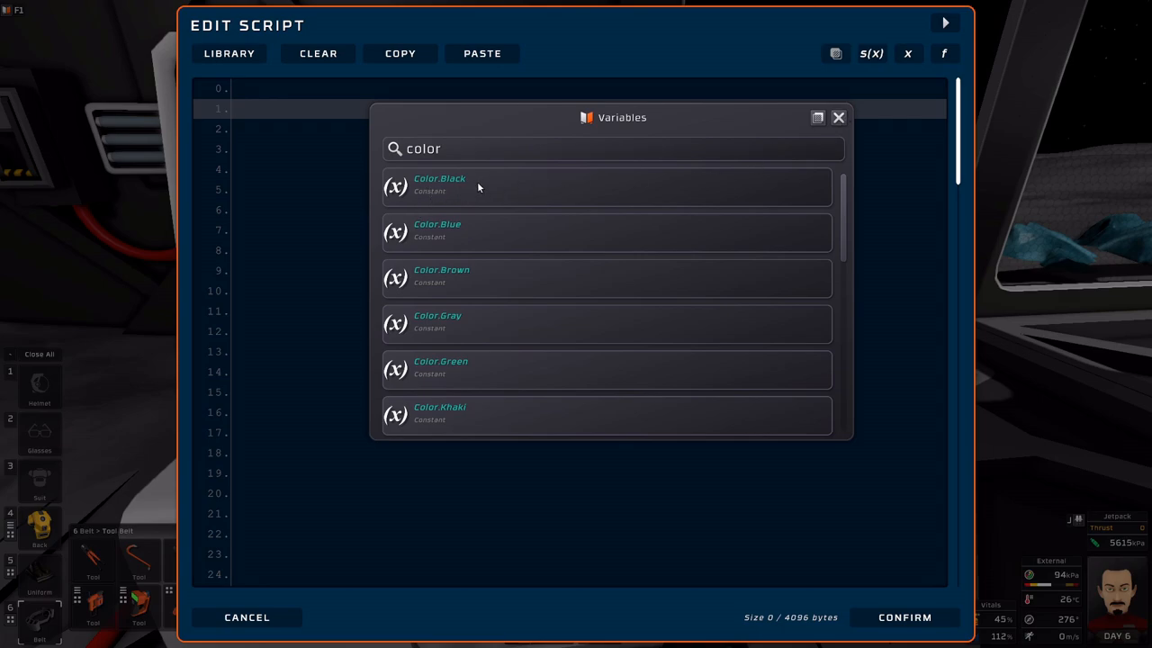
mouse_move(838, 118)
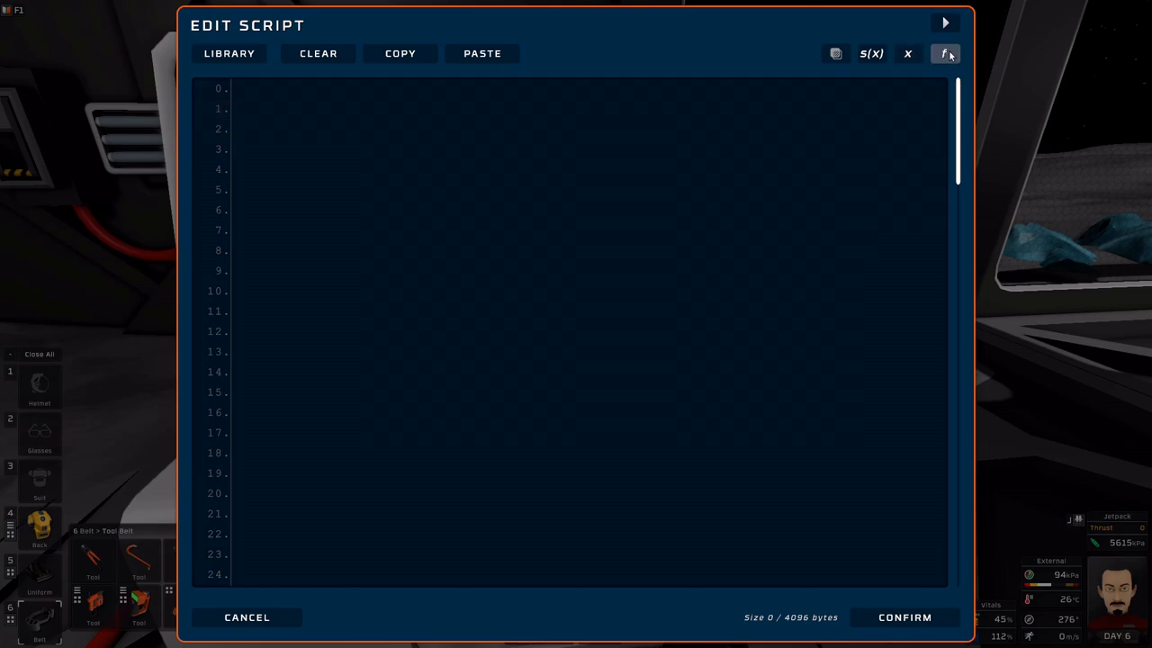
- Open the Functions reference and scroll through its instruction list
click(944, 53)
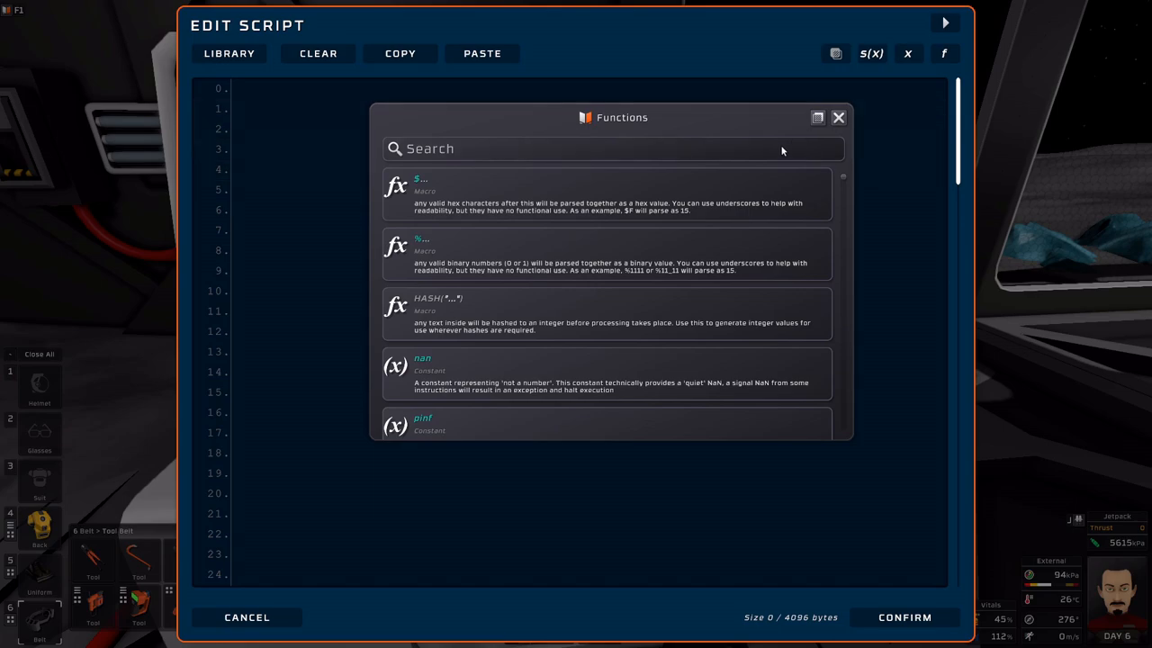
mouse_move(844, 181)
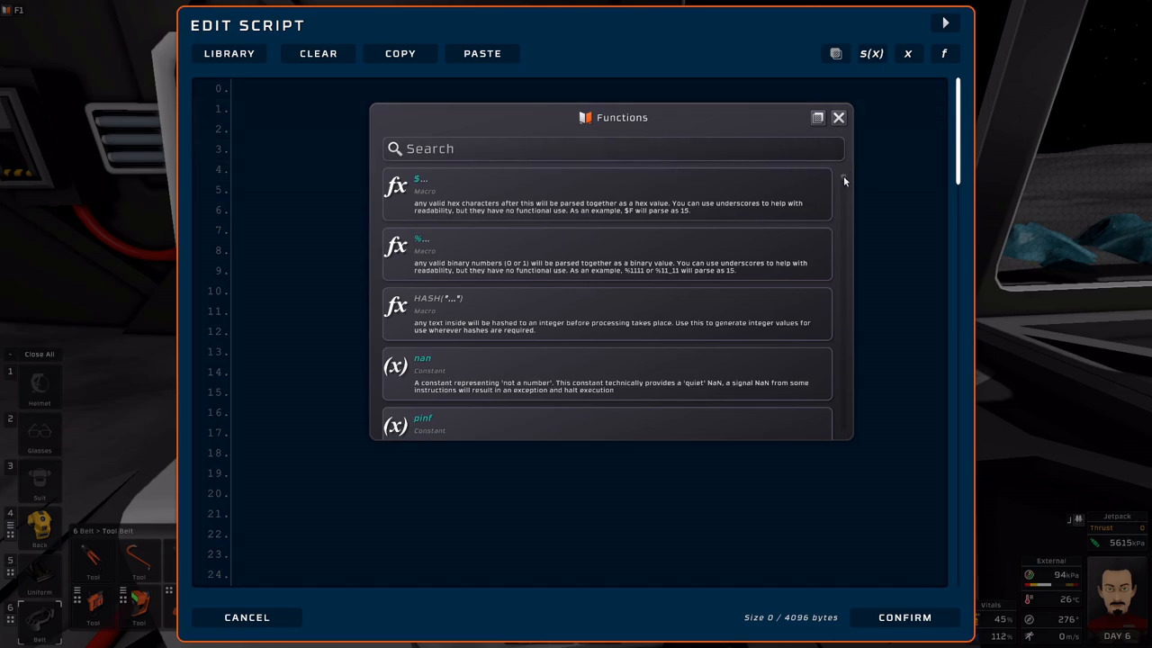
scroll(down, 3)
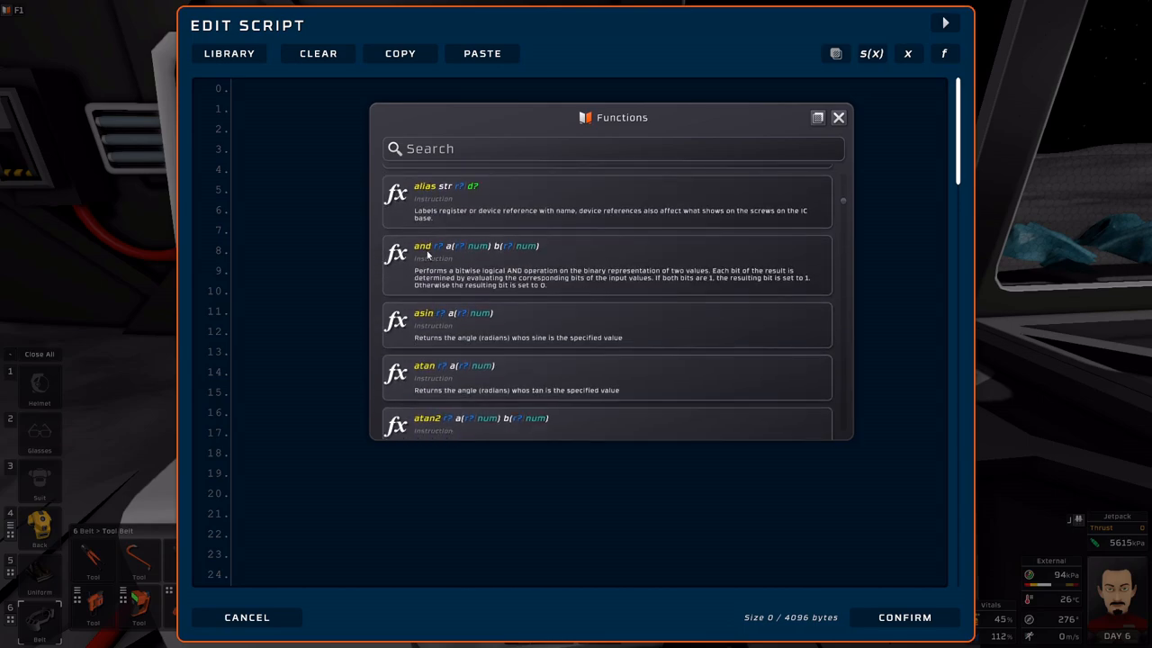
scroll(down, 3)
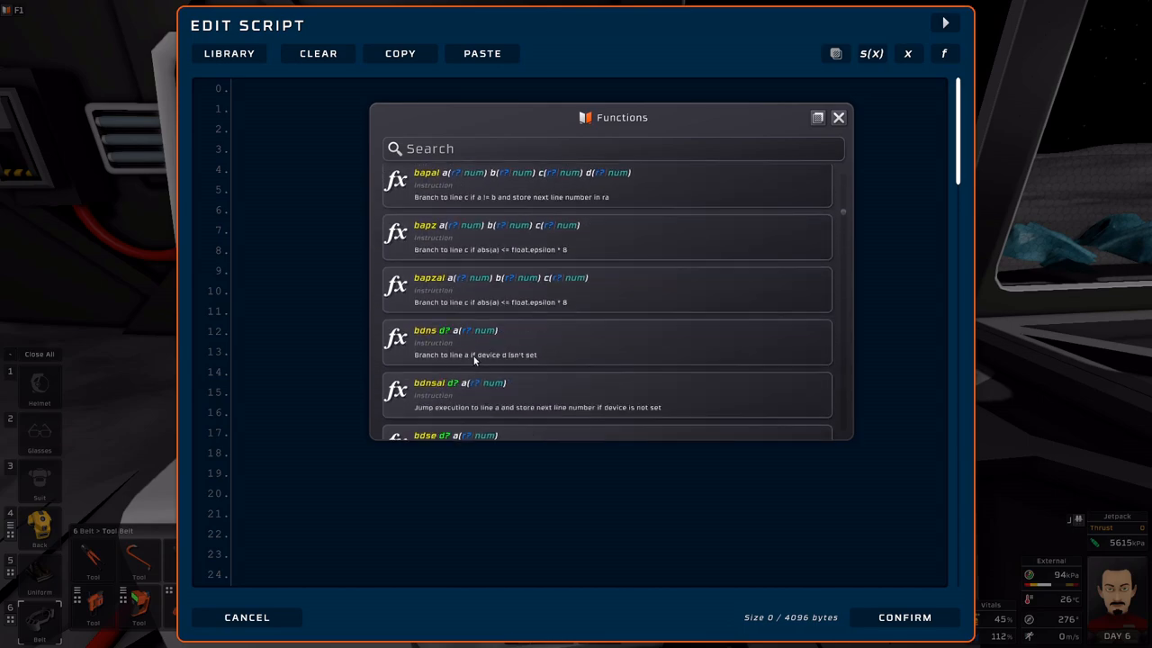
scroll(down, 3)
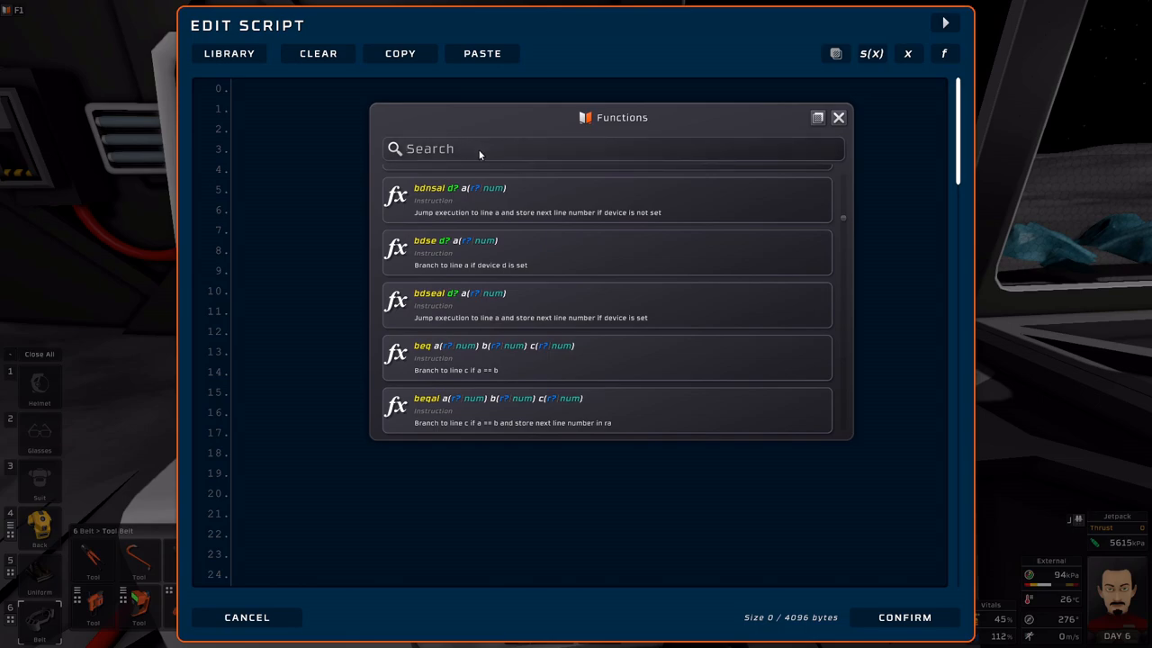
- Filter Functions by 'branch', browse bap, bapal, bapz results, then close it
text(b)
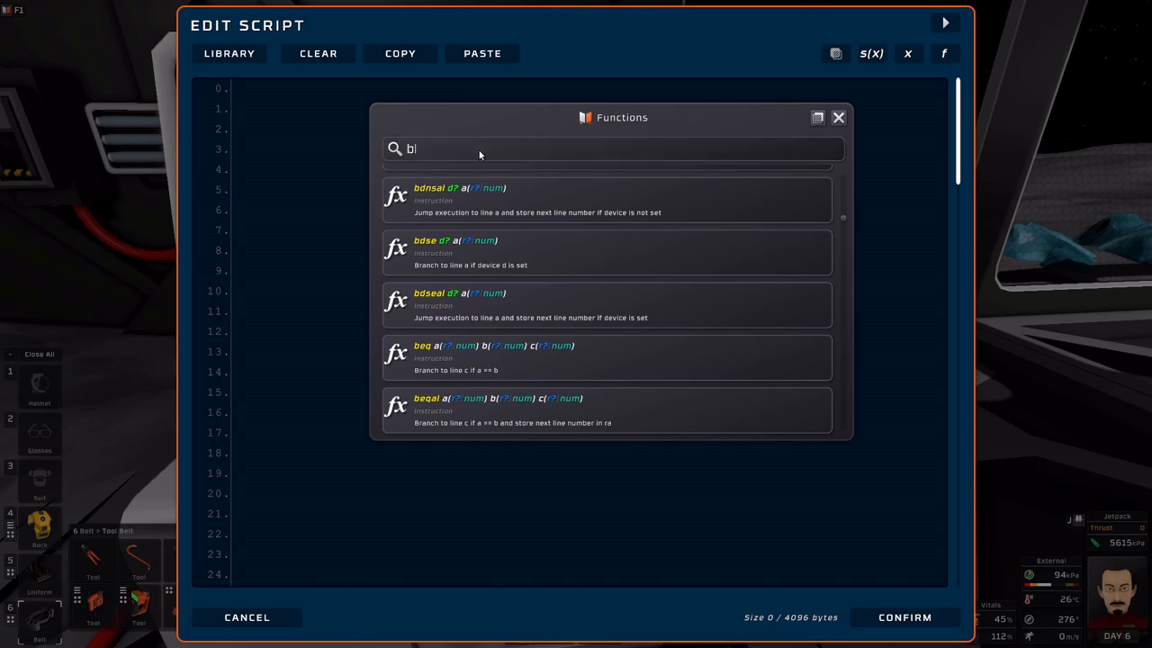
text(ranch)
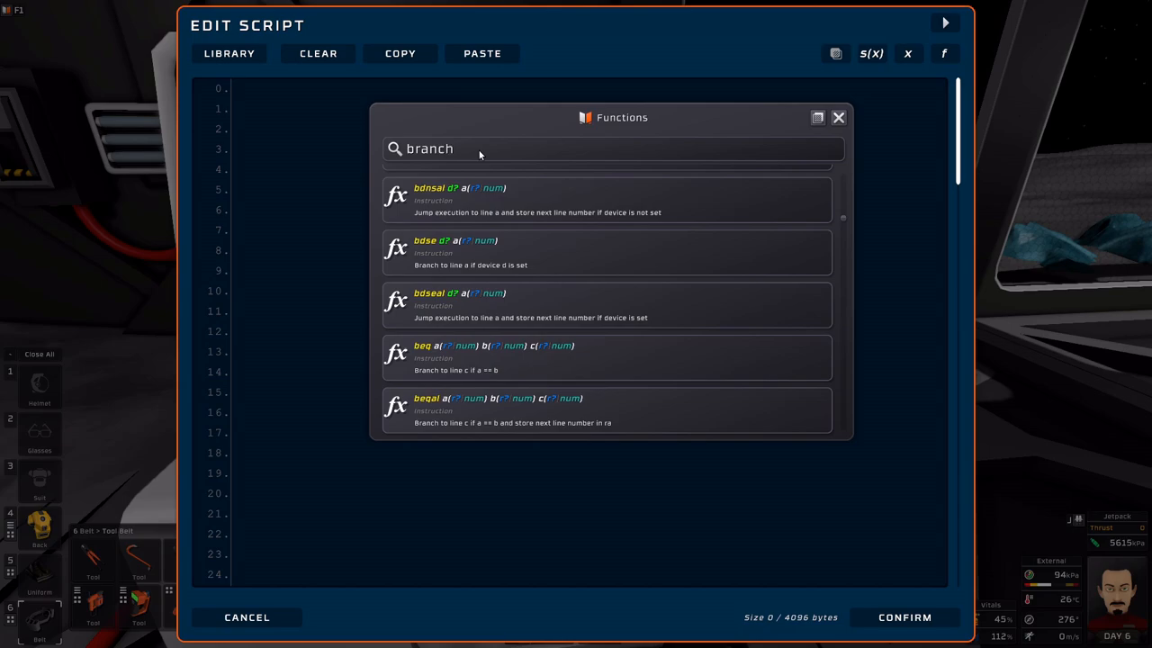
scroll(up, 3)
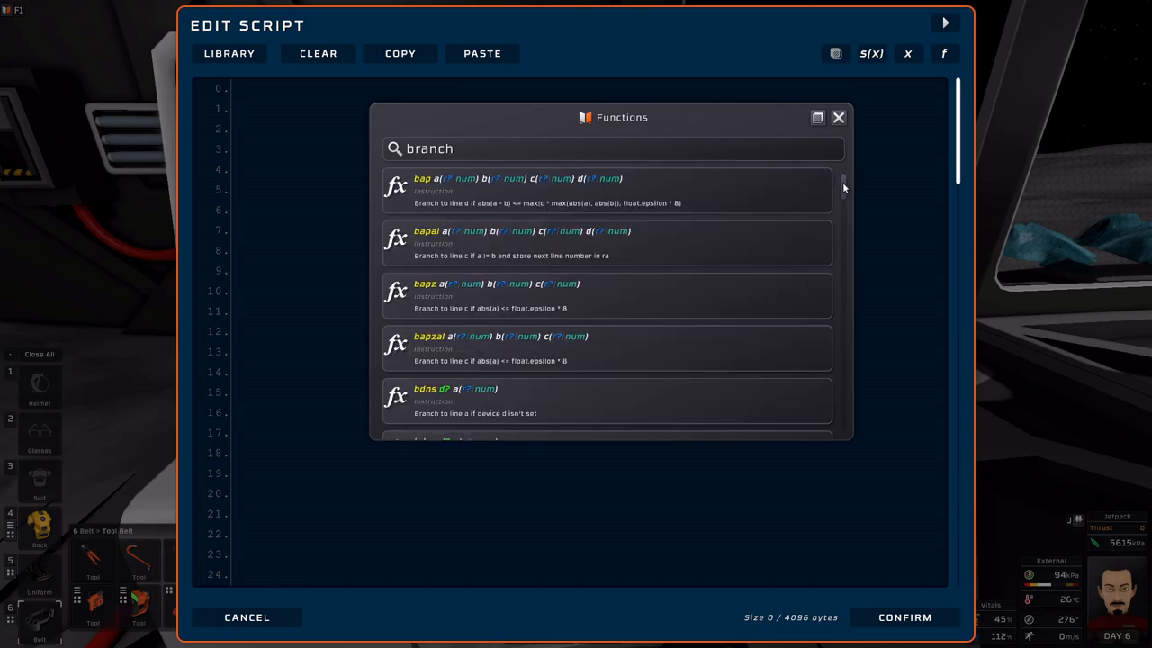
scroll(down, 3)
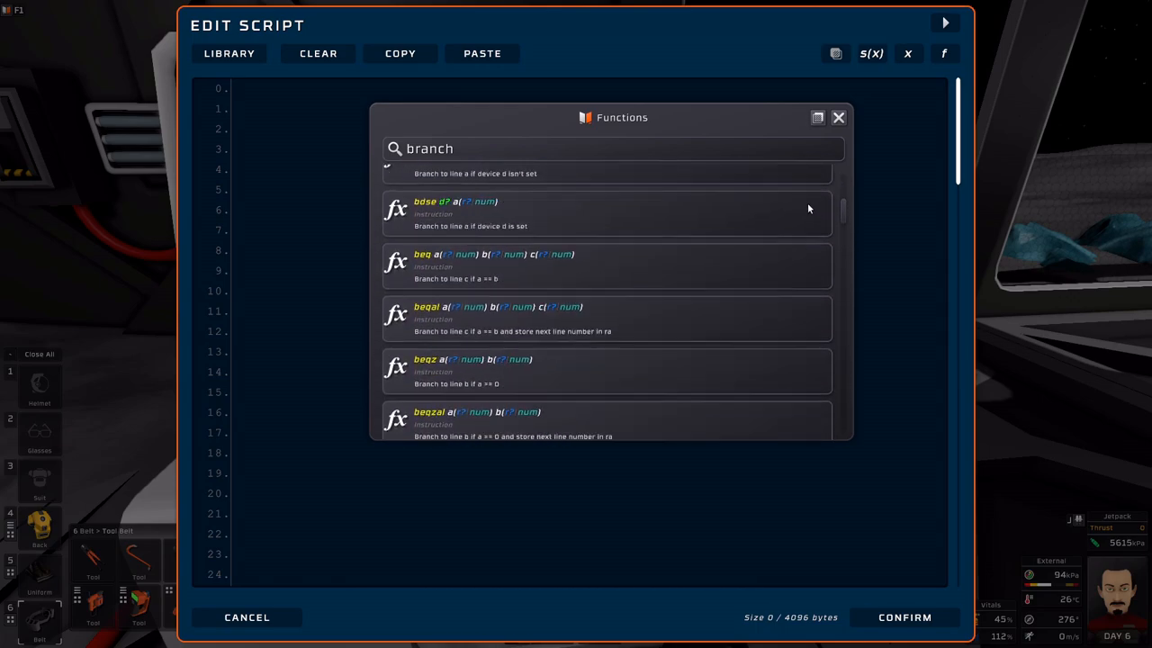
scroll(up, 3)
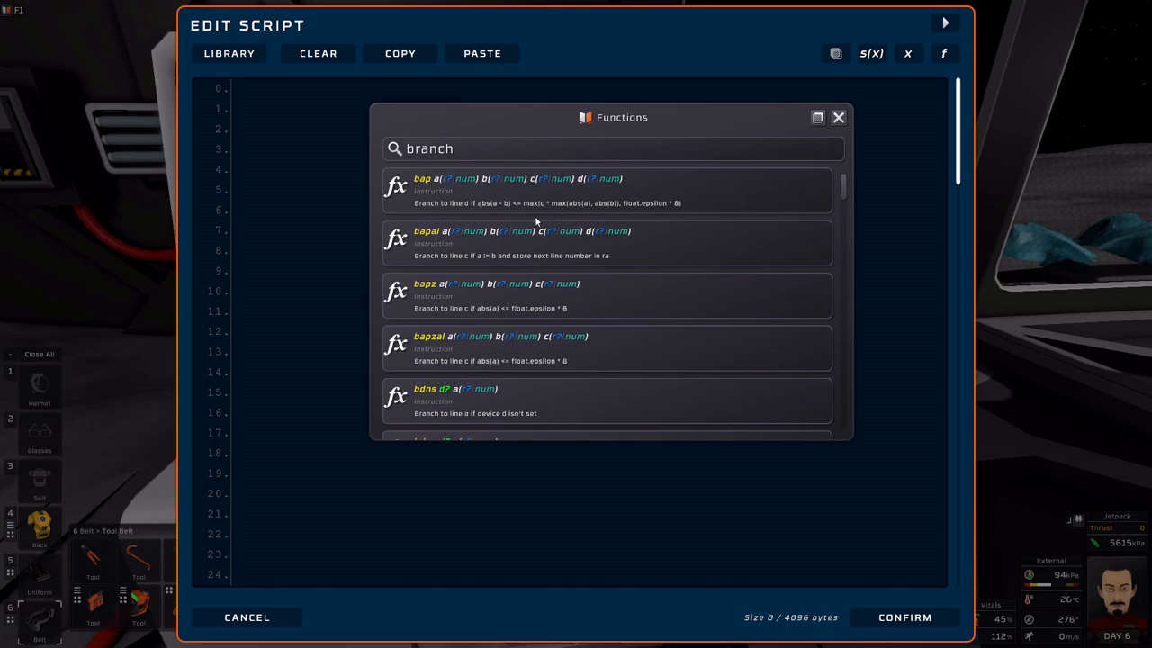
mouse_move(427, 189)
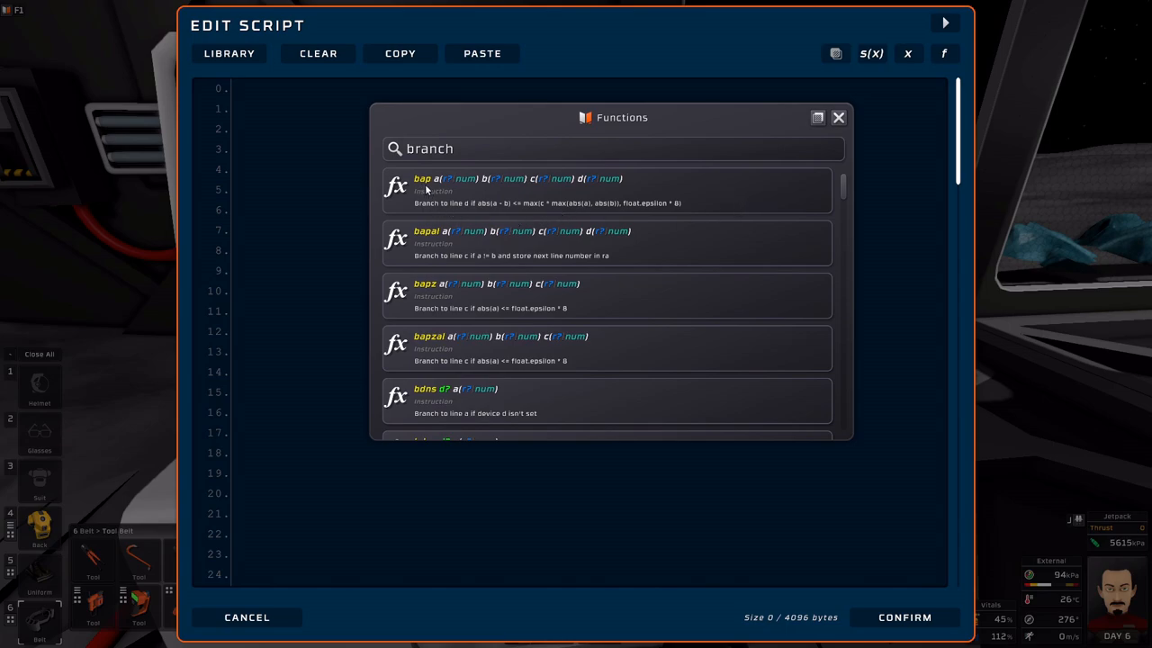
mouse_move(592, 189)
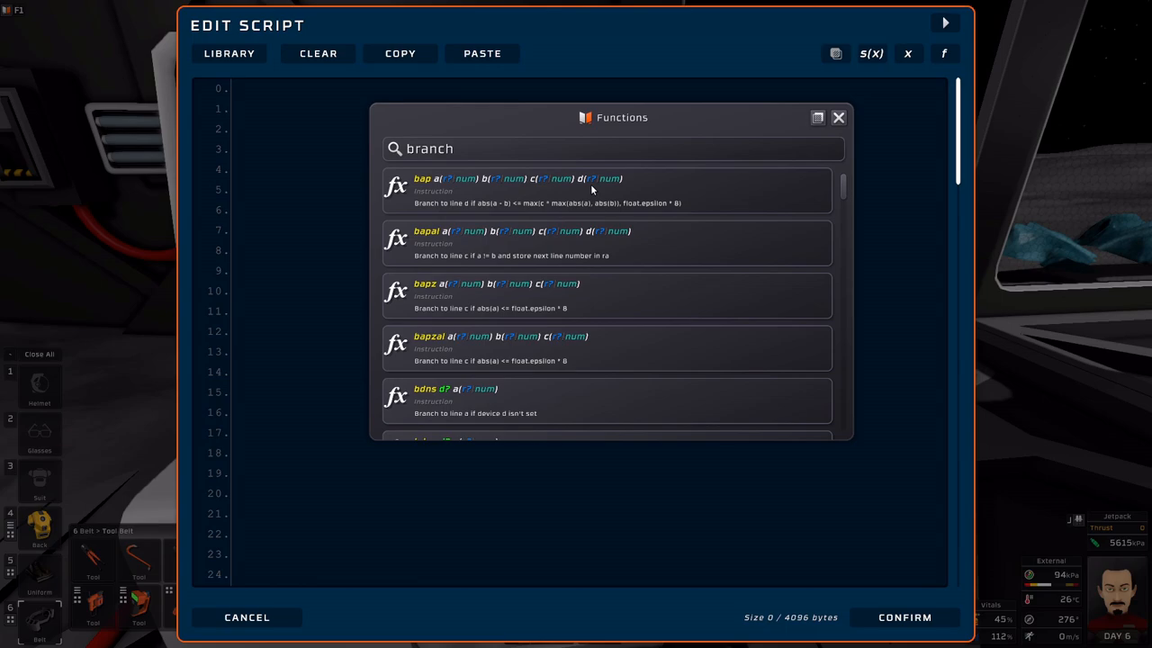
mouse_move(630, 211)
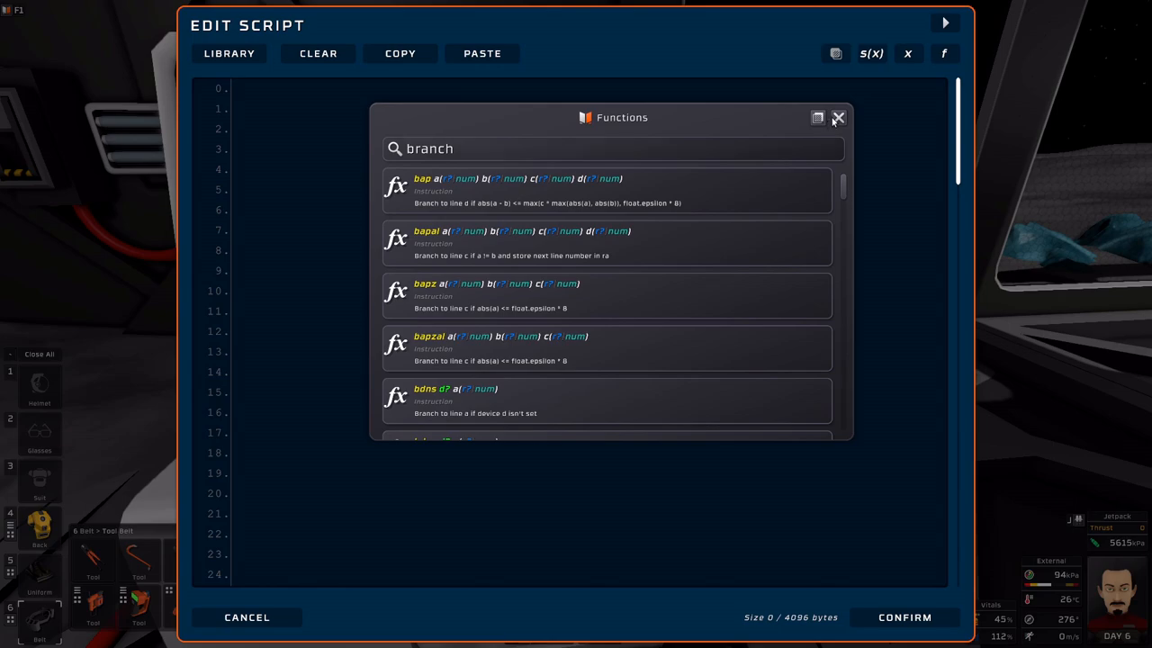
click(838, 118)
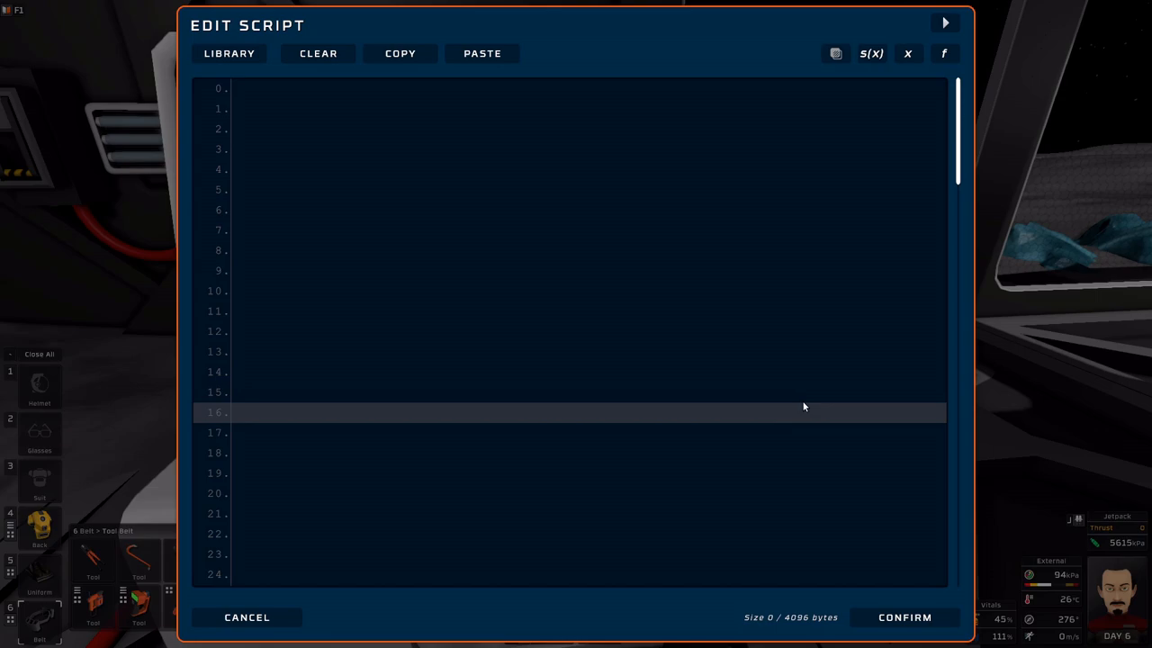
mouse_move(839, 421)
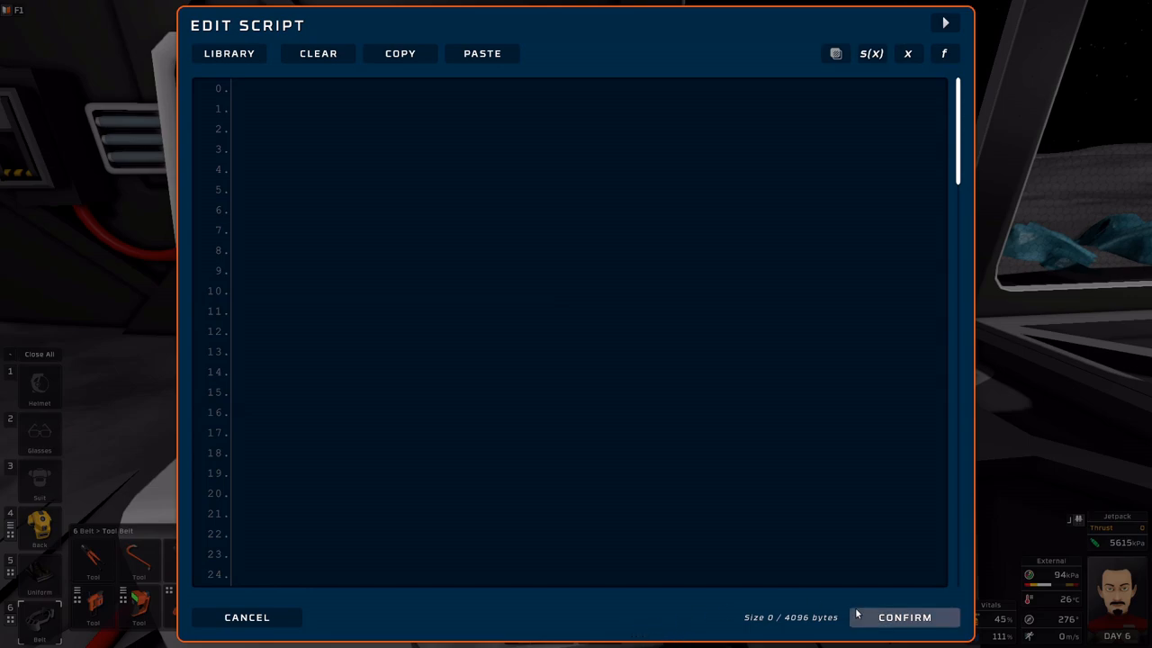
- Enter and confirm a four-byte test line on line 0, viewing it on the circuit editor
click(388, 109)
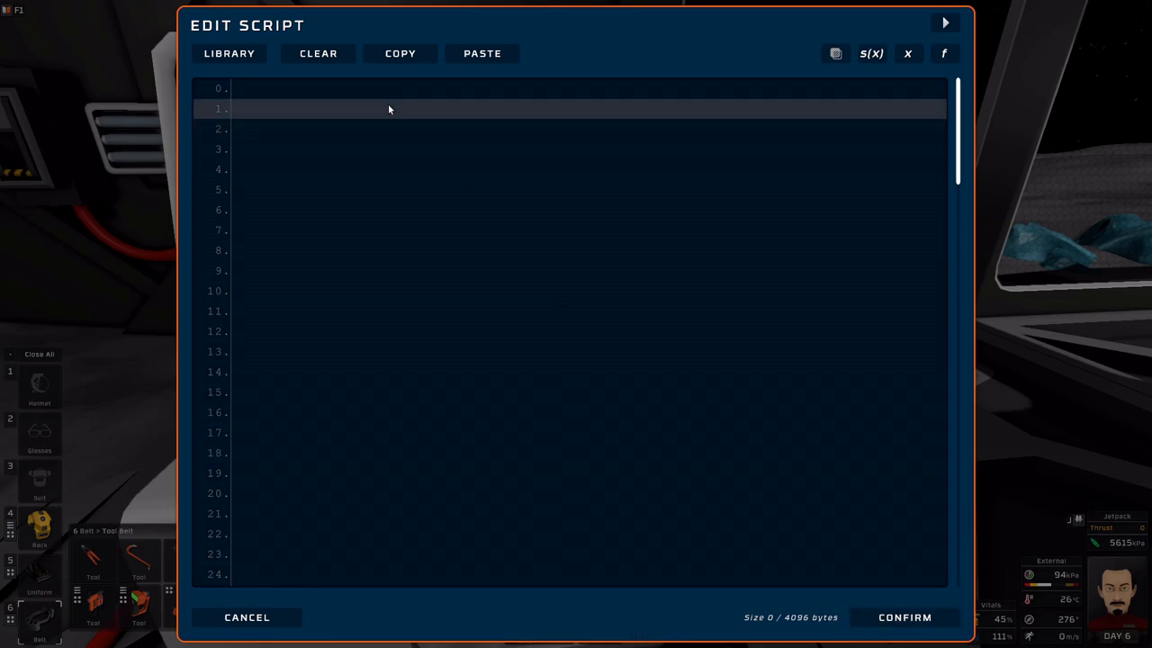
text(aadf)
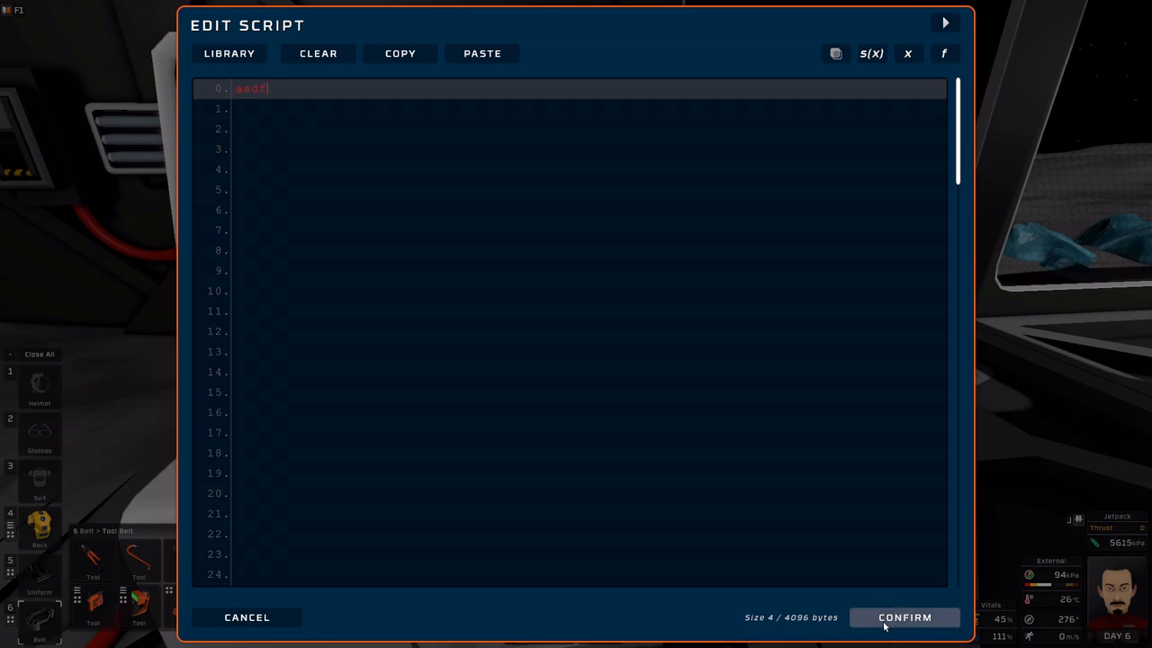
click(905, 618)
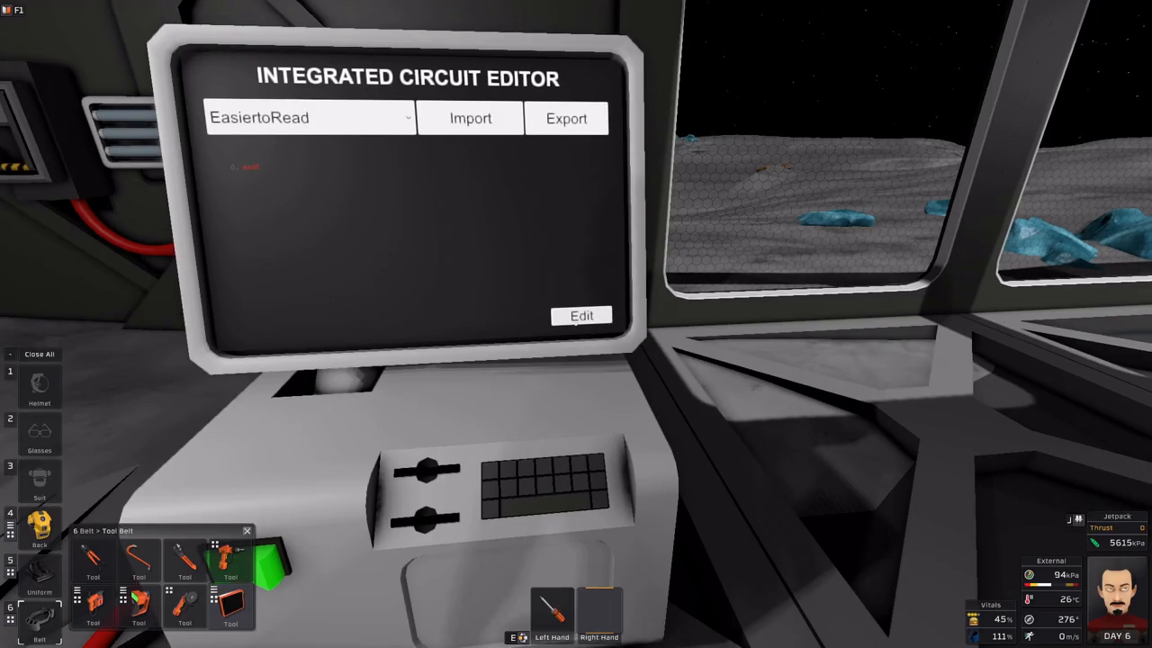
click(581, 315)
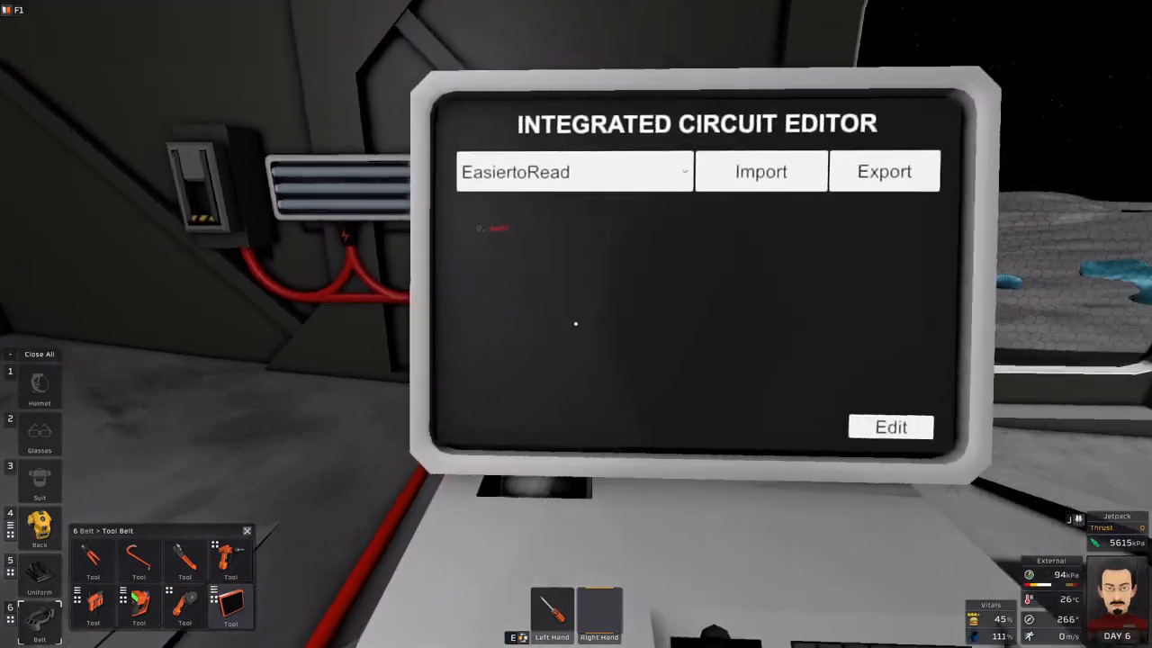
click(889, 427)
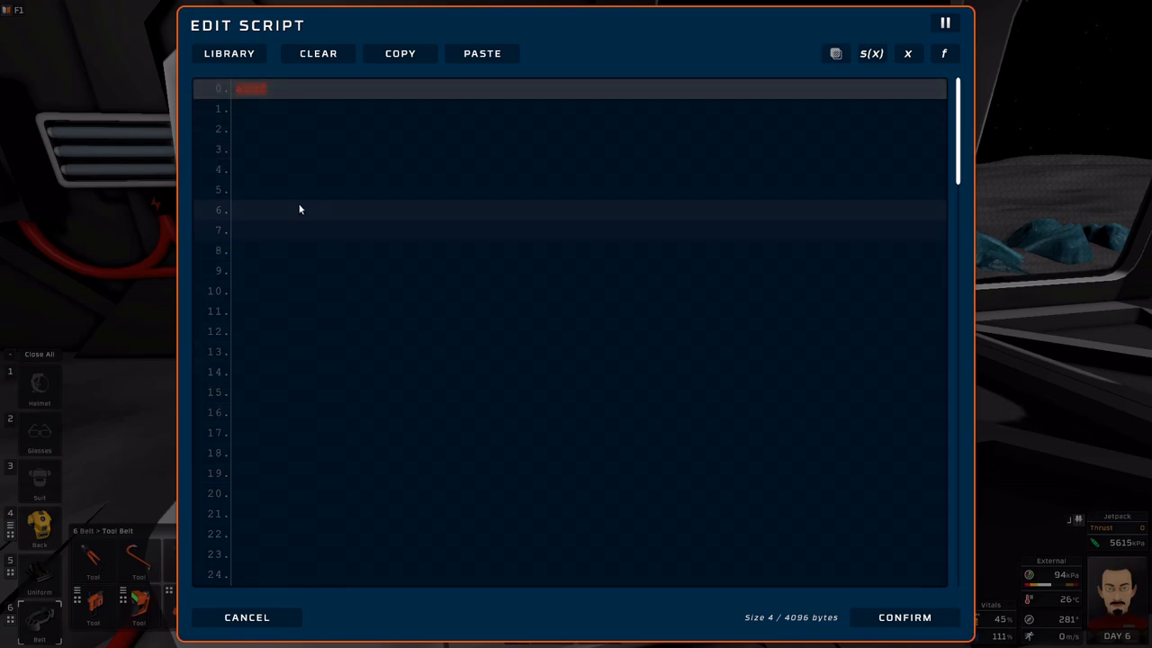
mouse_move(292, 327)
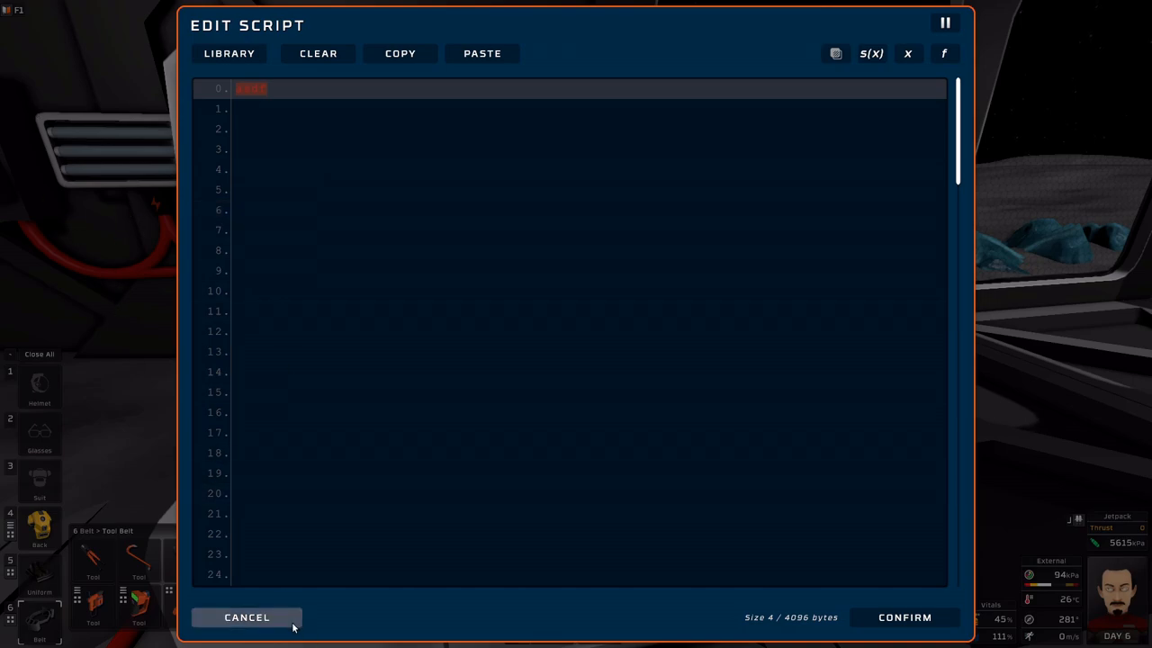
click(286, 129)
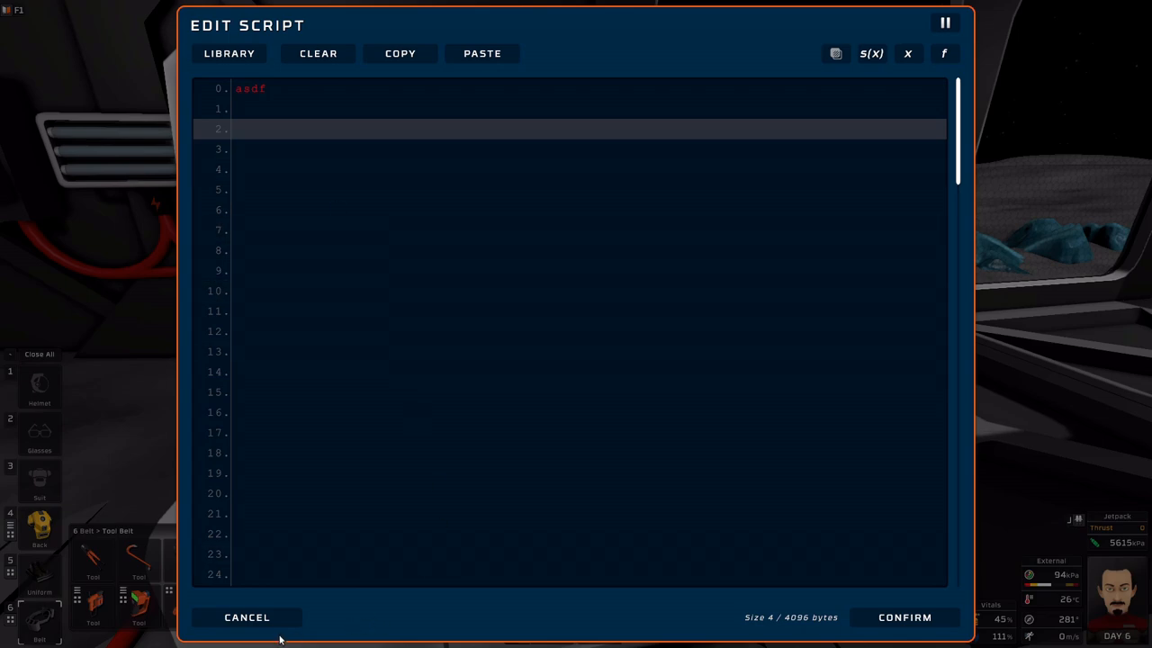
mouse_move(247, 617)
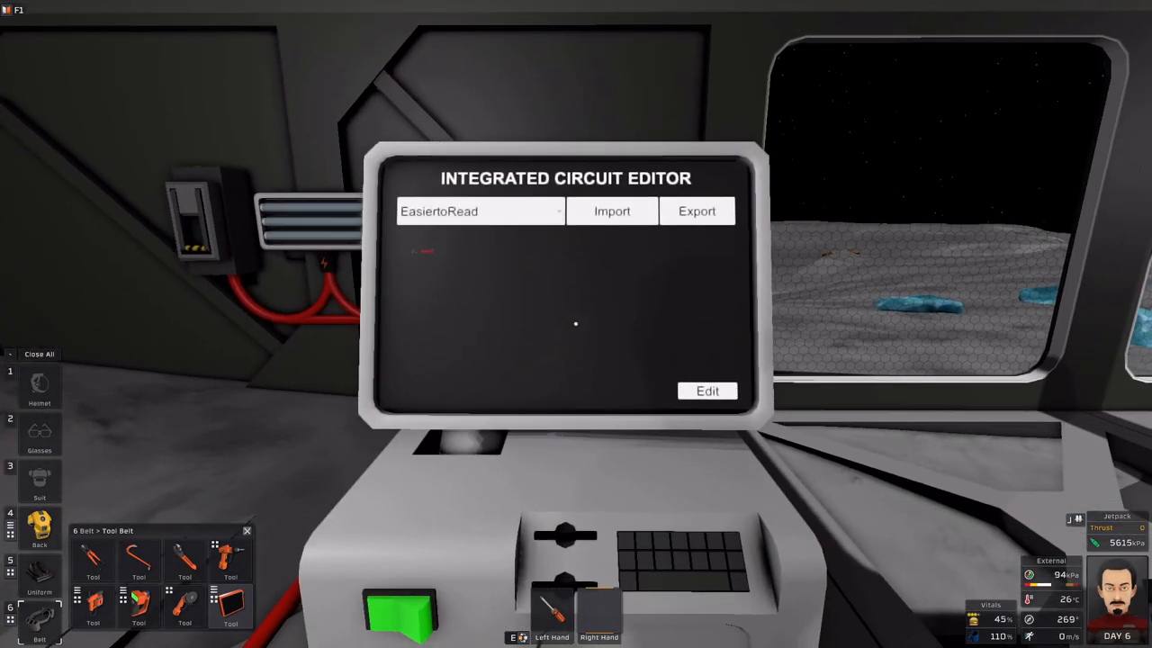
click(708, 390)
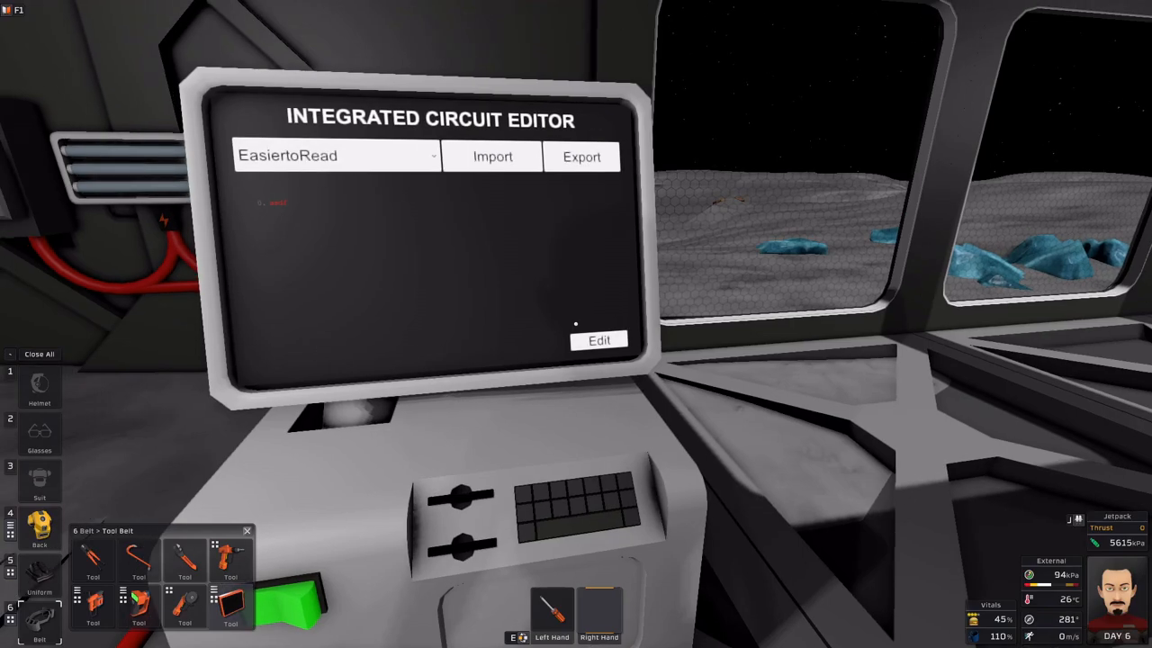
click(600, 340)
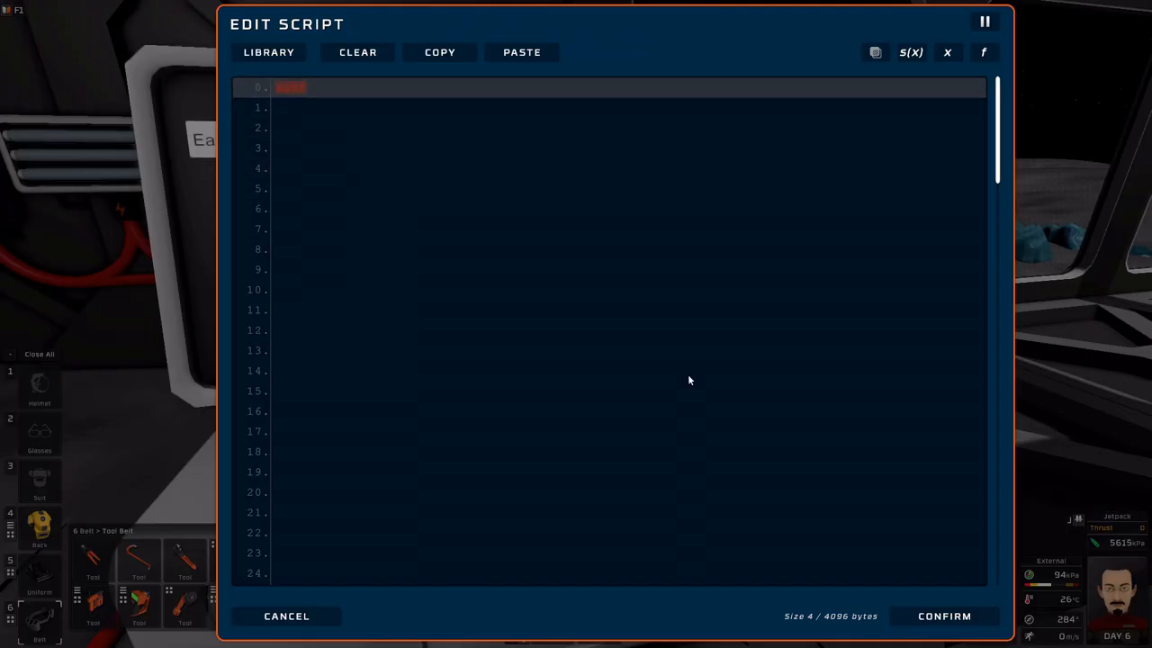
click(286, 616)
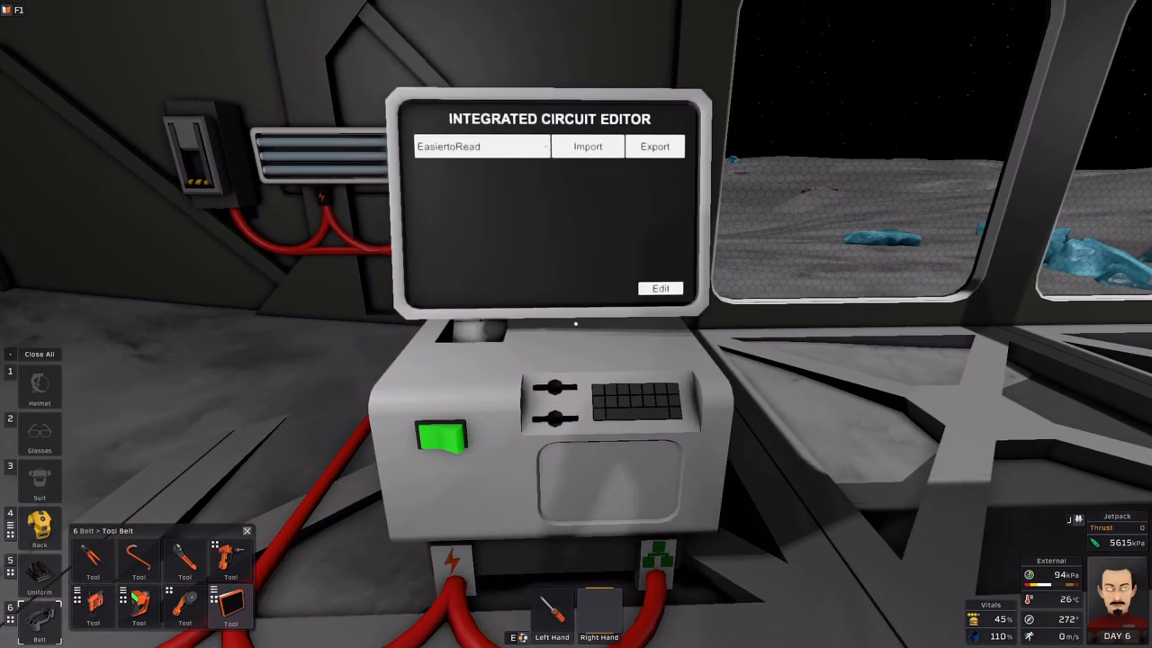
mouse_move(576, 324)
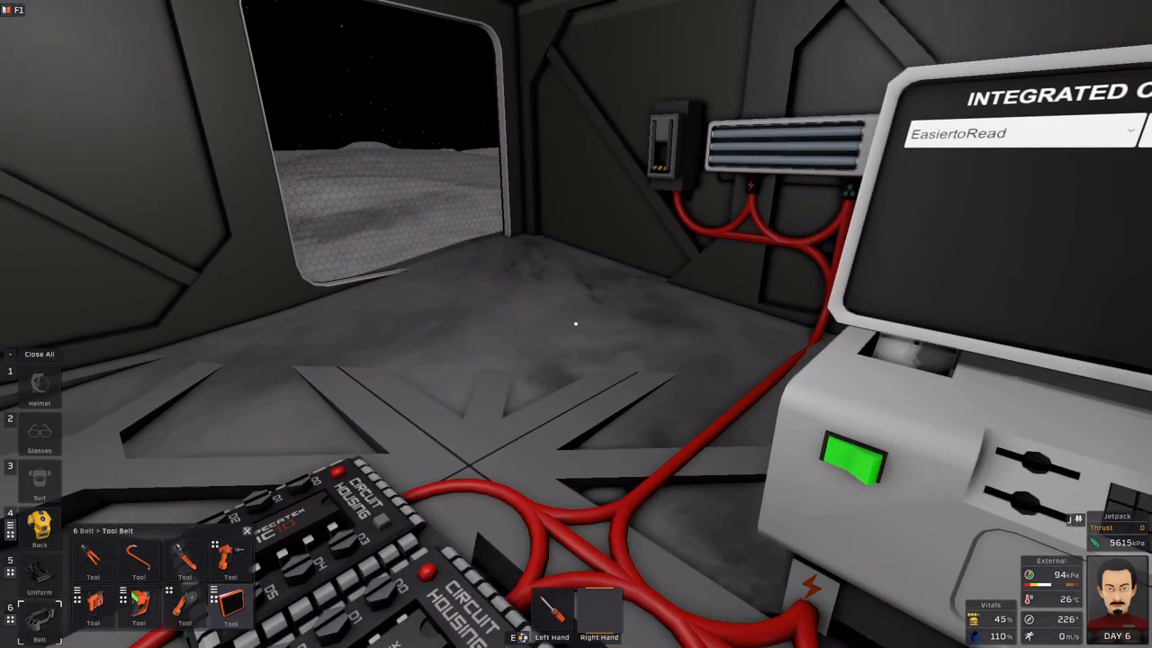